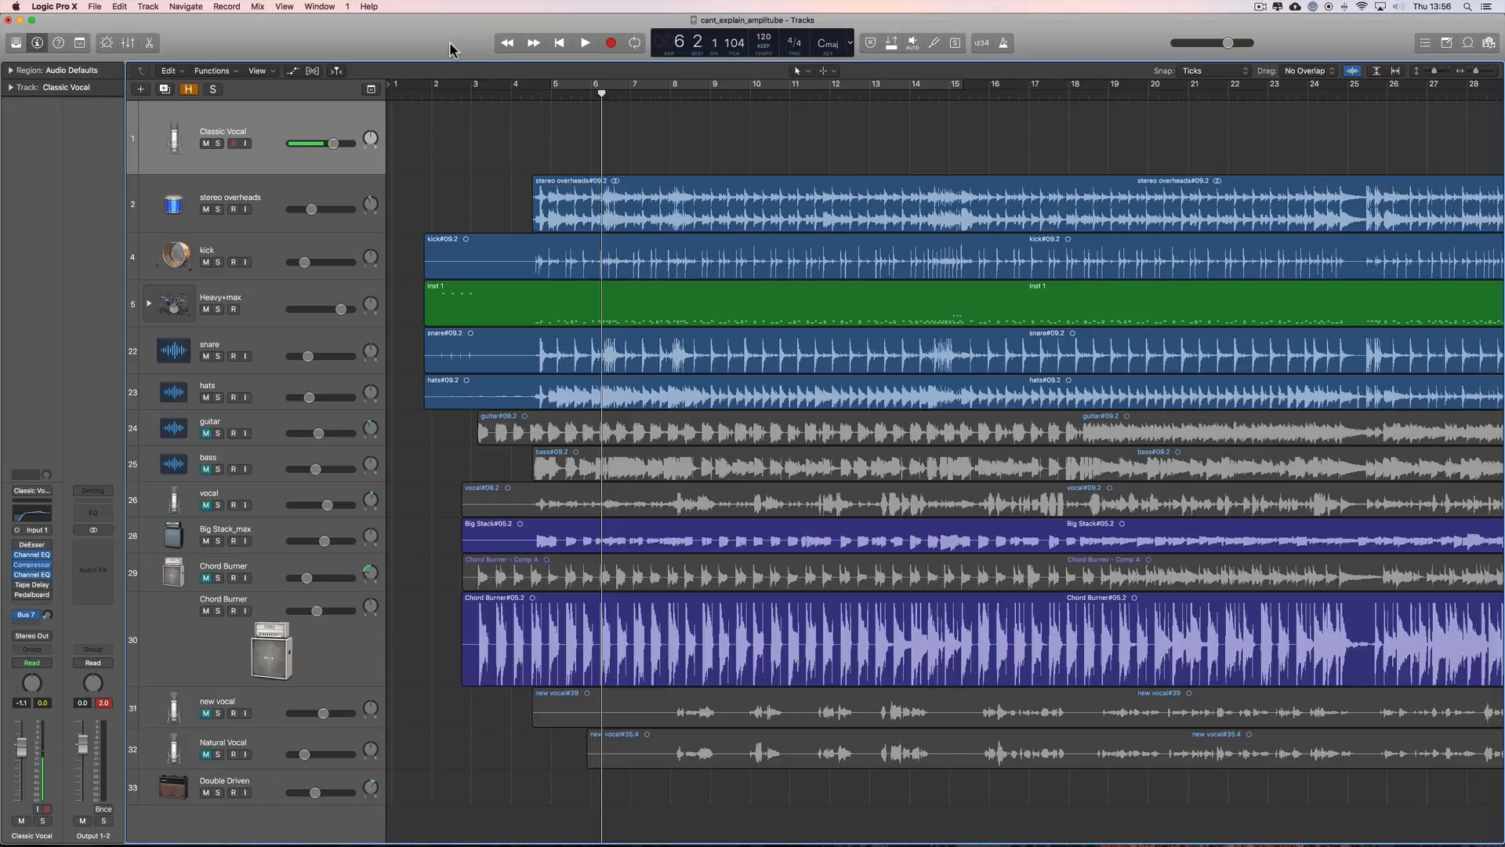
Try Classic Vocal volume levels from 0 to +6 dB, settling at about +1.7 dB
drag(331, 143, 338, 143)
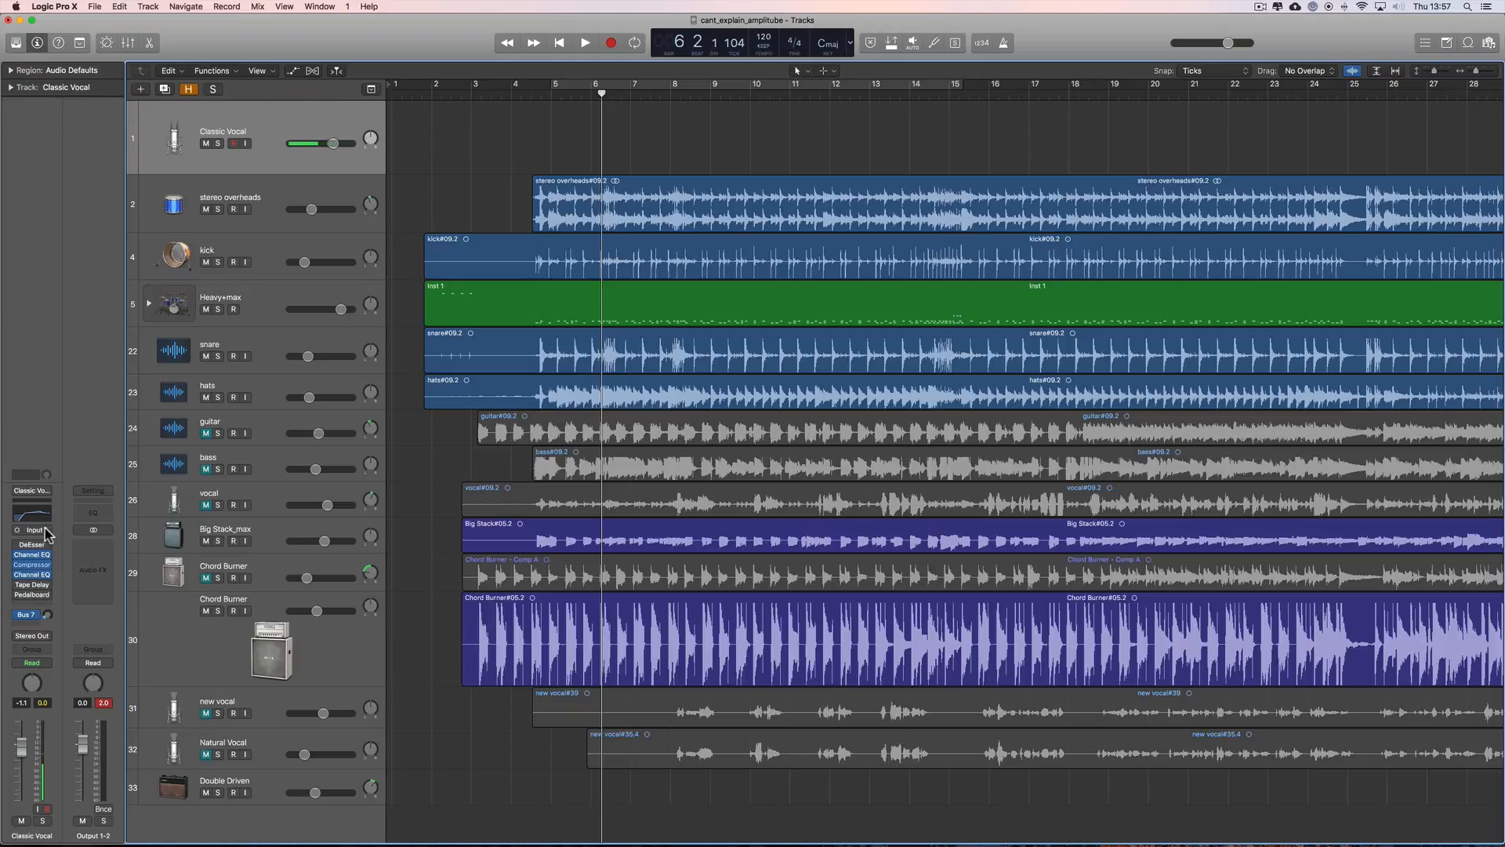
click(34, 529)
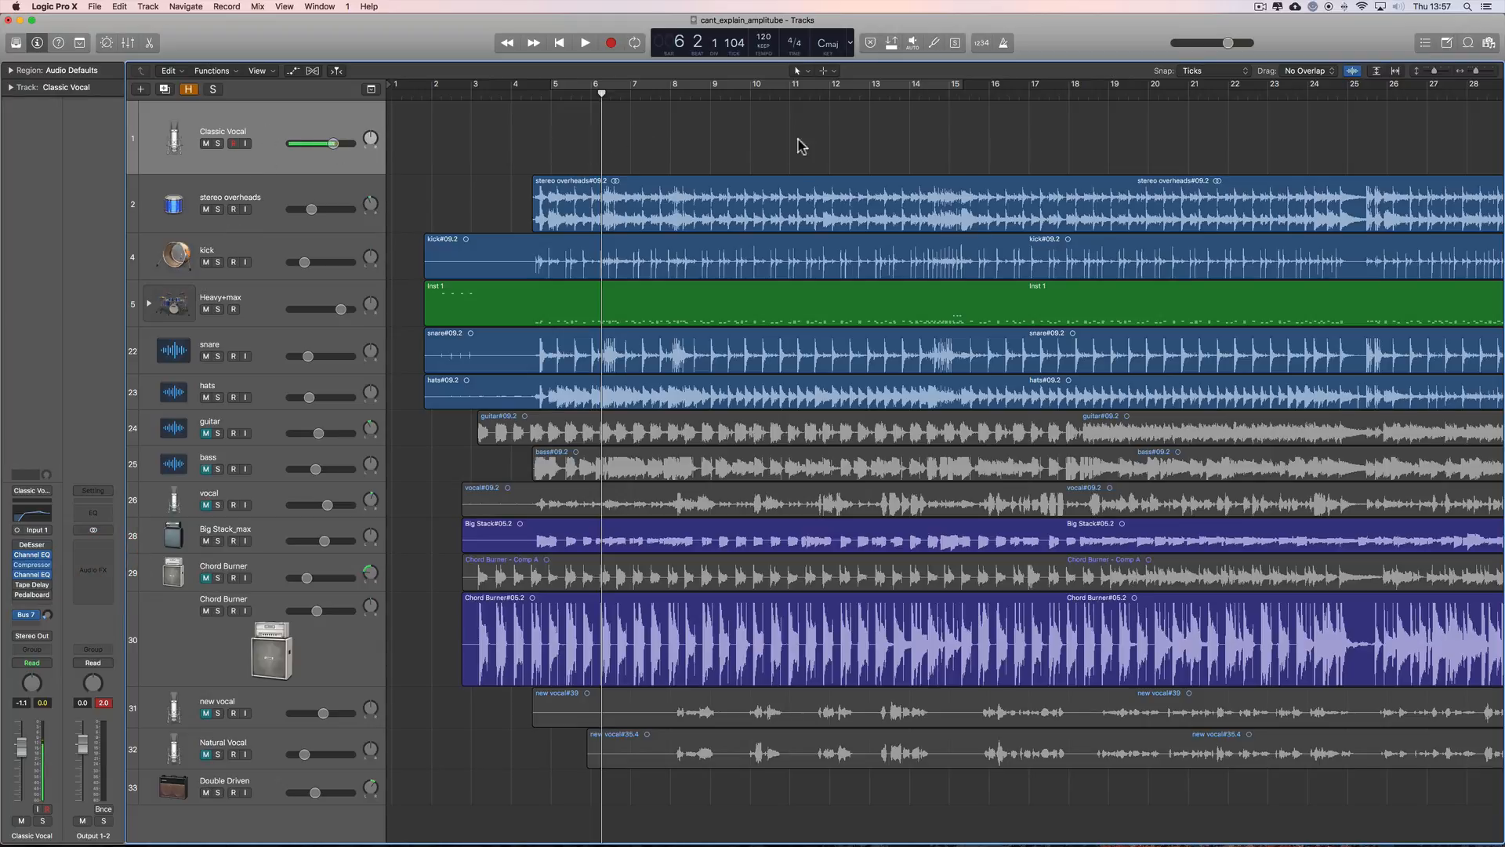
mouse_move(548, 142)
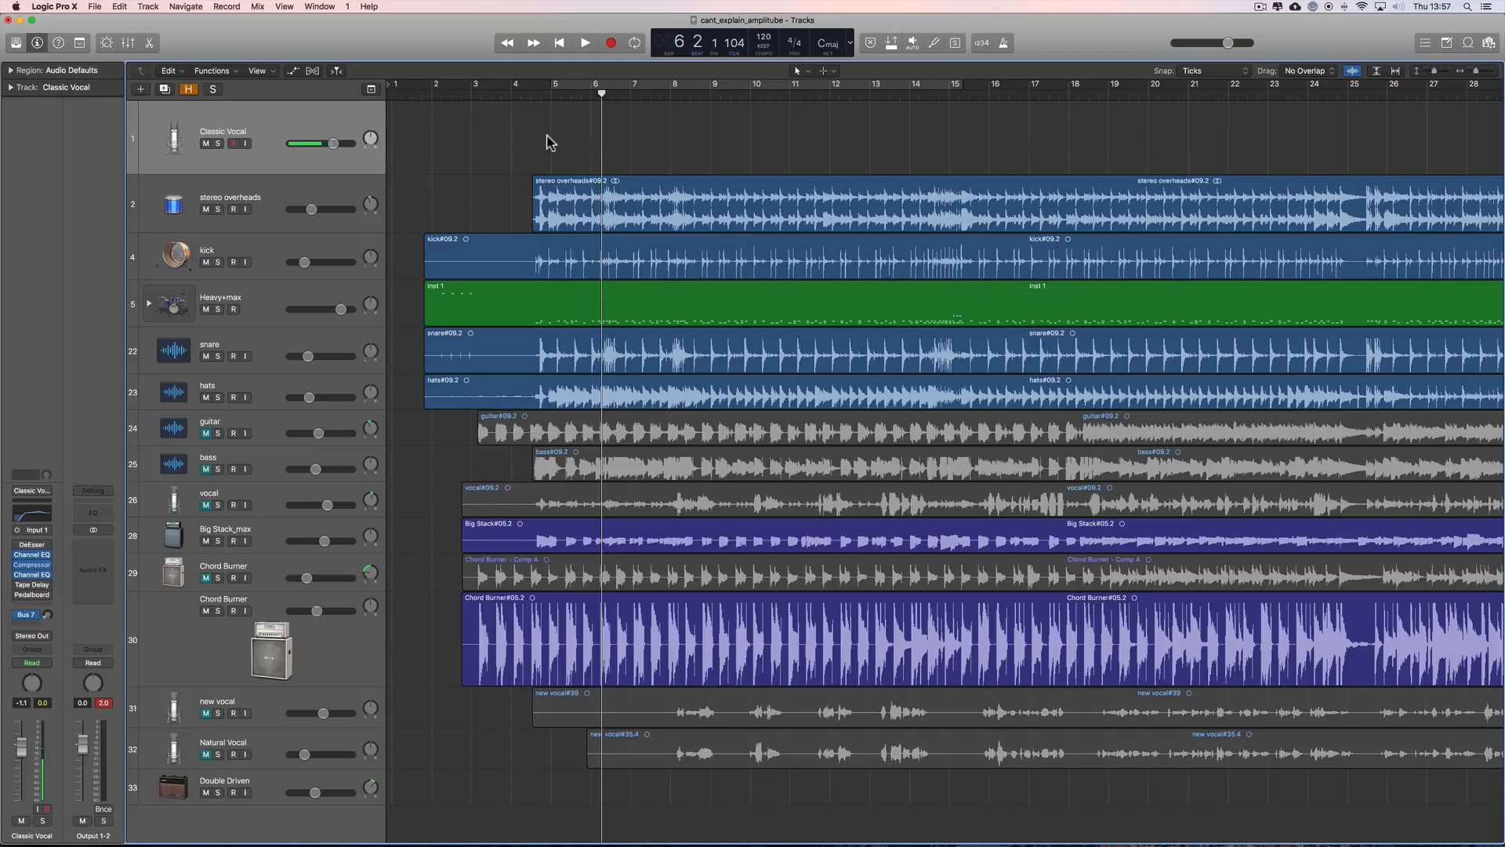
mouse_move(984, 137)
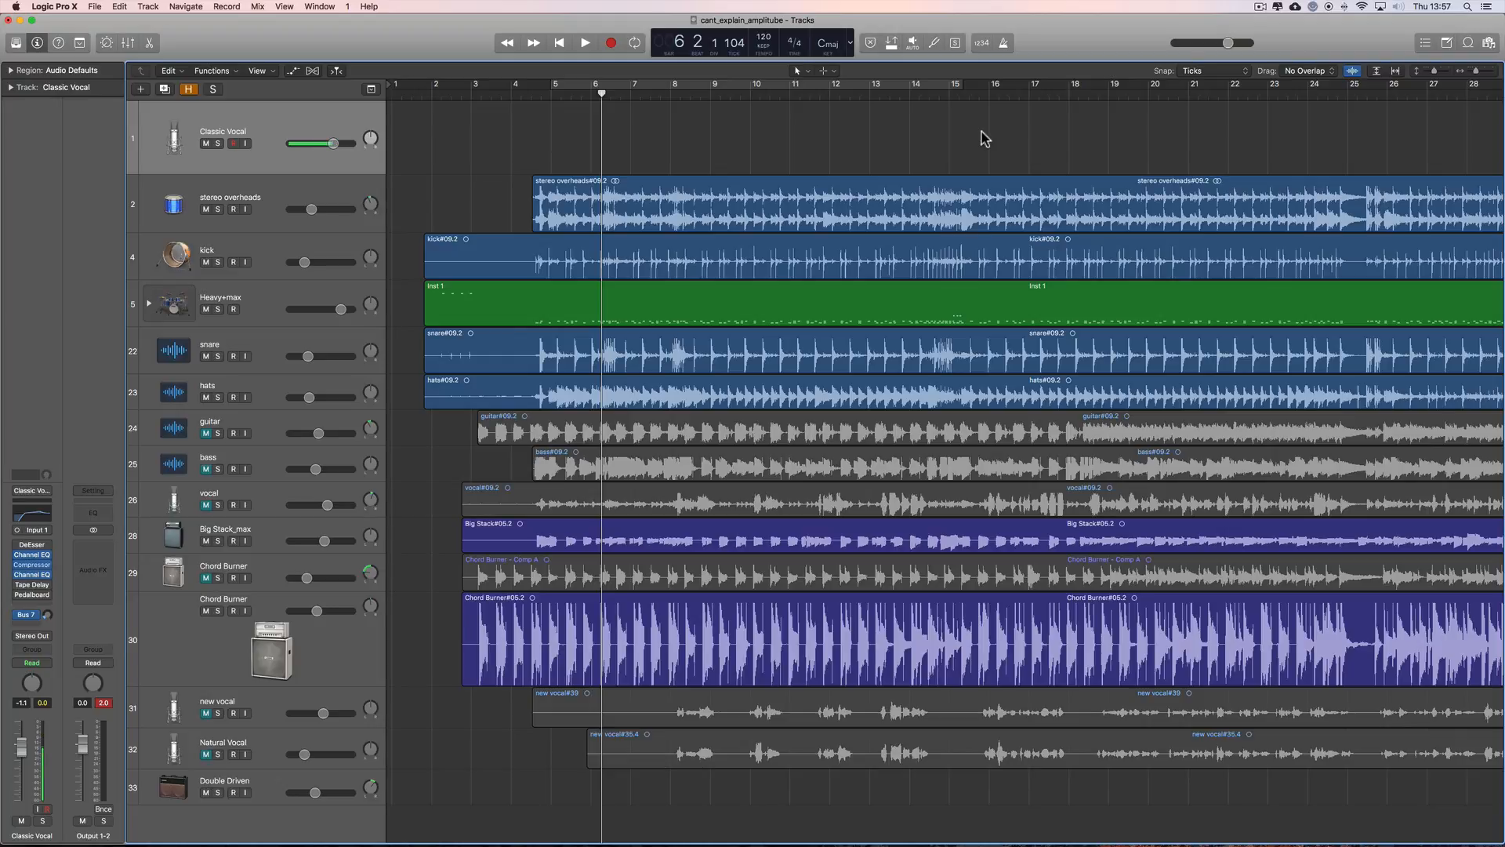
mouse_move(970, 137)
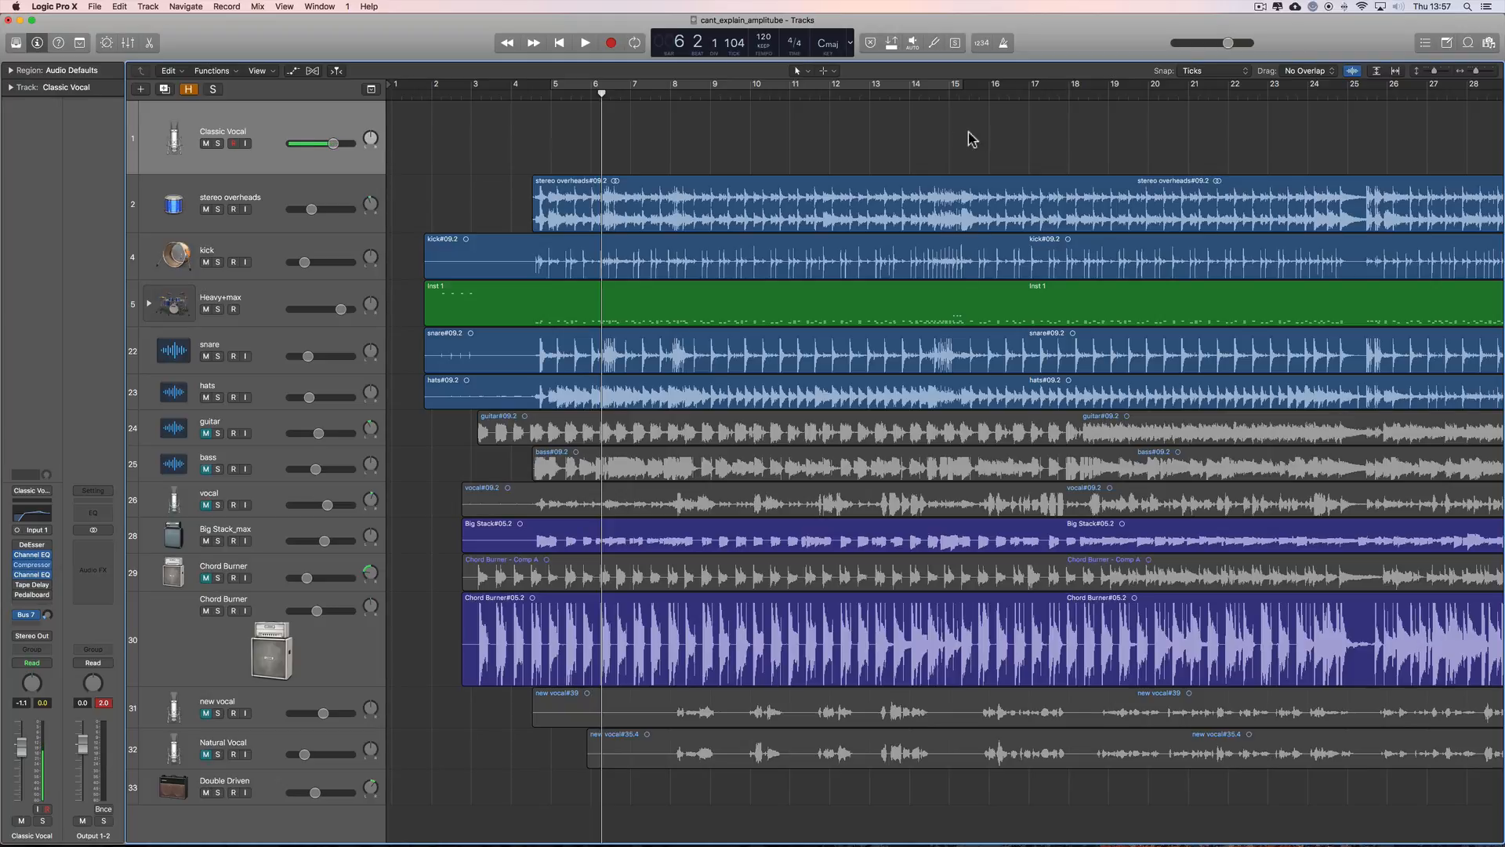
drag(334, 143, 316, 143)
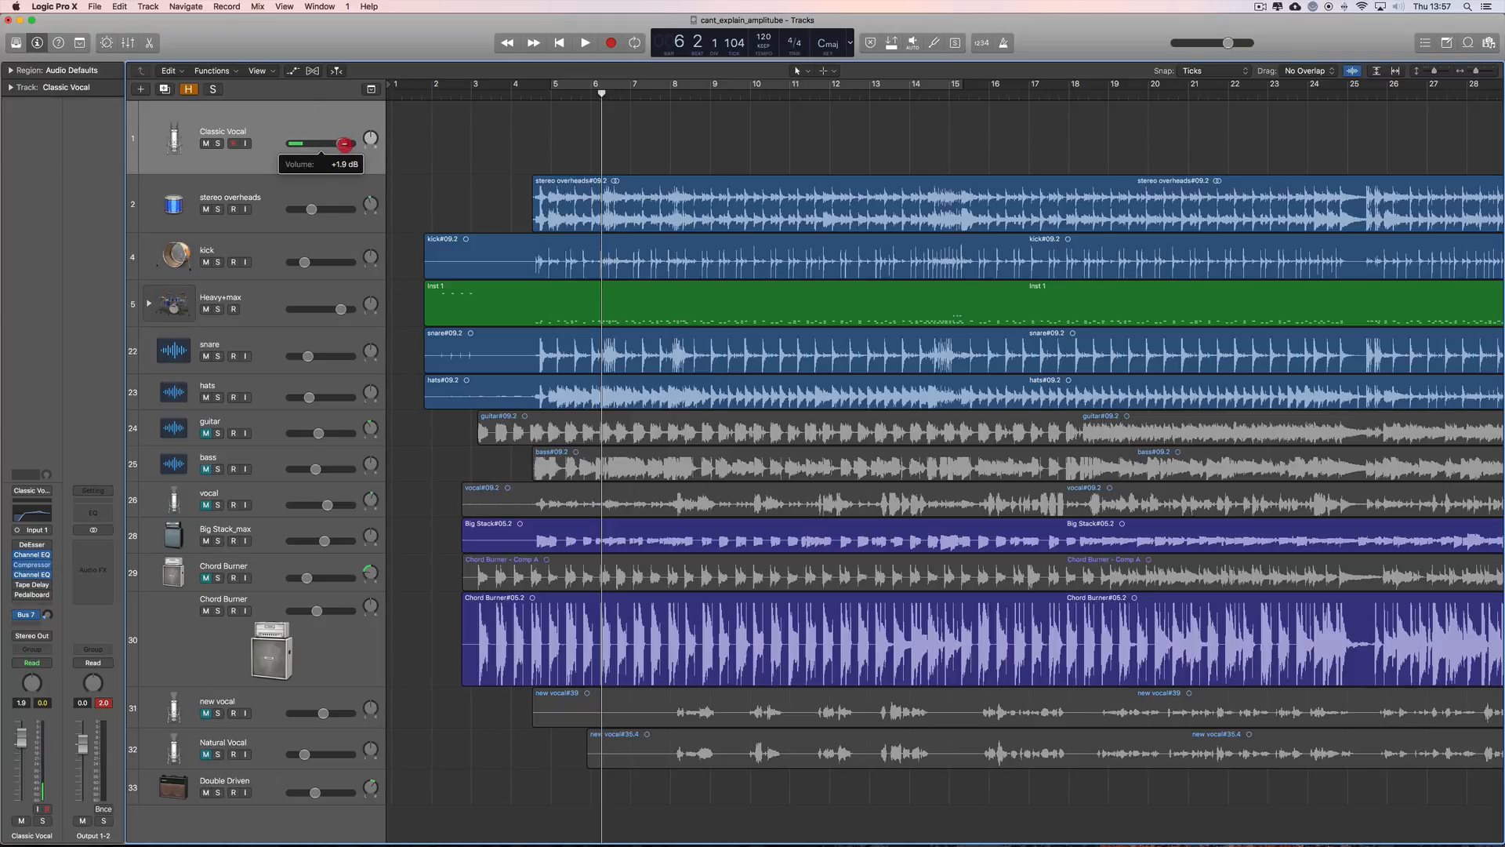
drag(346, 143, 334, 143)
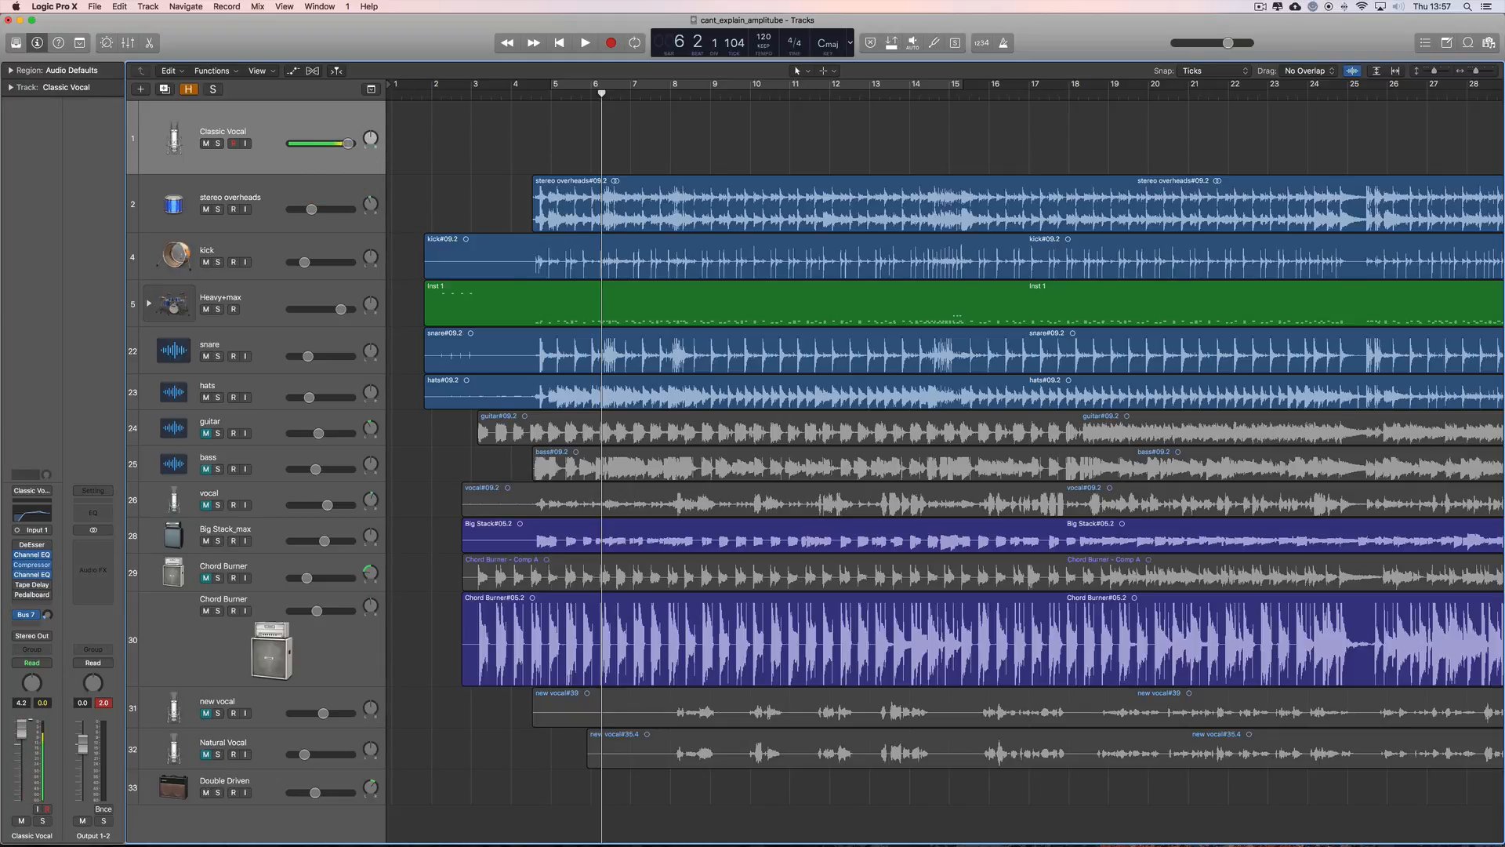
drag(343, 142, 335, 143)
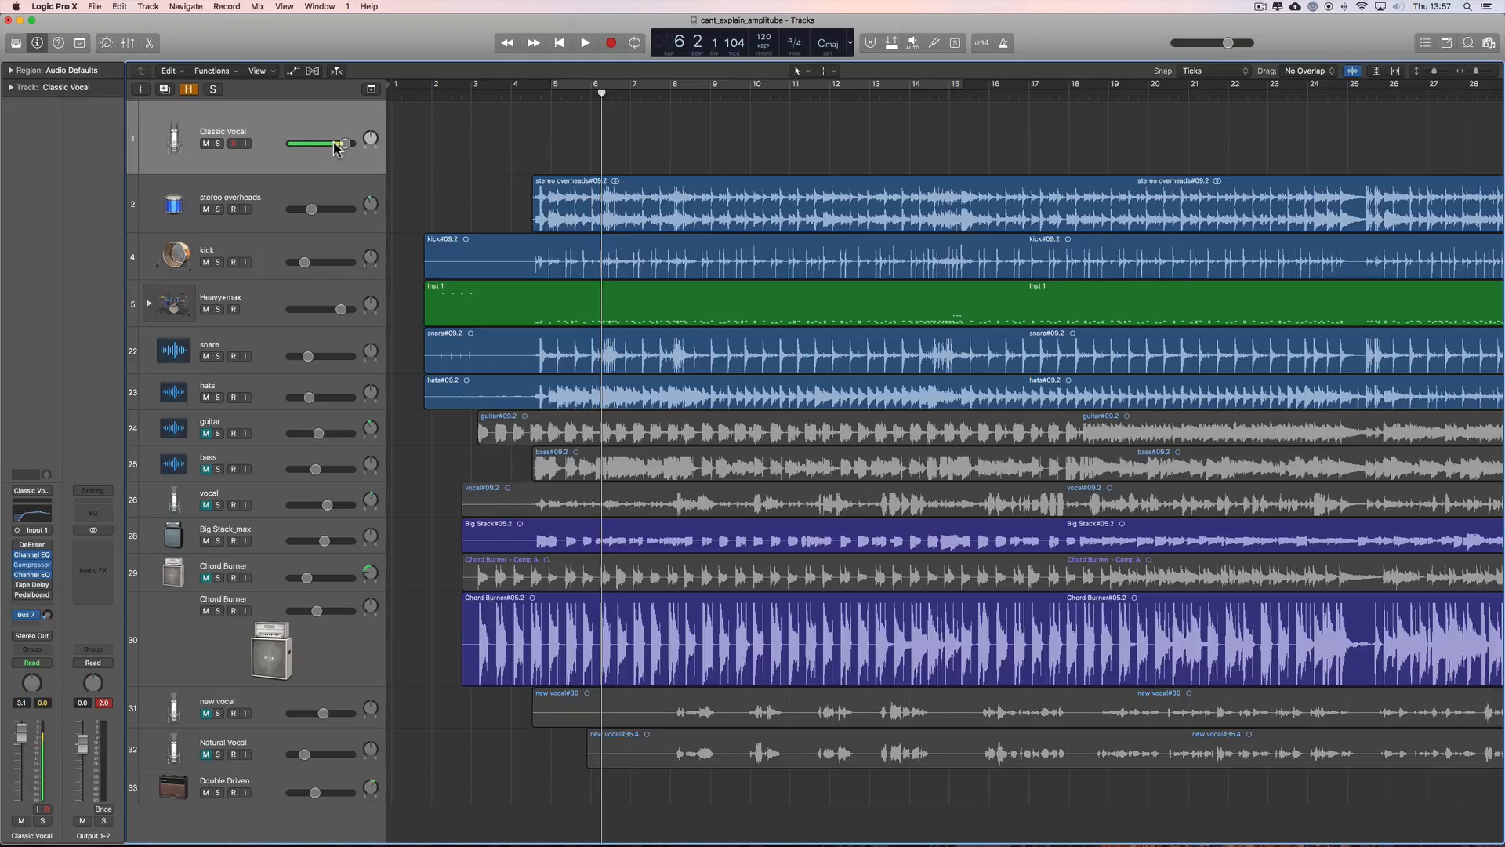
drag(346, 143, 329, 146)
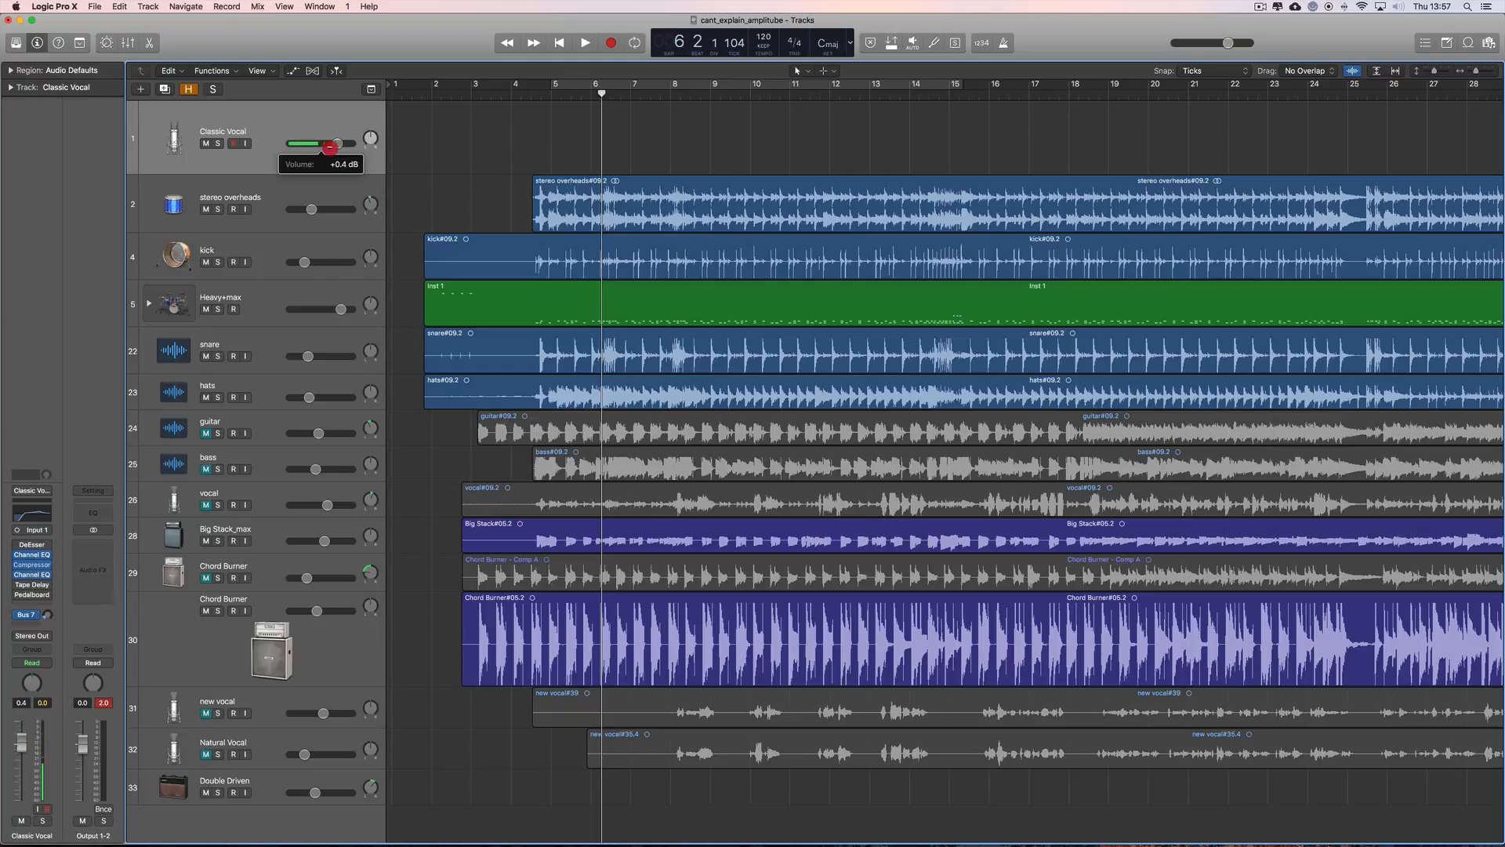
drag(329, 143, 360, 143)
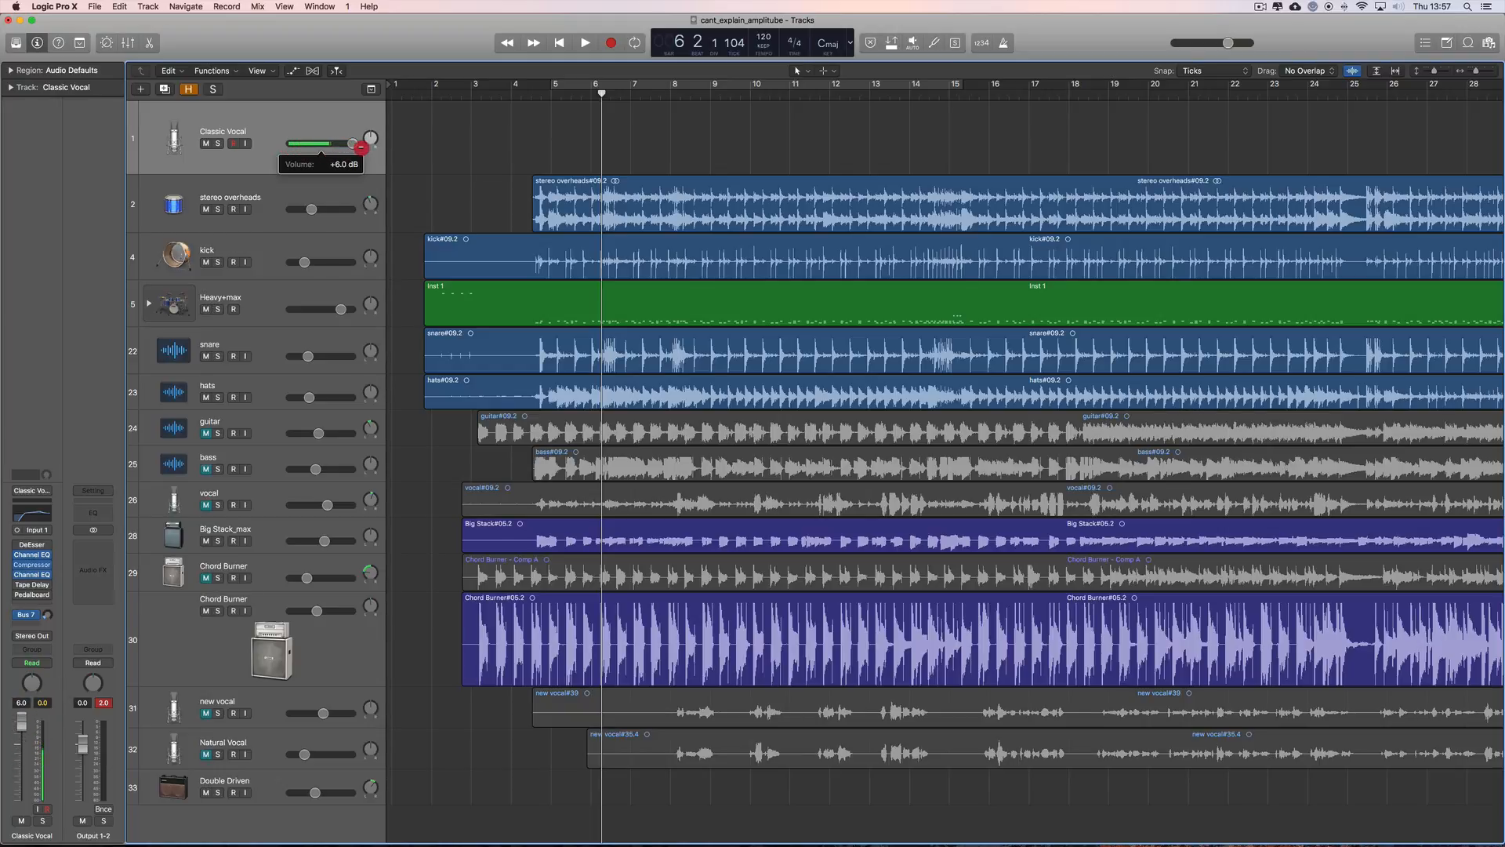
drag(354, 145, 342, 145)
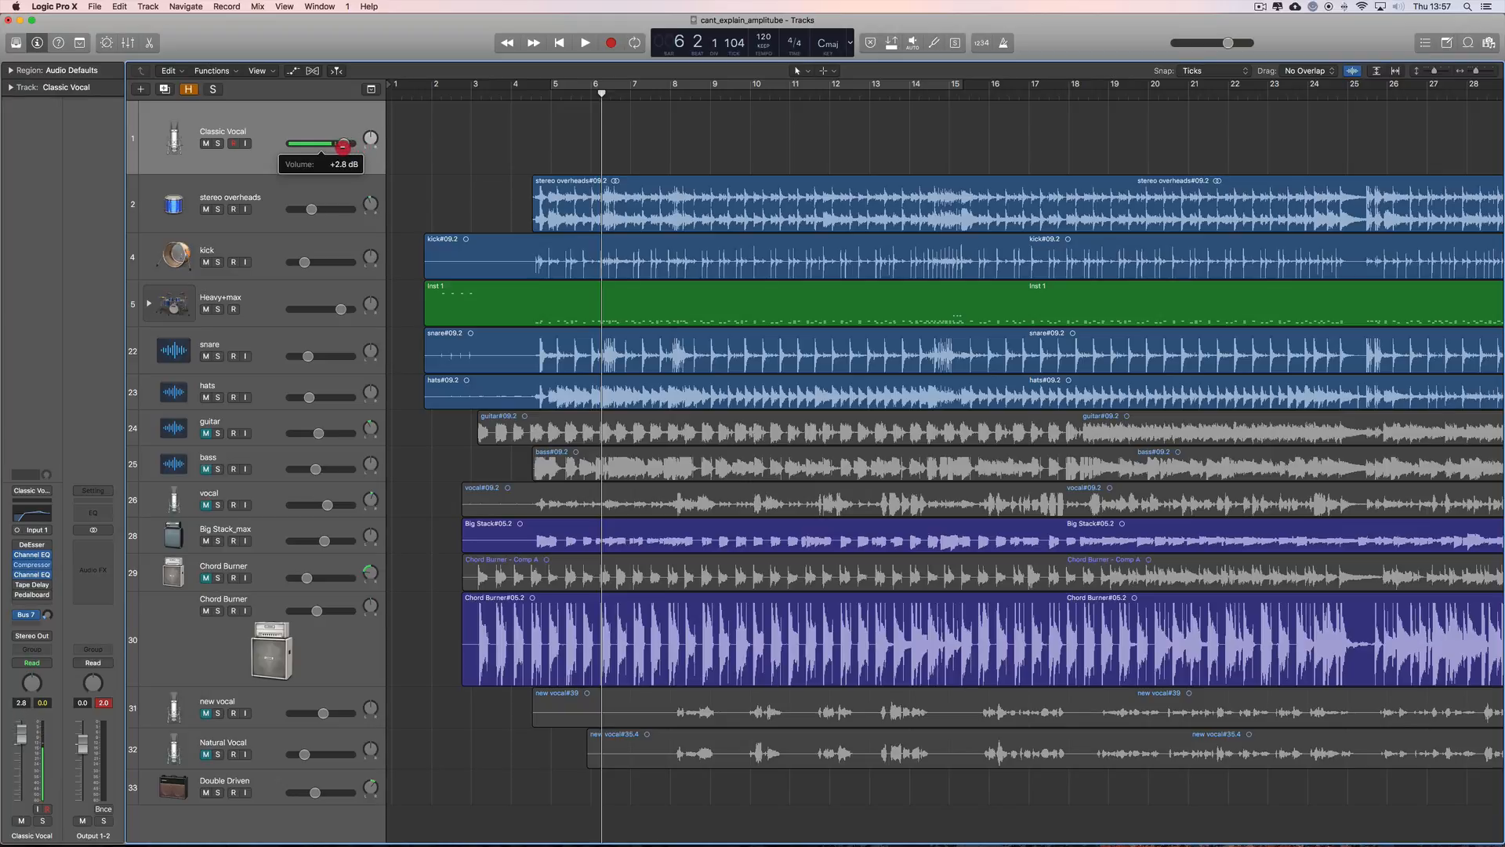
drag(342, 145, 331, 144)
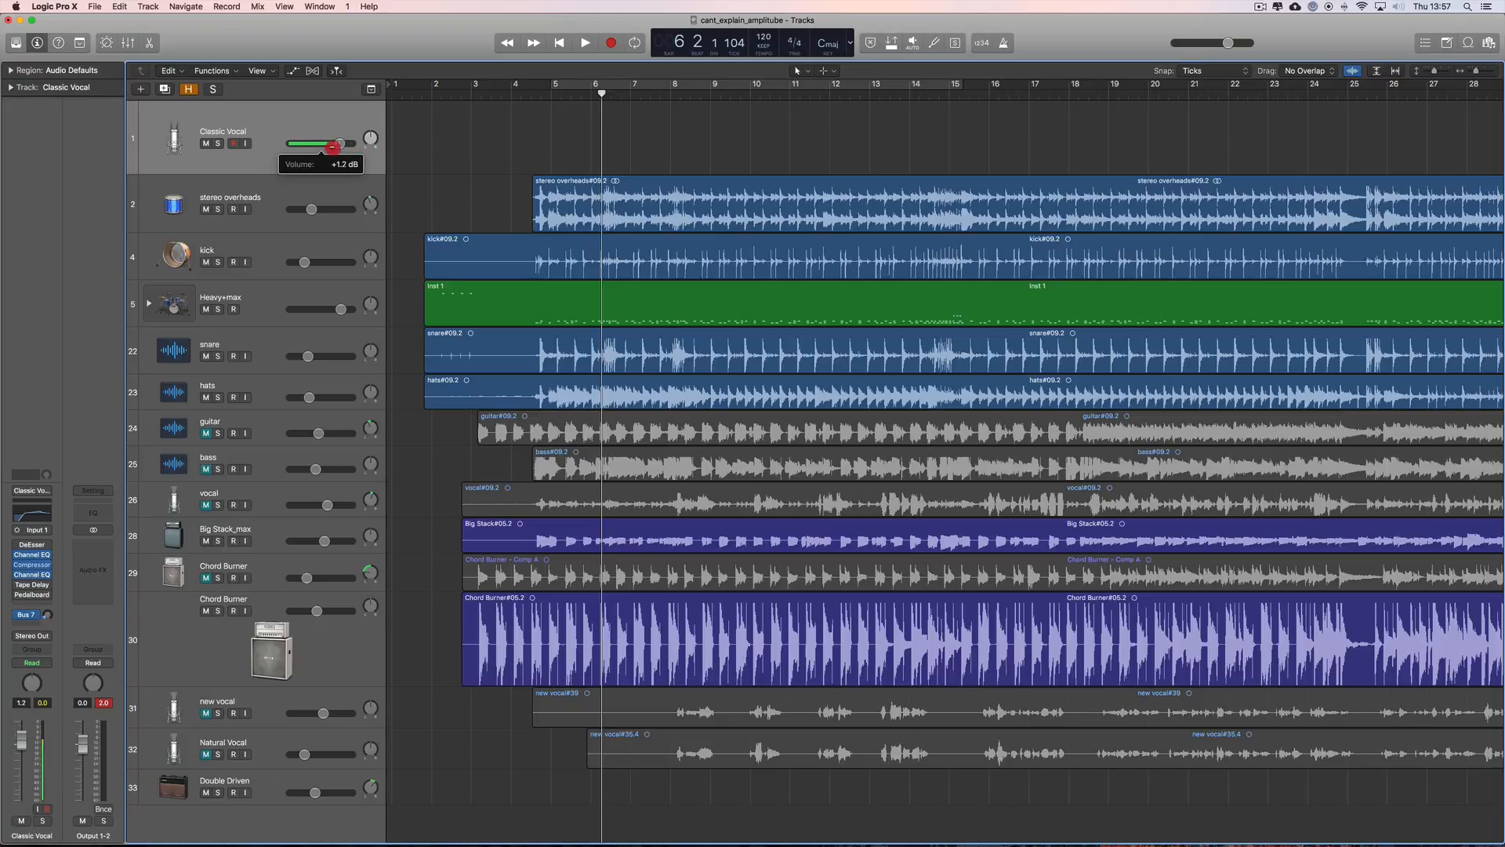
drag(336, 144, 331, 147)
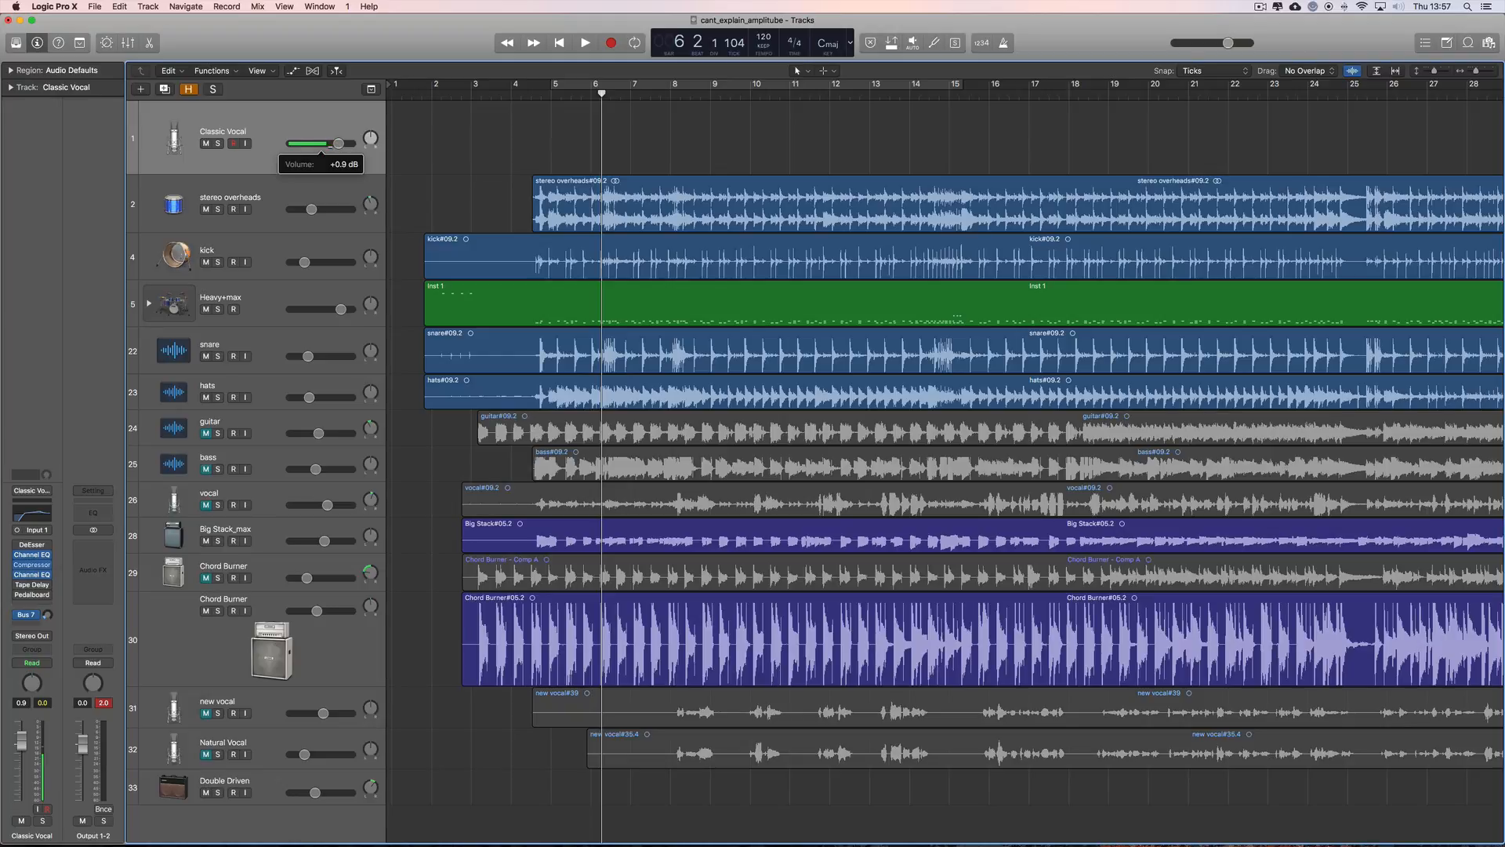
drag(337, 142, 327, 142)
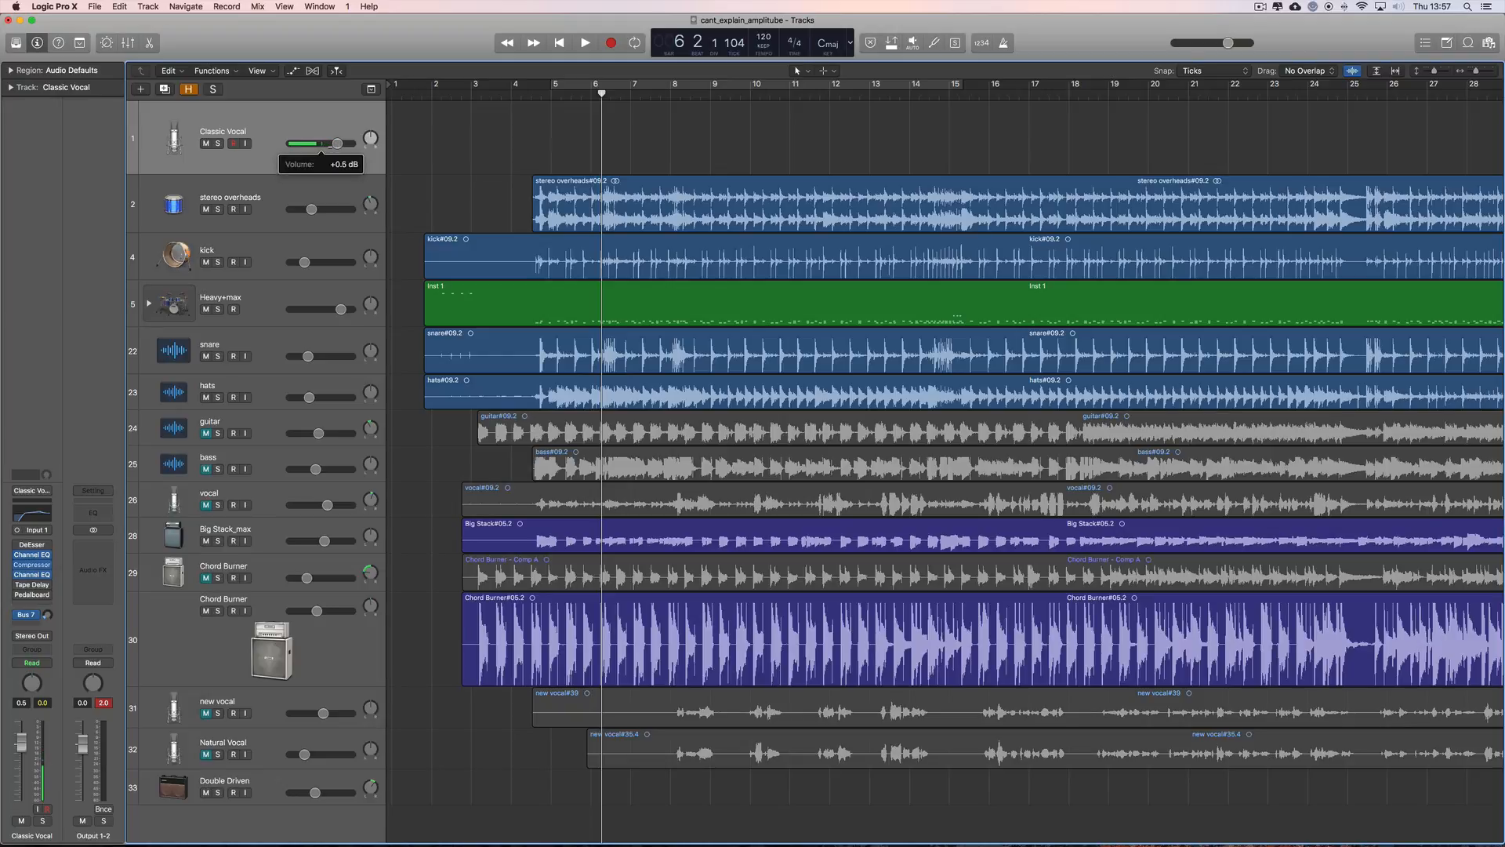
drag(312, 143, 342, 143)
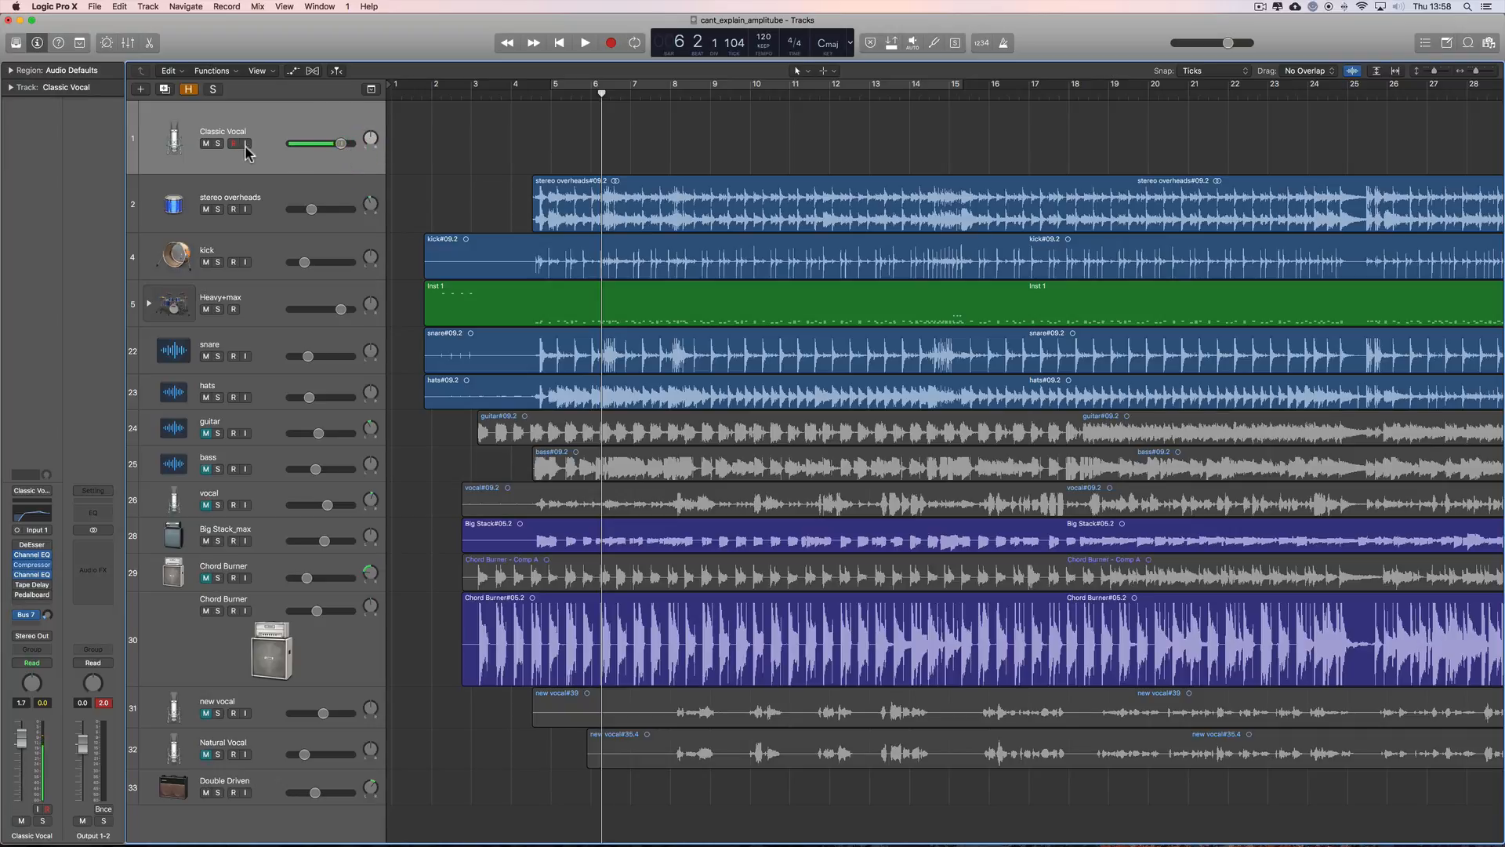
Enable input monitoring on Classic Vocal and set its level to +6.0 dB
click(232, 142)
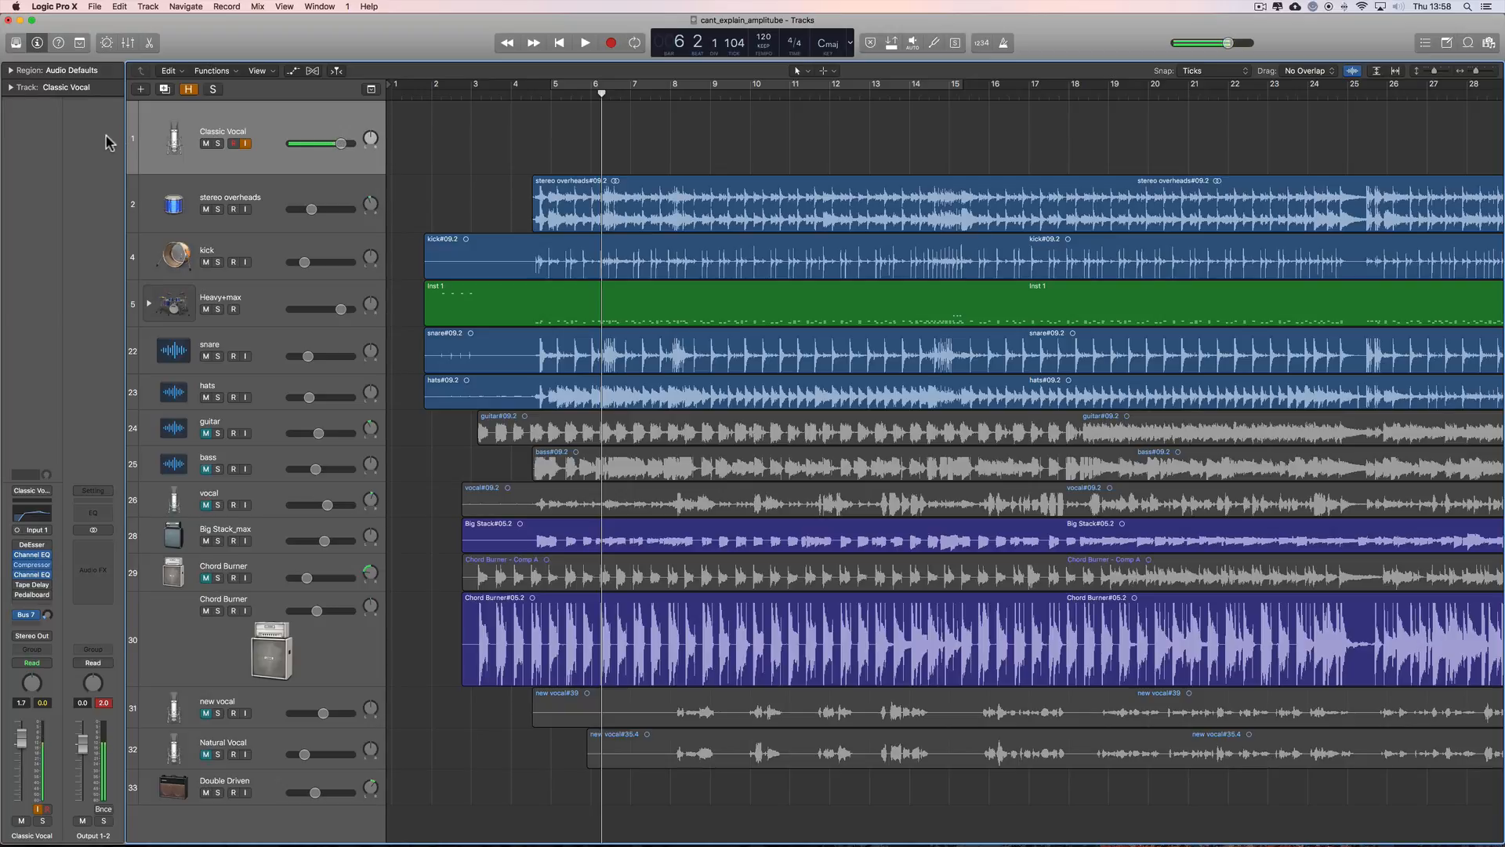
mouse_move(595, 154)
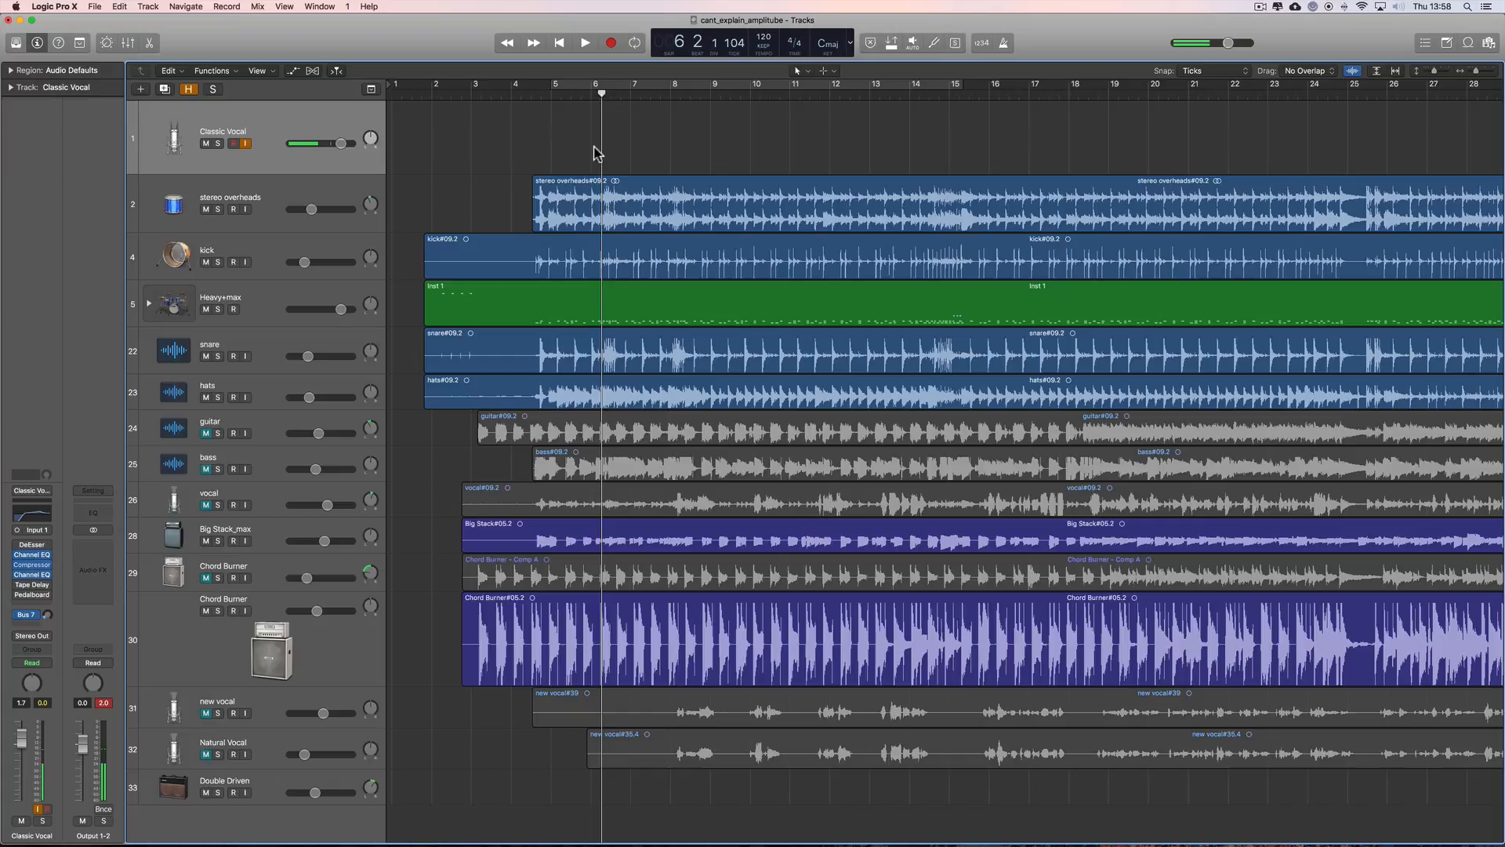
drag(342, 143, 338, 142)
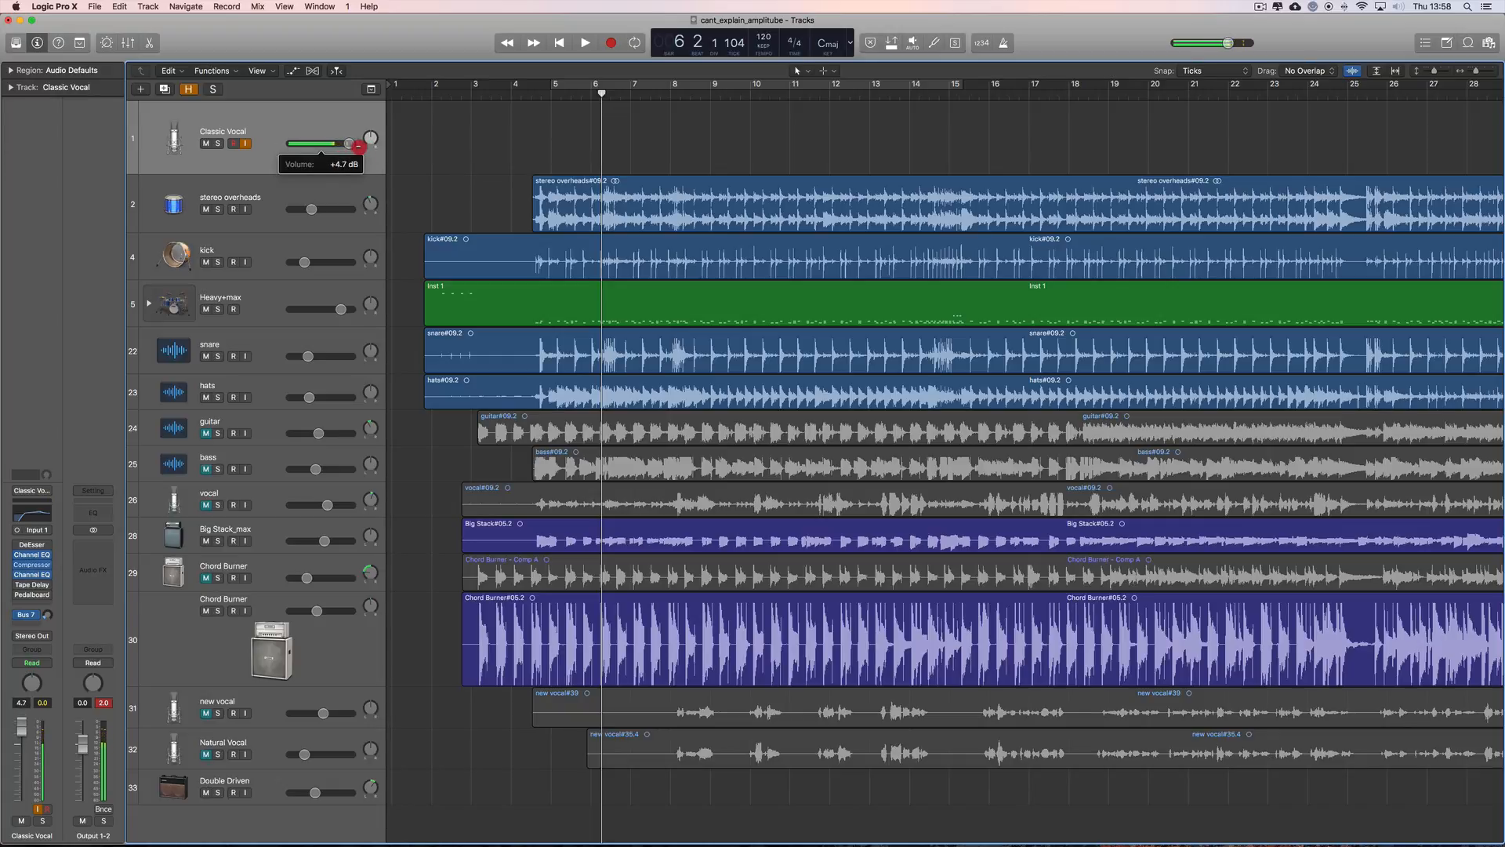
drag(348, 143, 354, 143)
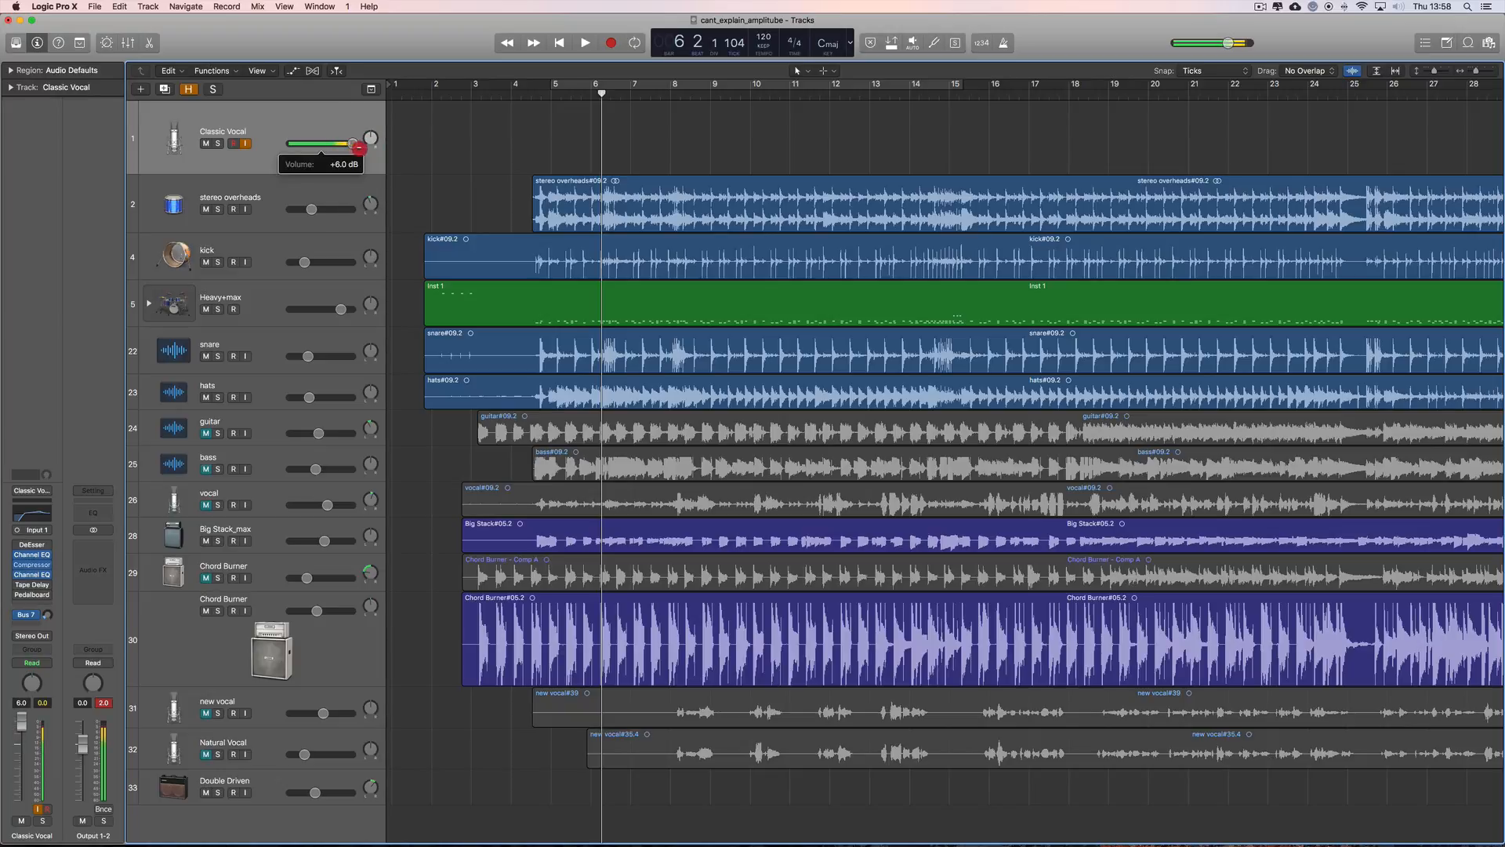
drag(359, 145, 343, 144)
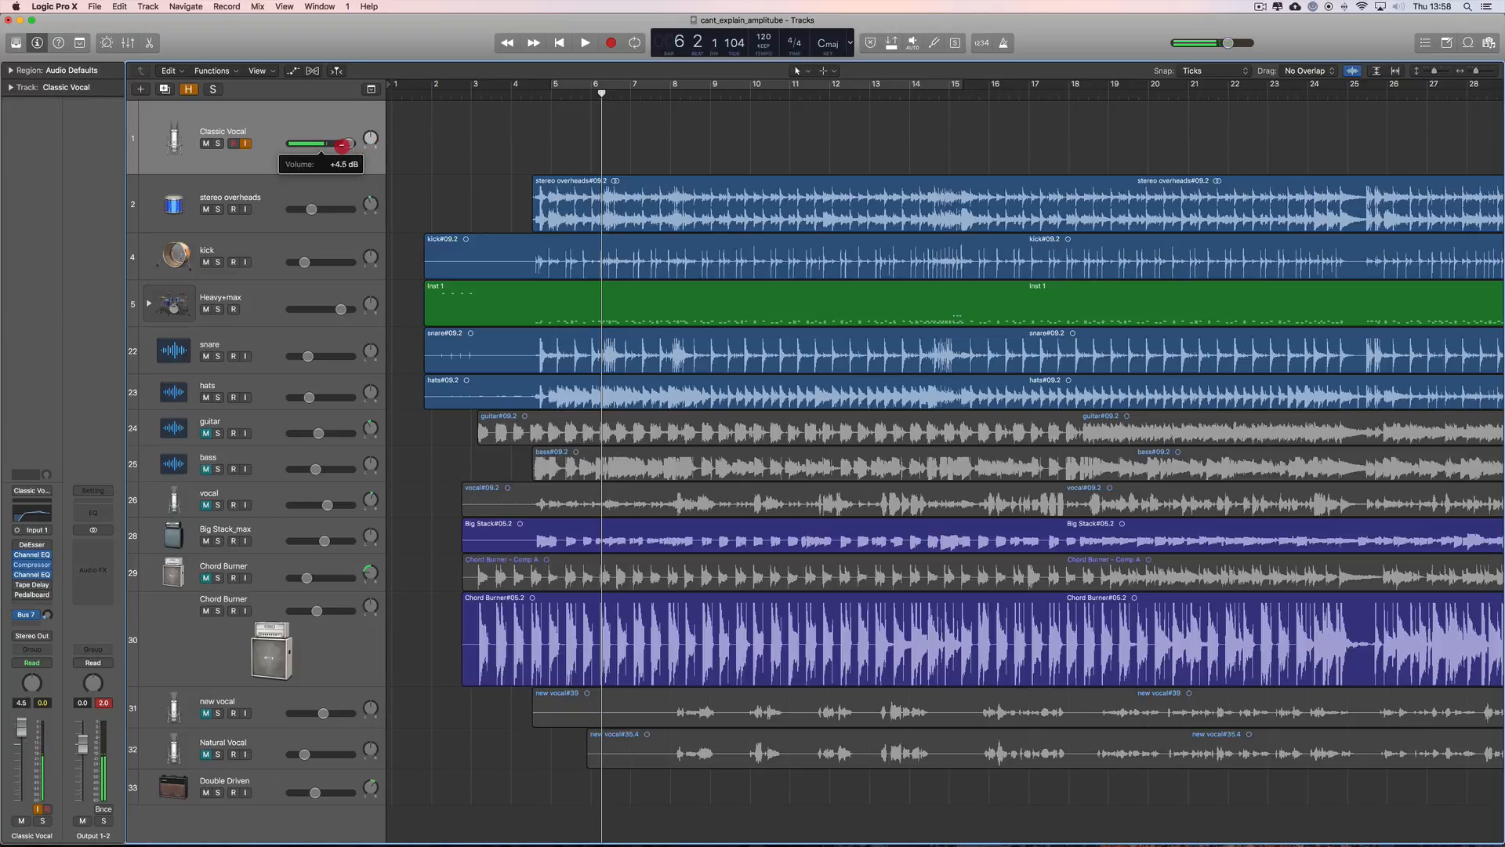
drag(344, 143, 308, 142)
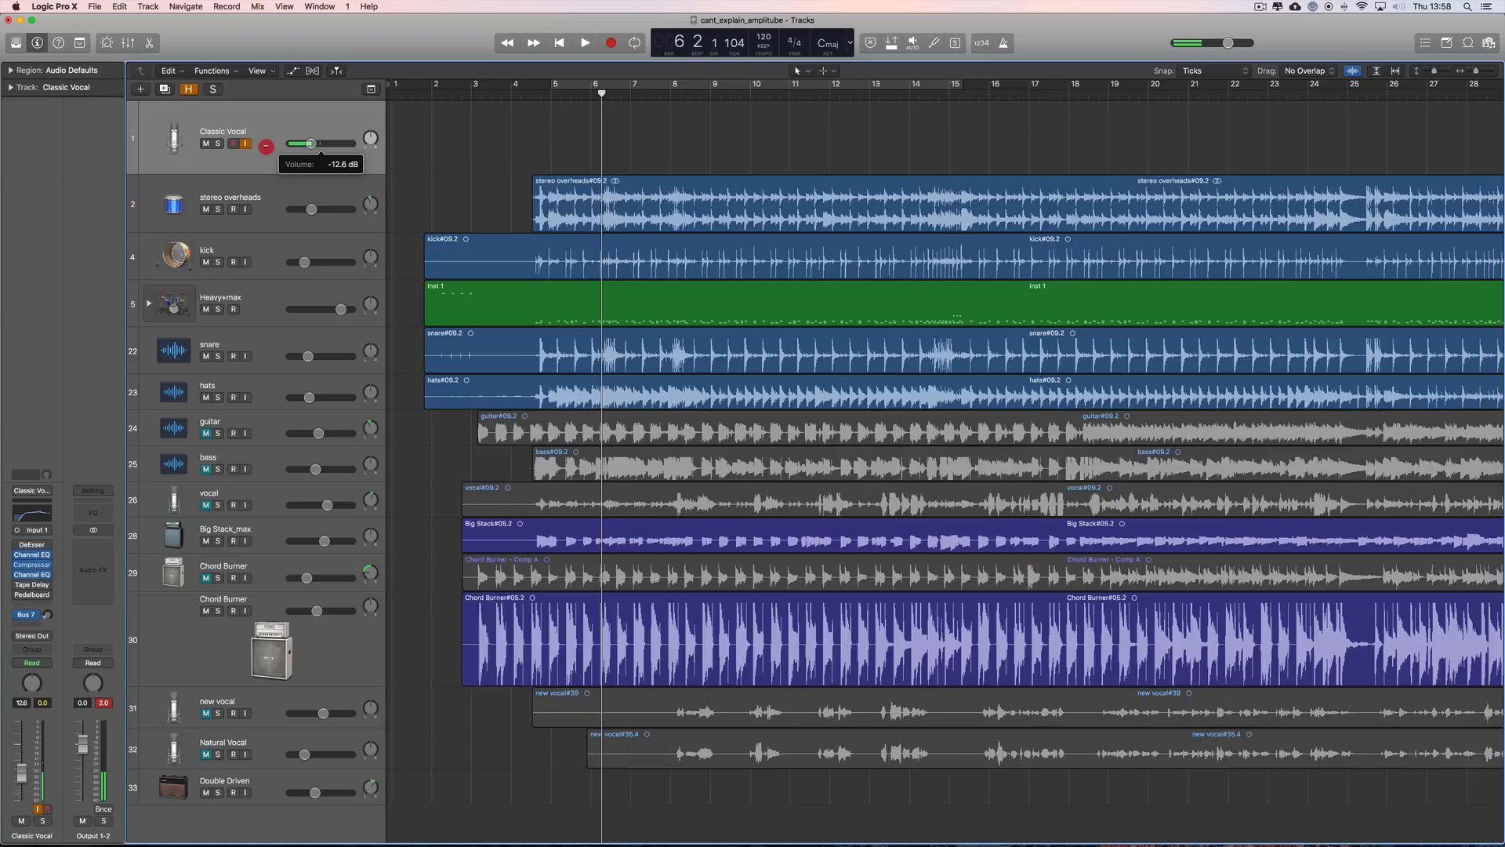
drag(308, 143, 348, 143)
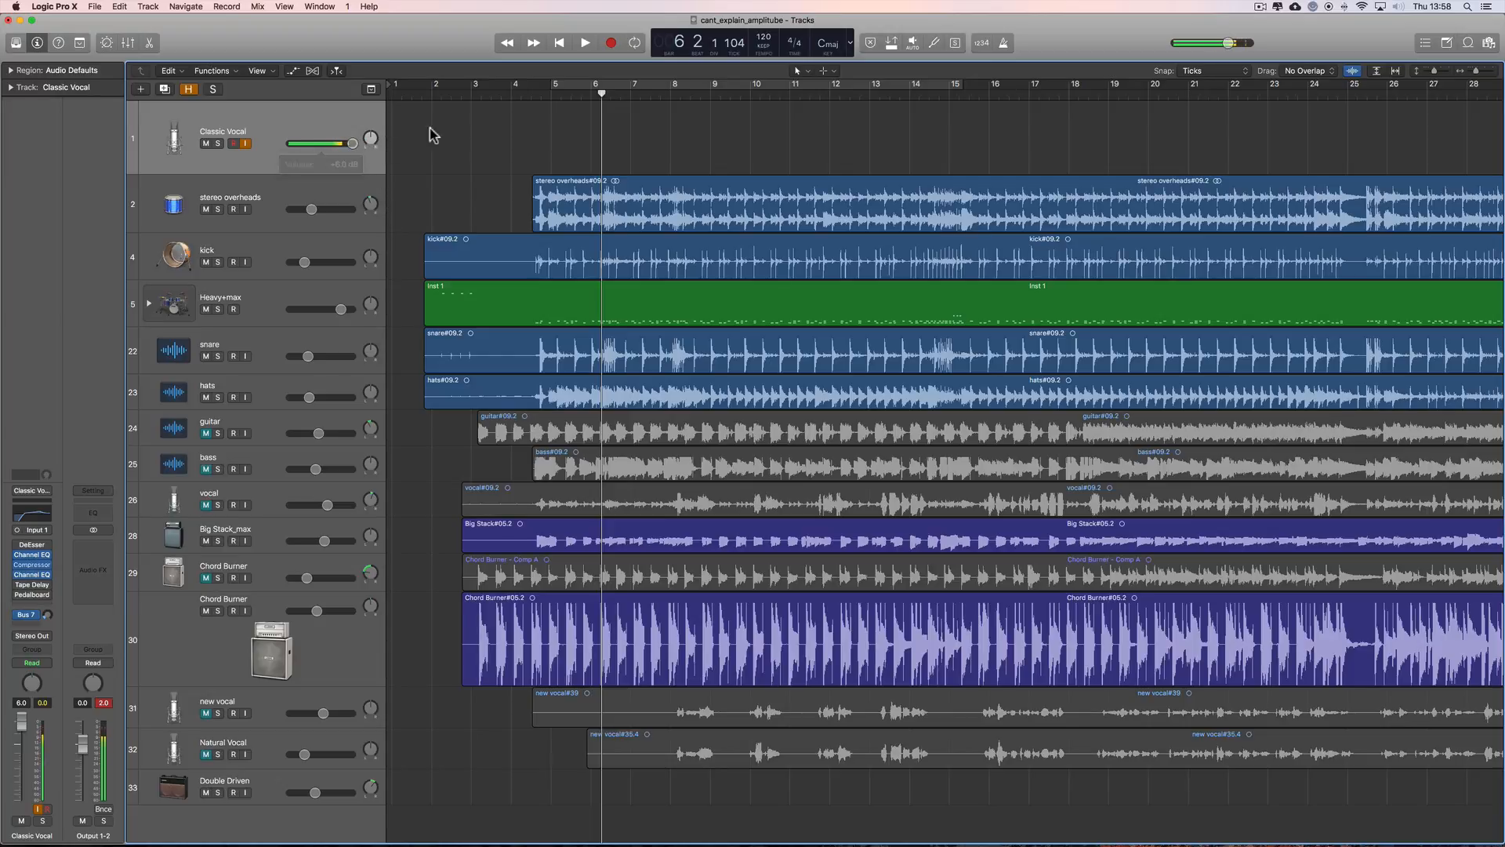
Record a Classic Vocal take starting at bar 3 and running to about bar 12
click(471, 85)
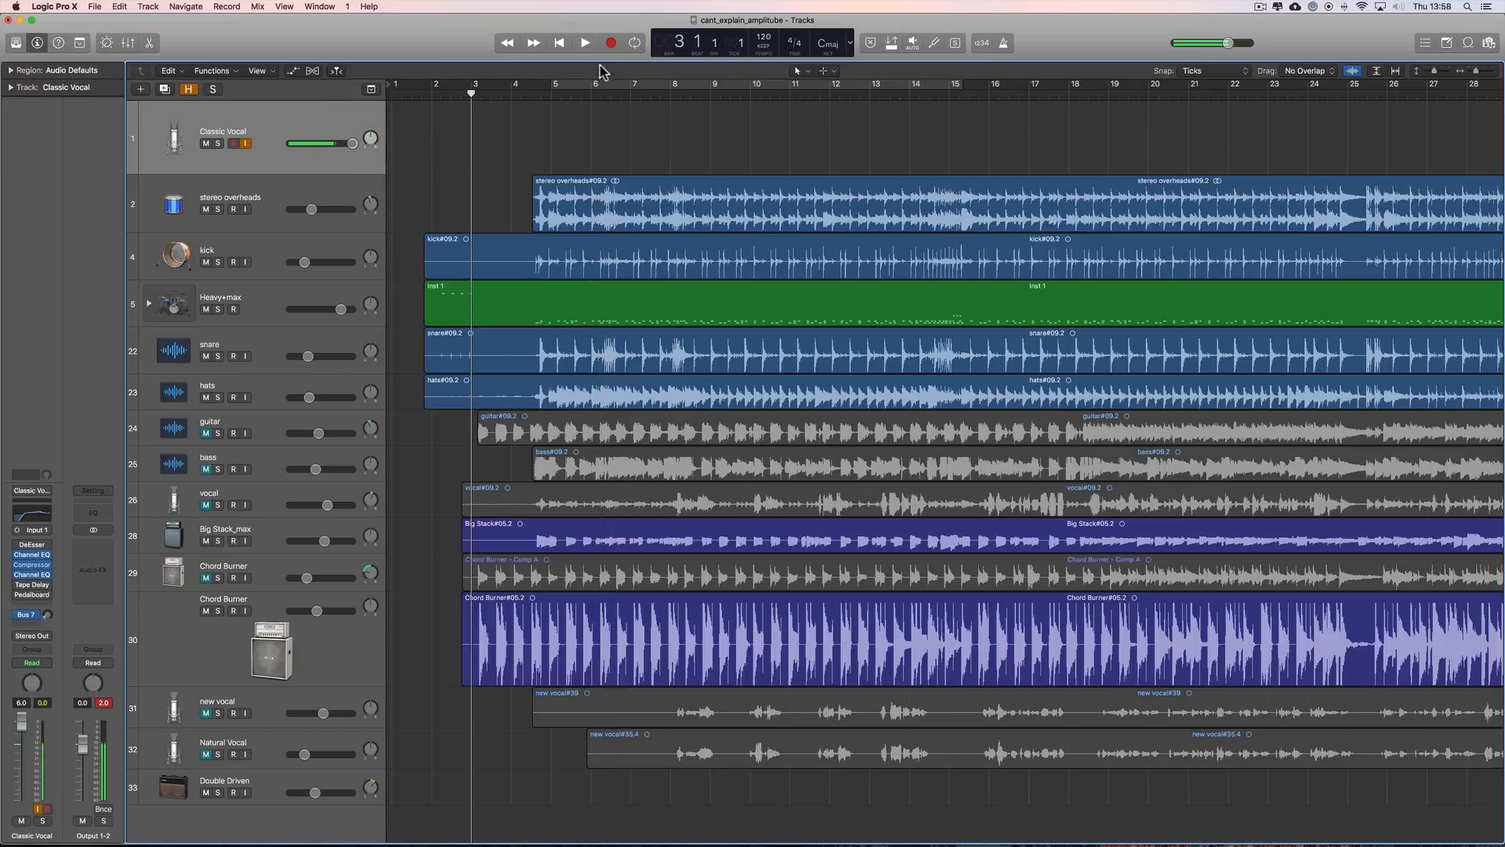
click(609, 42)
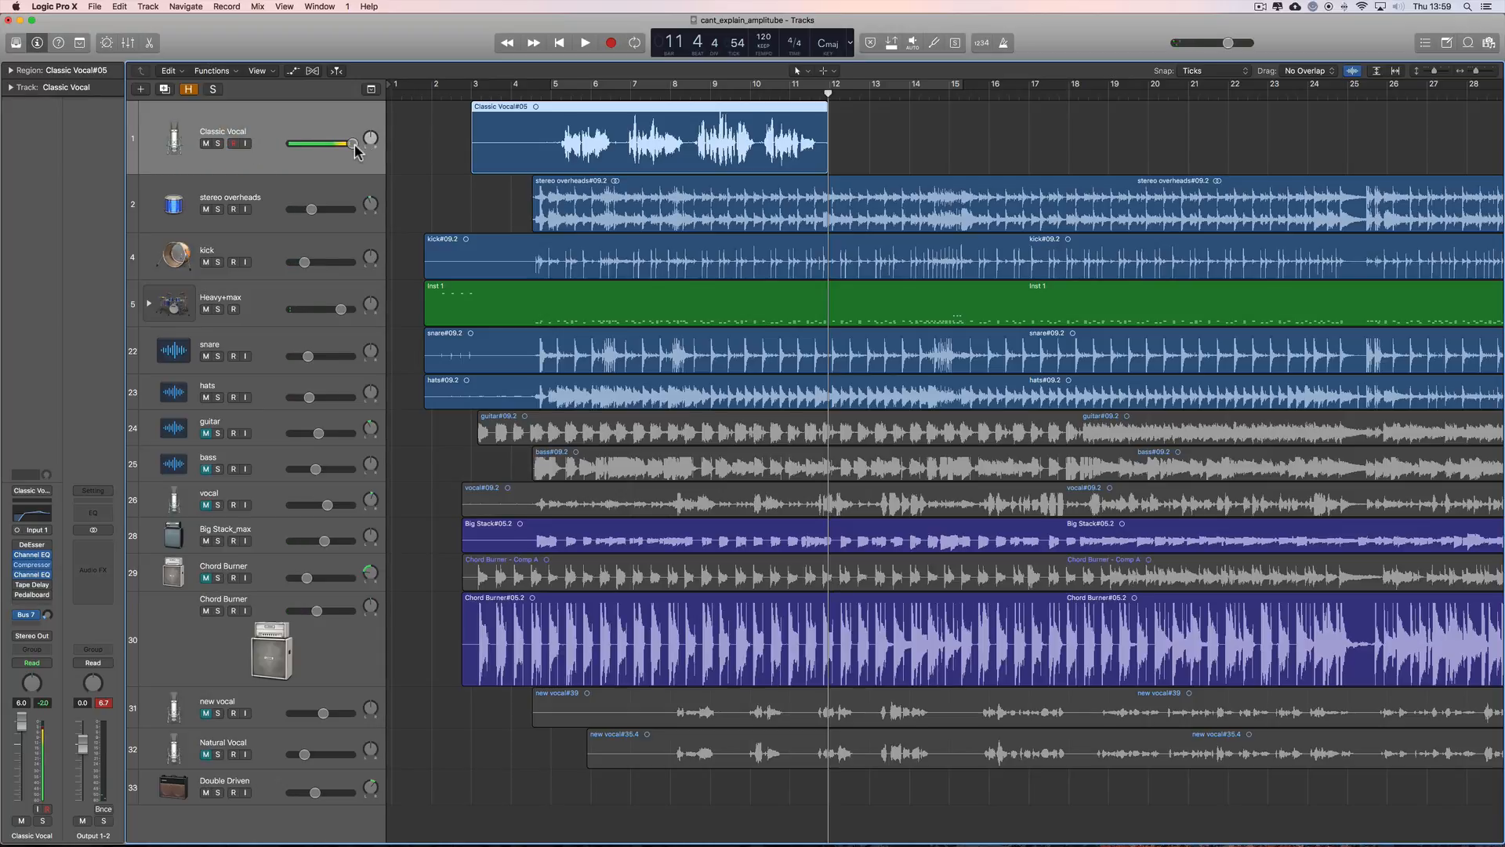
Play the new take, leave the Classic Vocal volume near -1 dB, and return to bar 5
drag(322, 142, 355, 143)
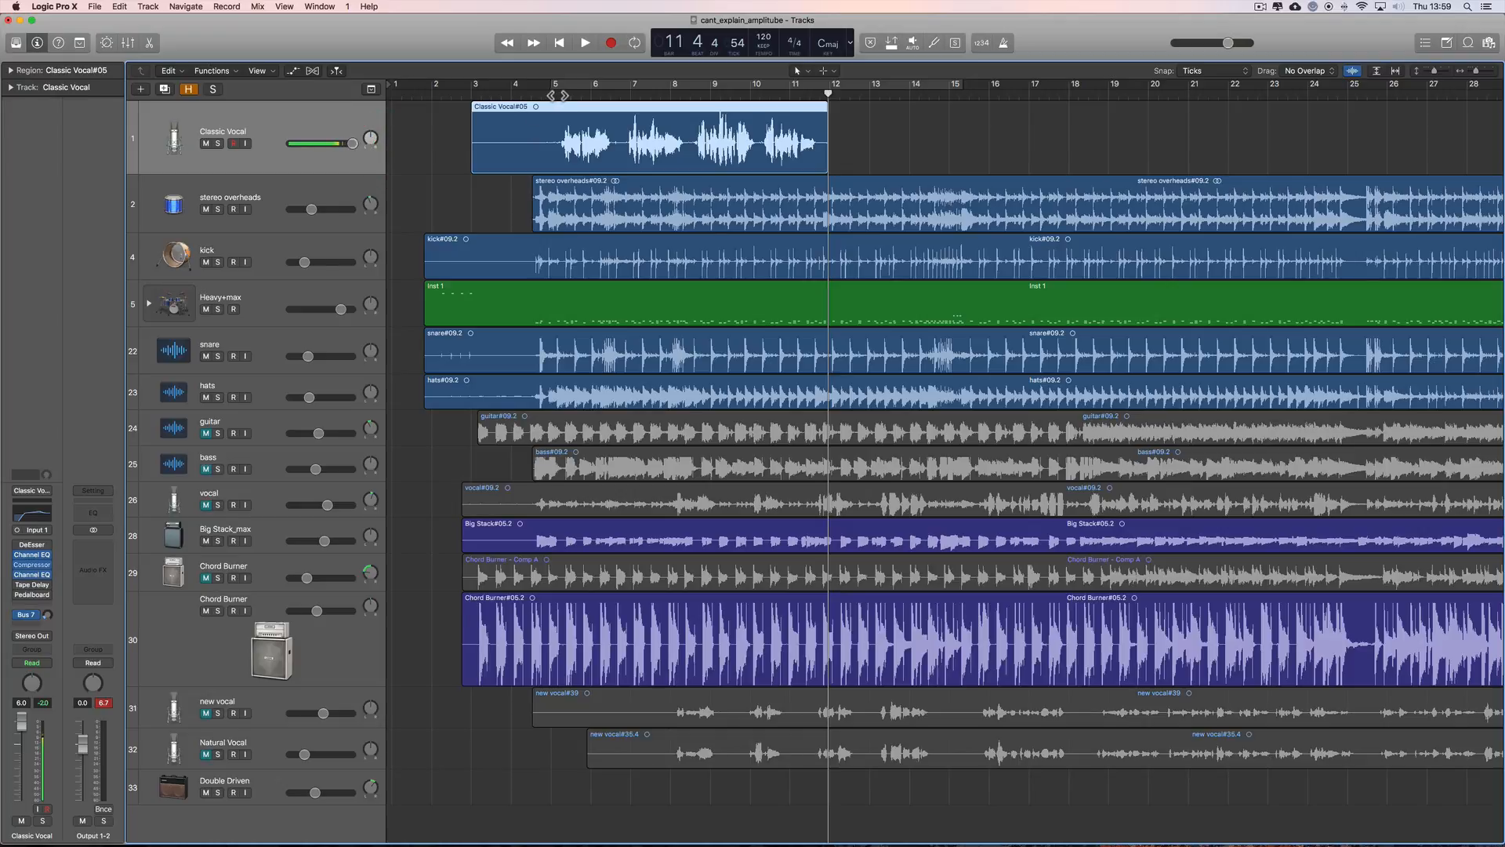
click(583, 42)
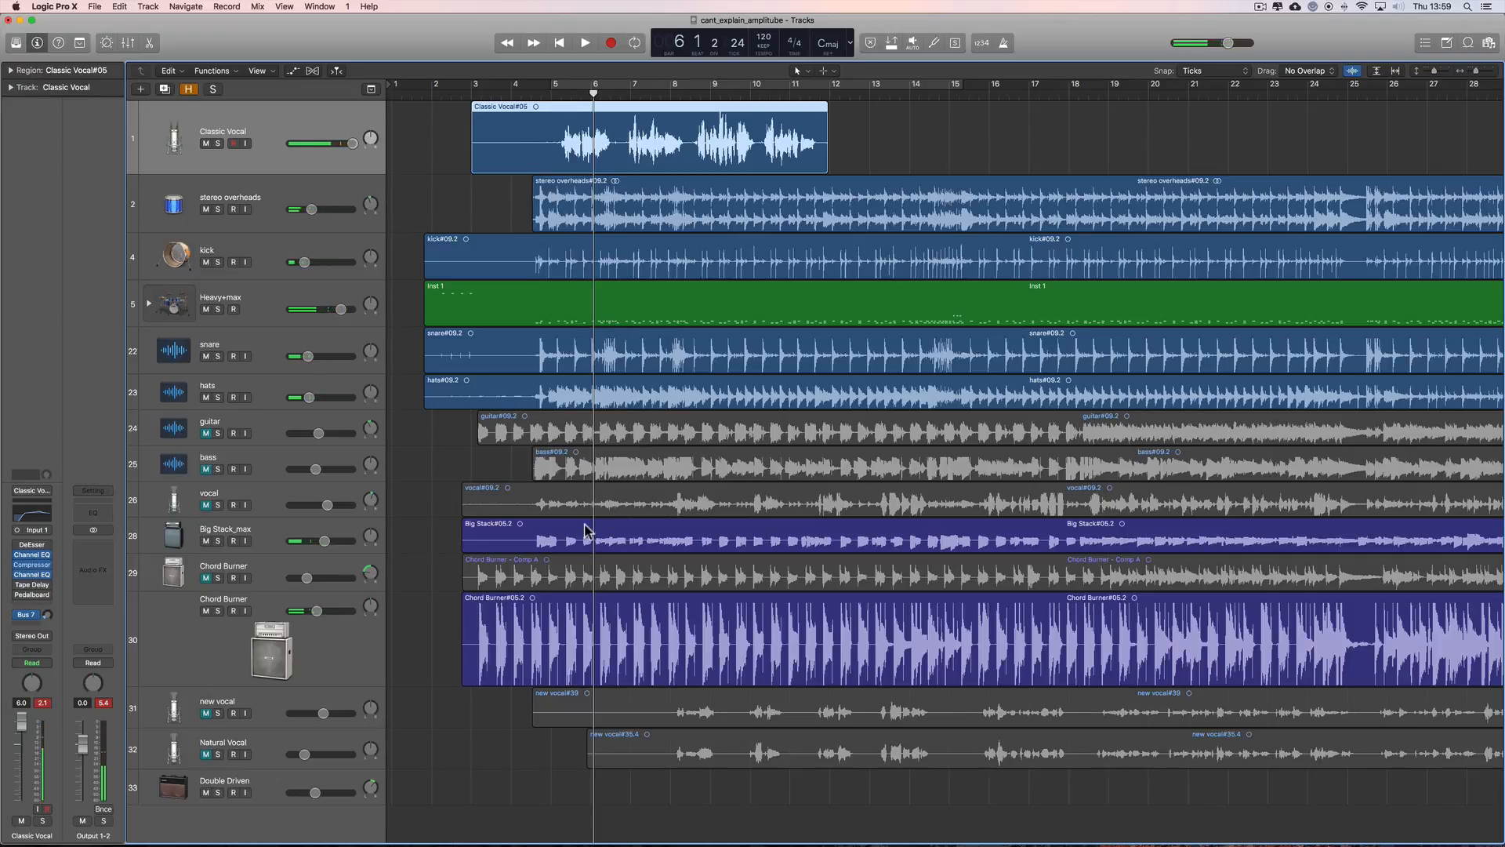
drag(326, 143, 352, 143)
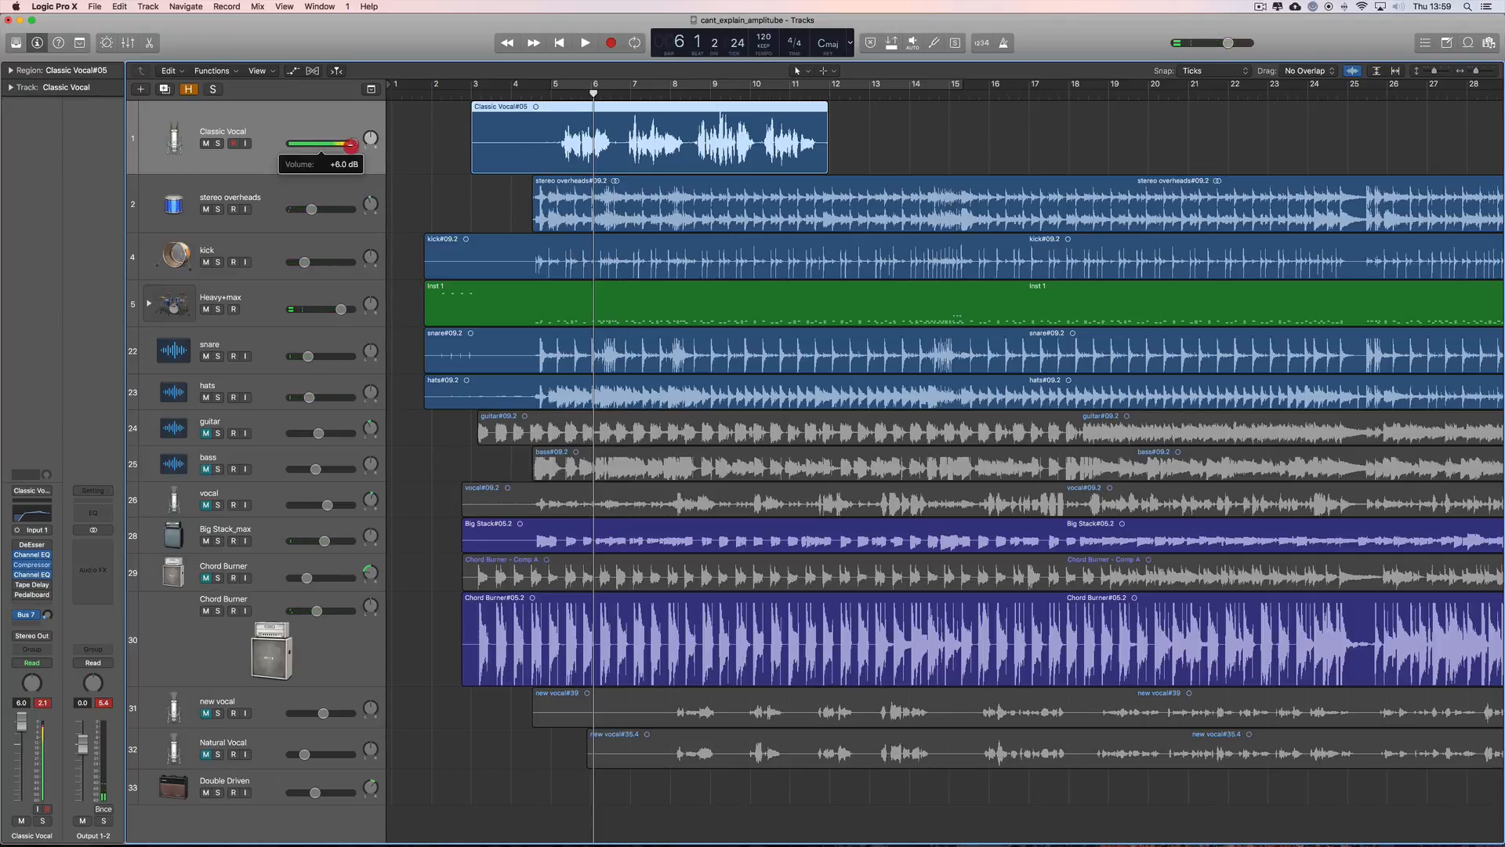
drag(350, 142, 312, 143)
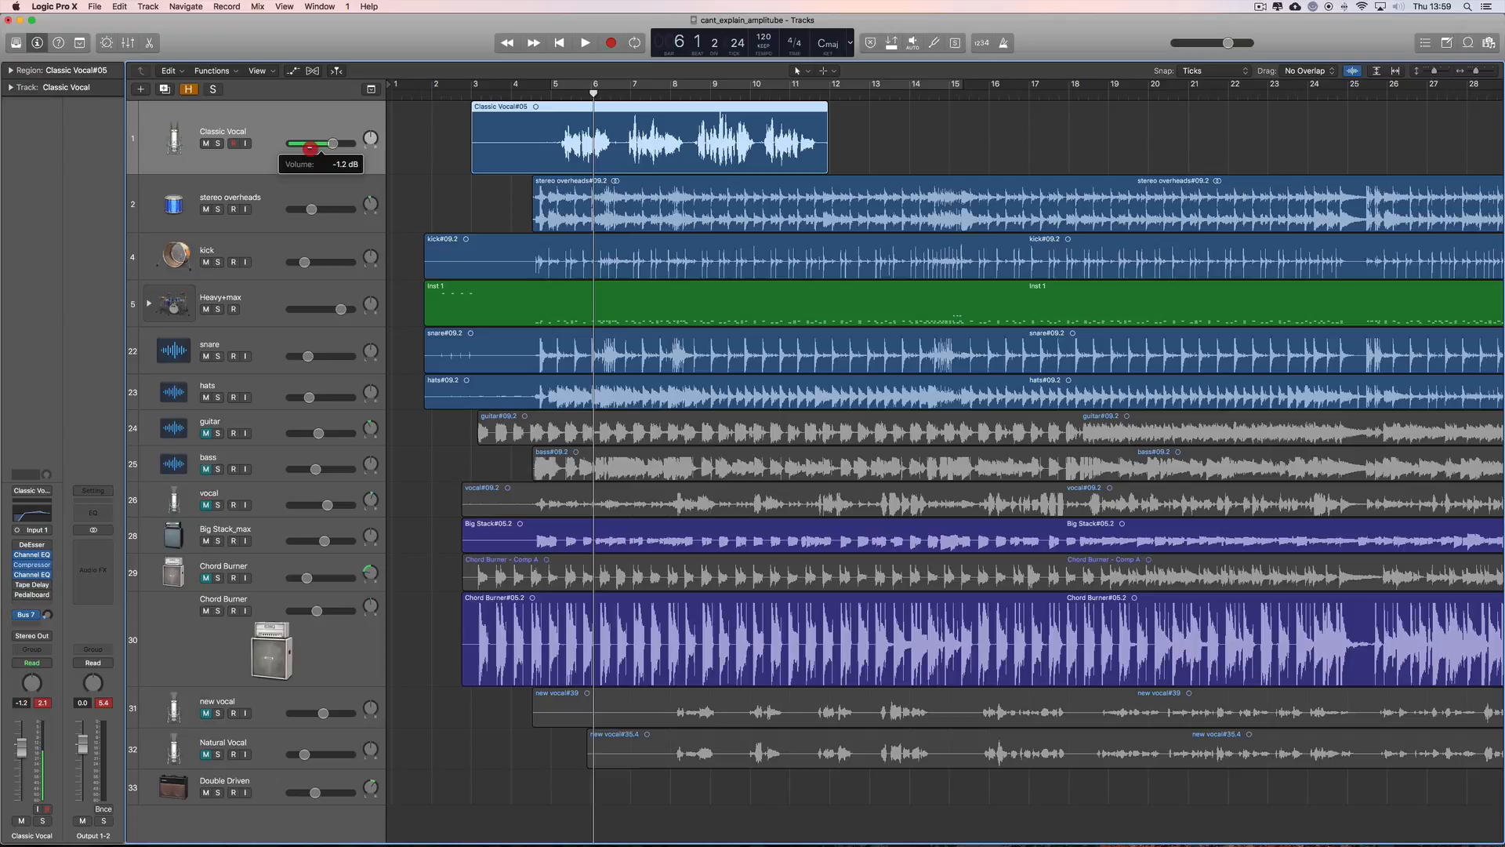
click(585, 42)
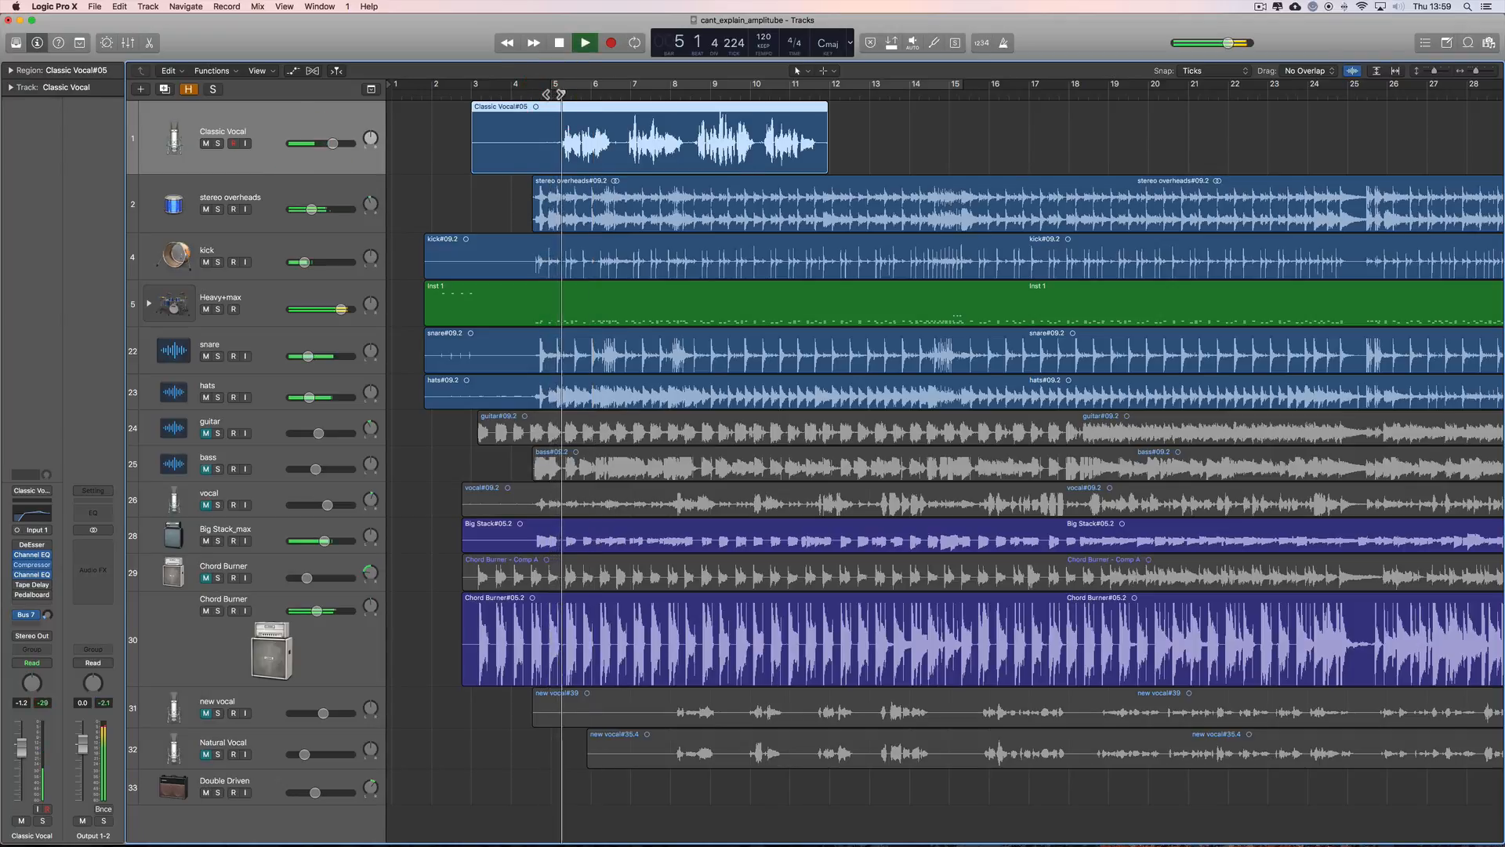
drag(312, 143, 330, 142)
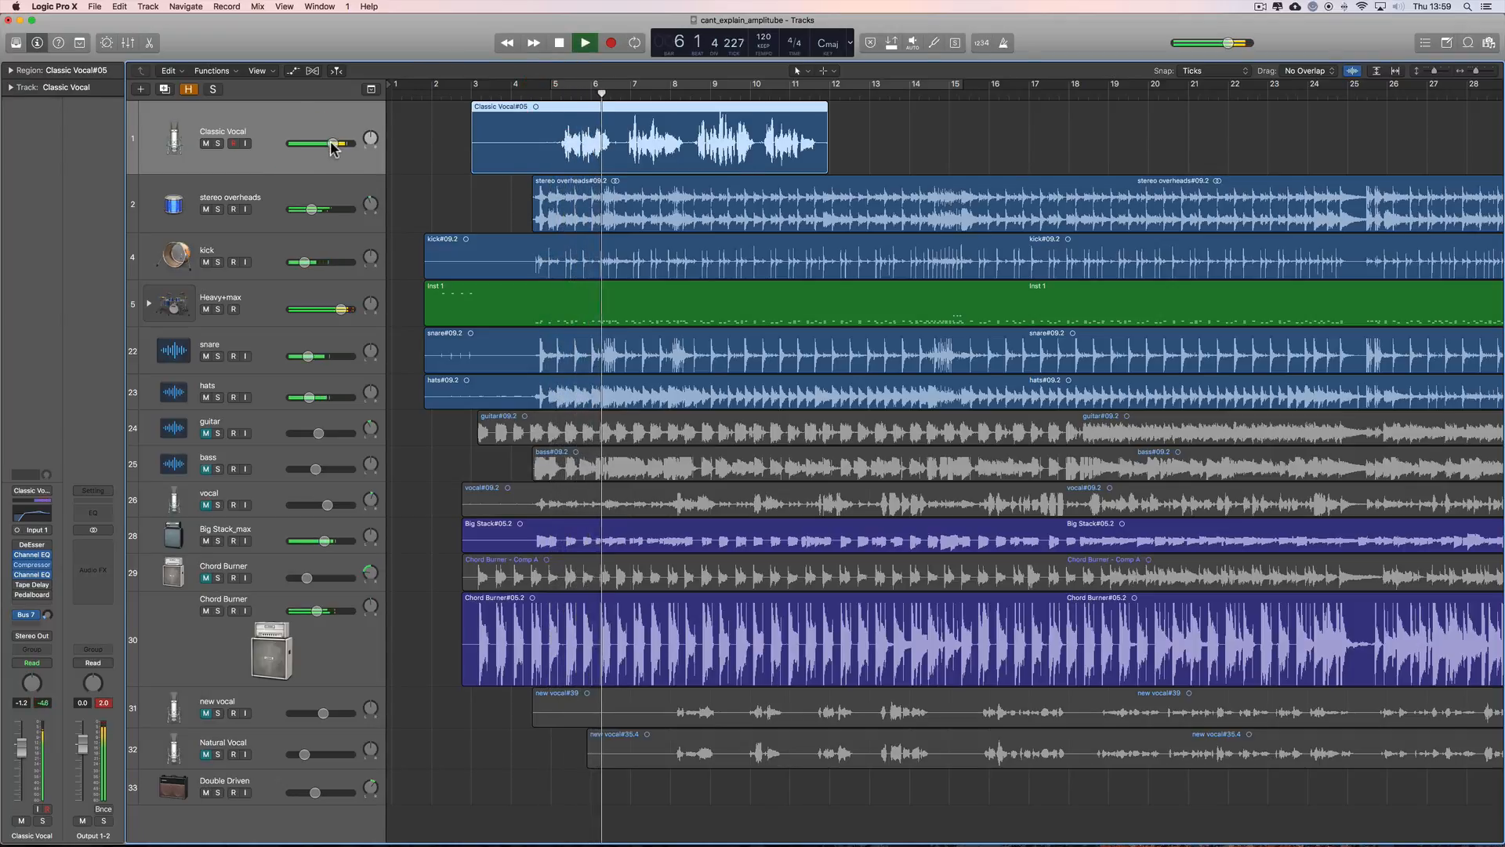
drag(331, 143, 331, 142)
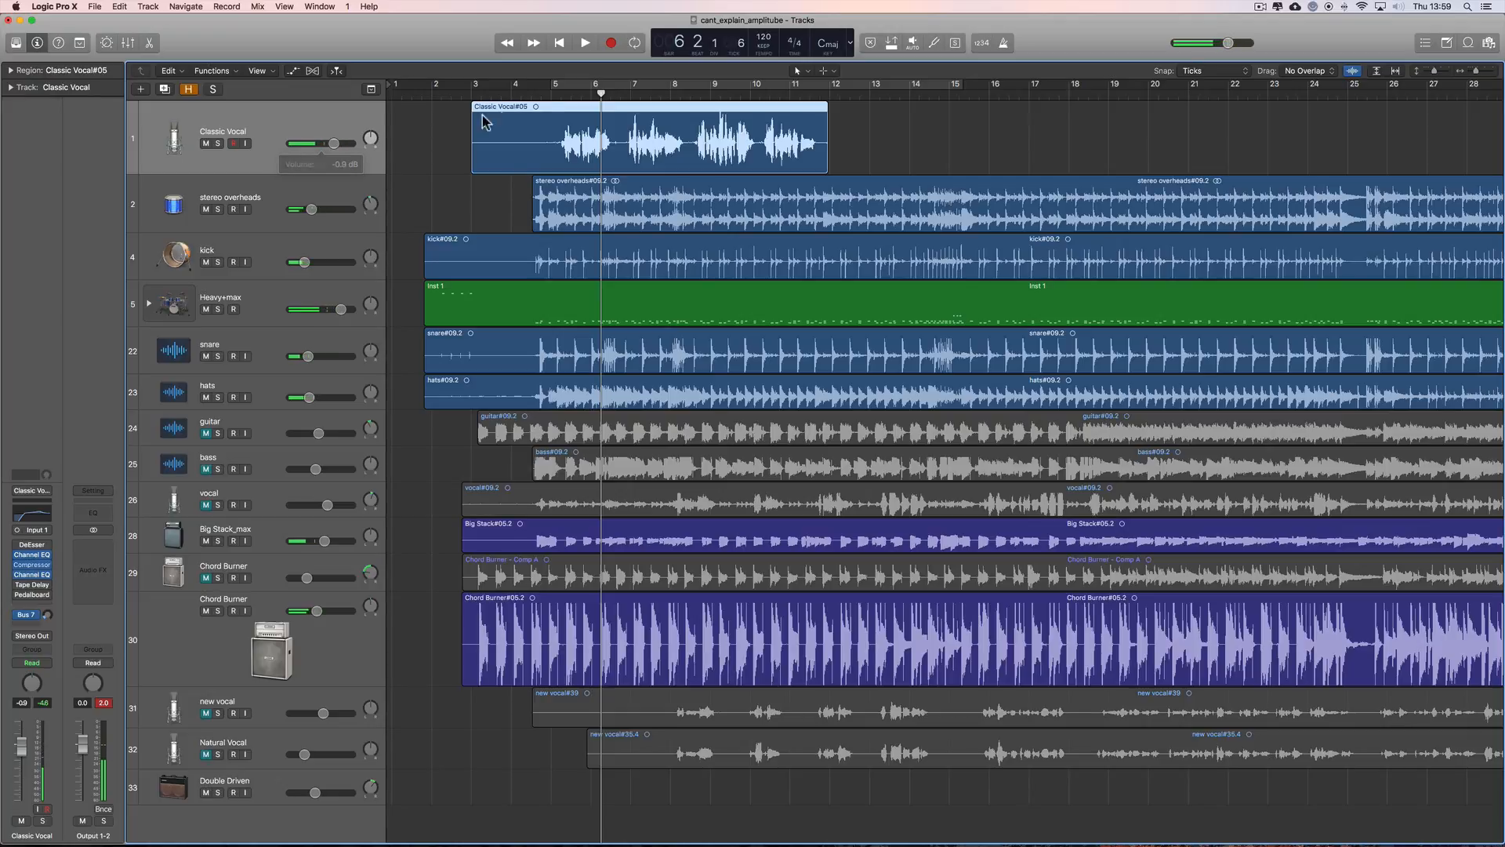
click(549, 93)
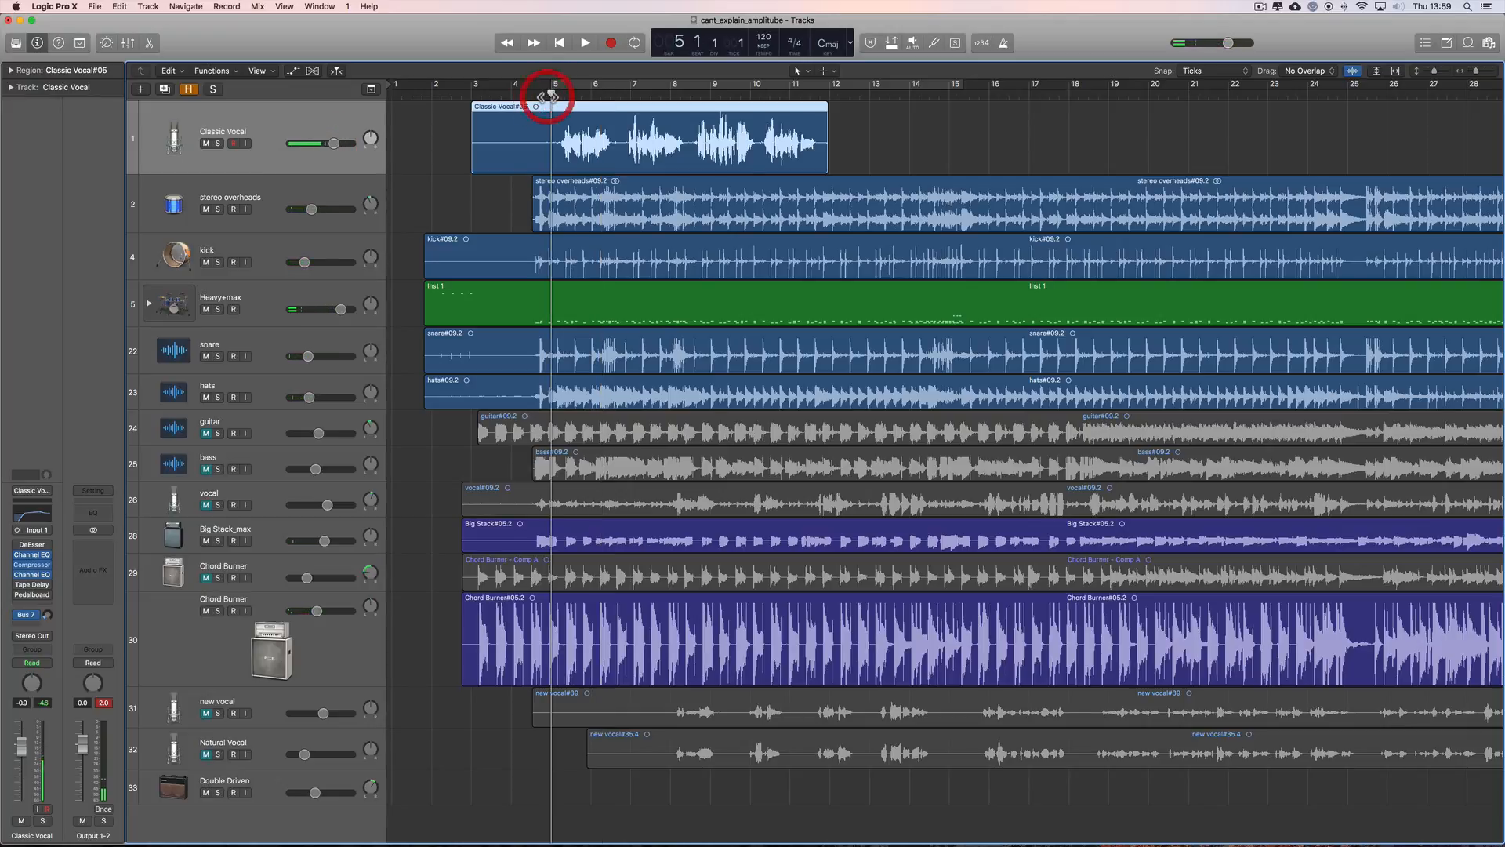
click(585, 42)
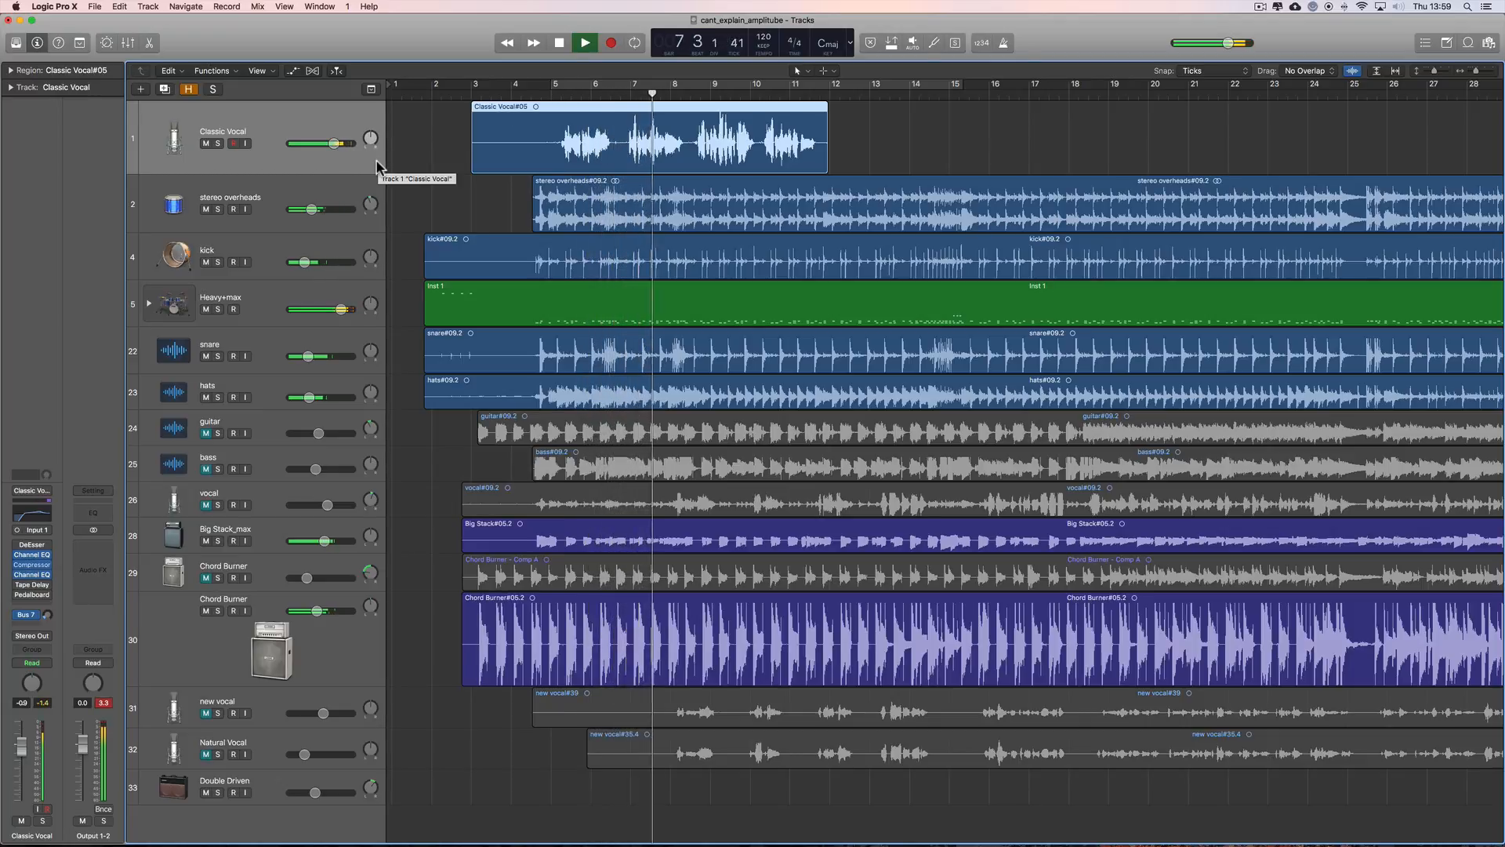
click(558, 43)
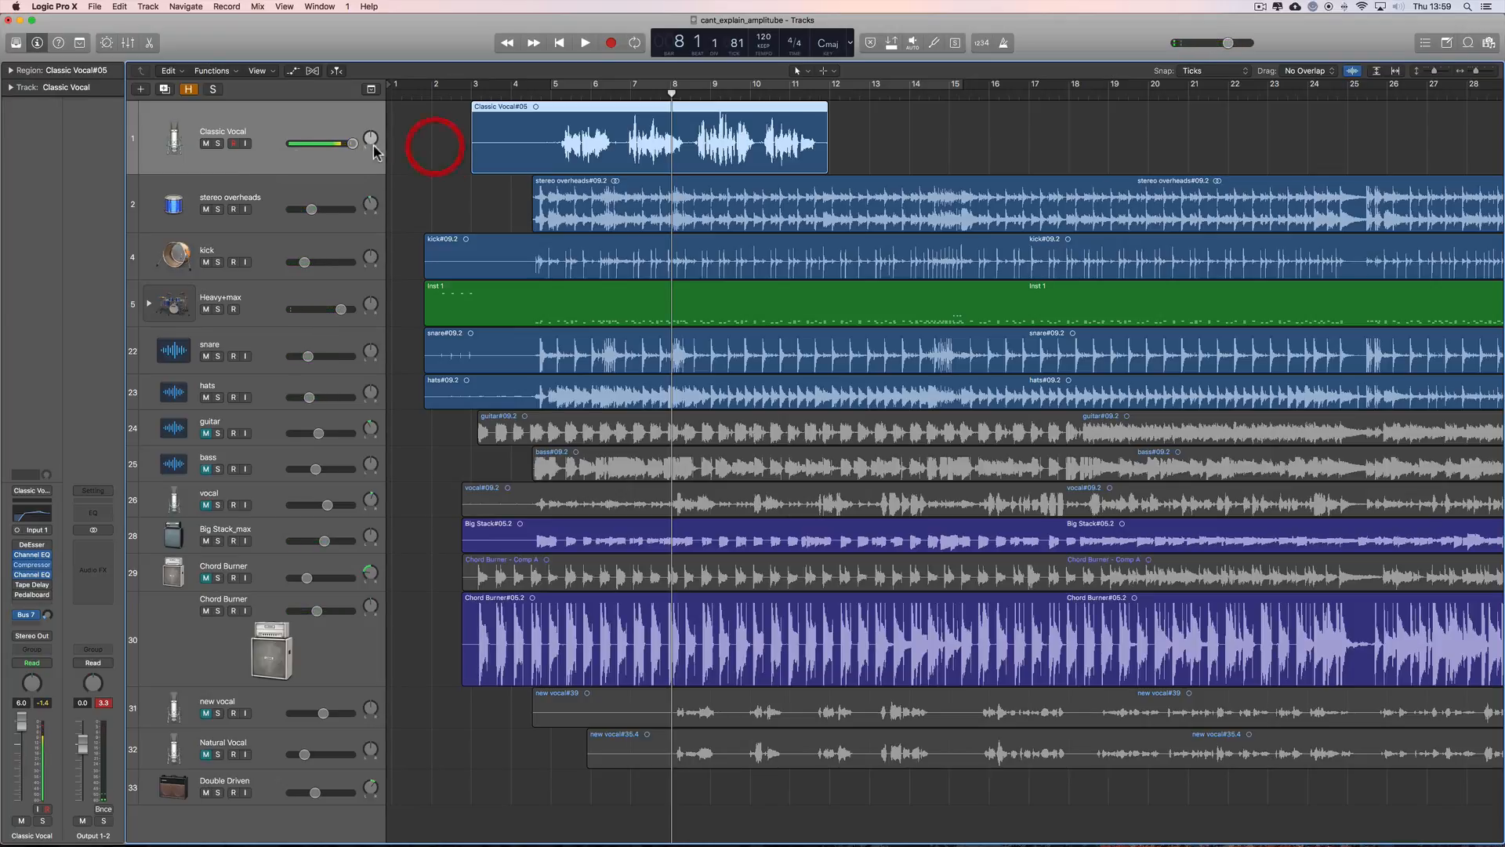
drag(352, 142, 317, 143)
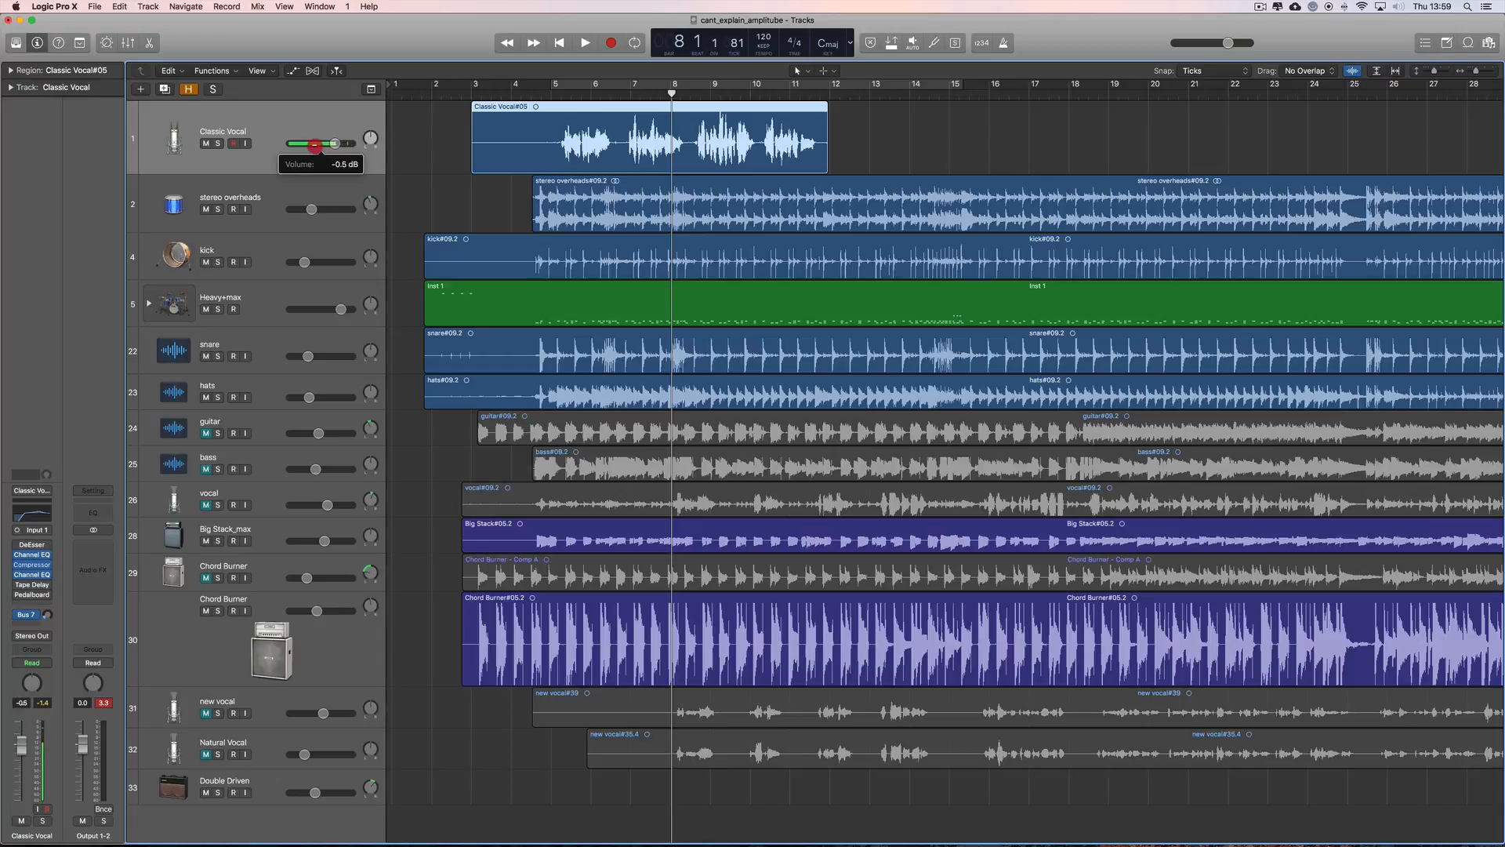
drag(315, 143, 334, 143)
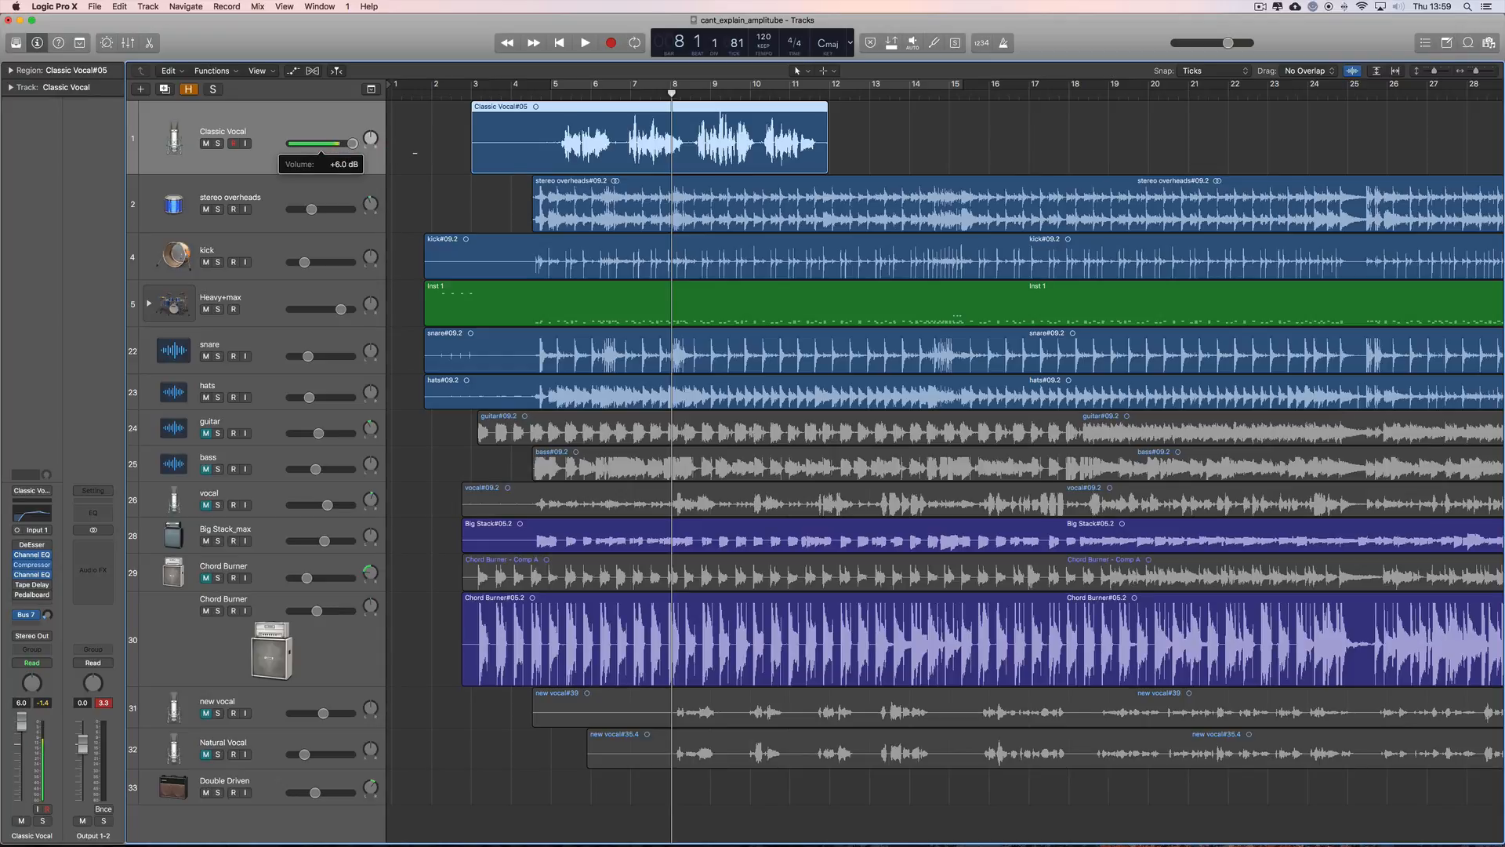
drag(348, 143, 316, 142)
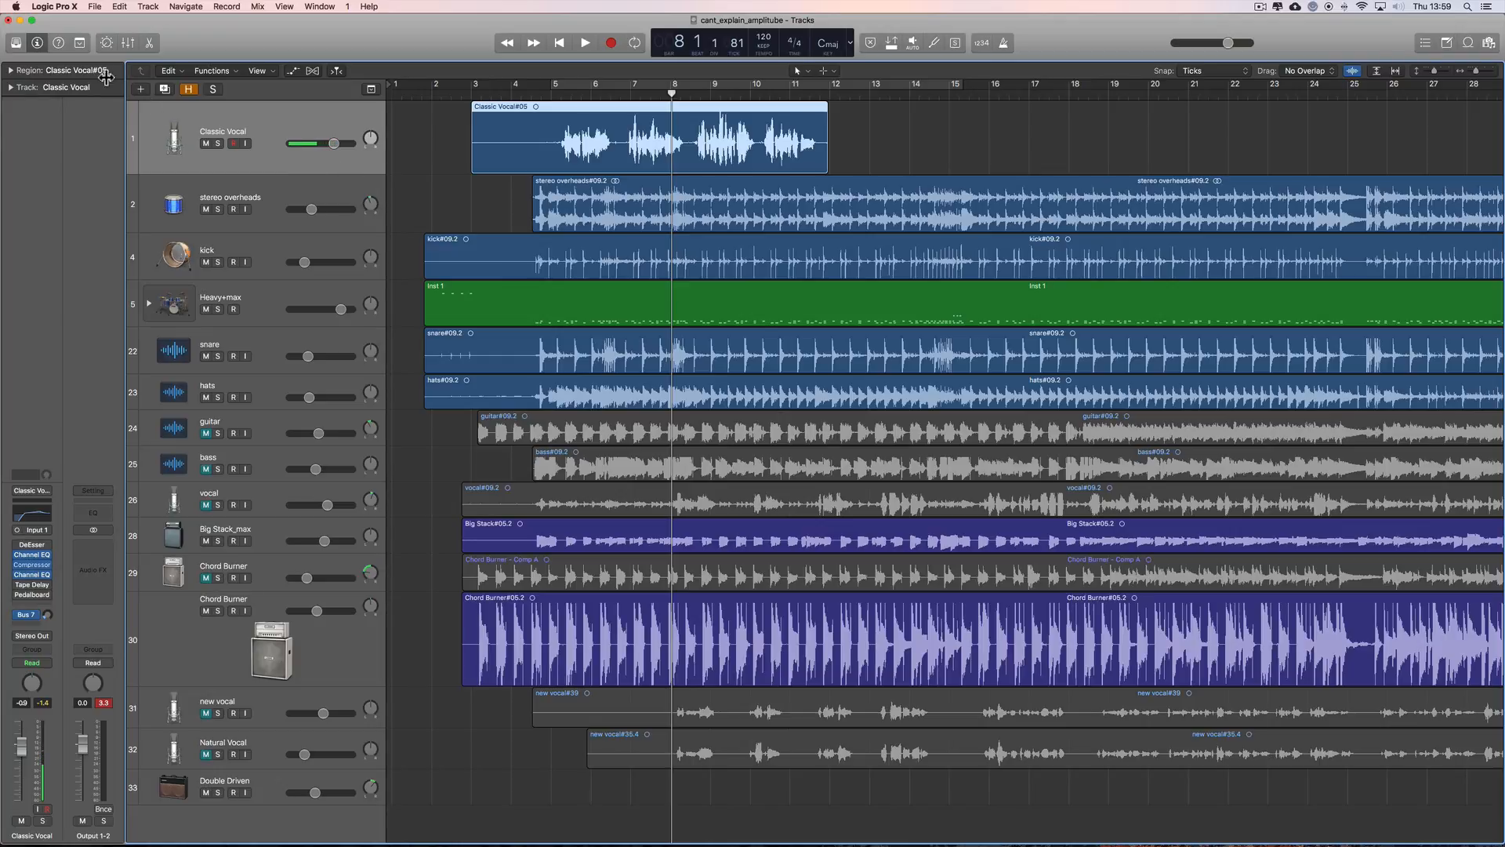
Enable 'Independent monitoring level for record-enabled channel strips' in Audio > General preferences
click(54, 7)
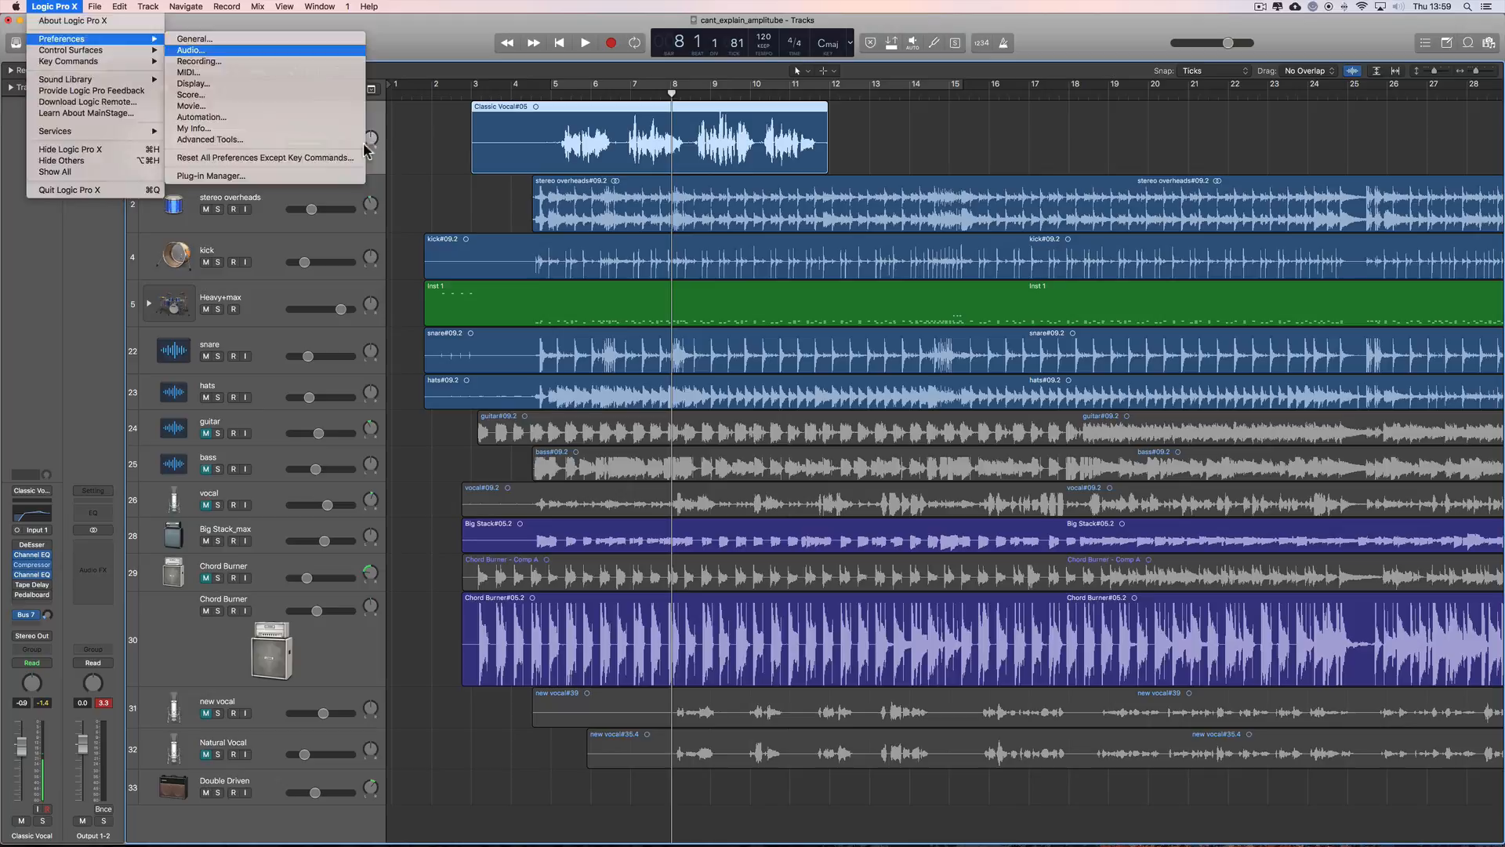
click(190, 50)
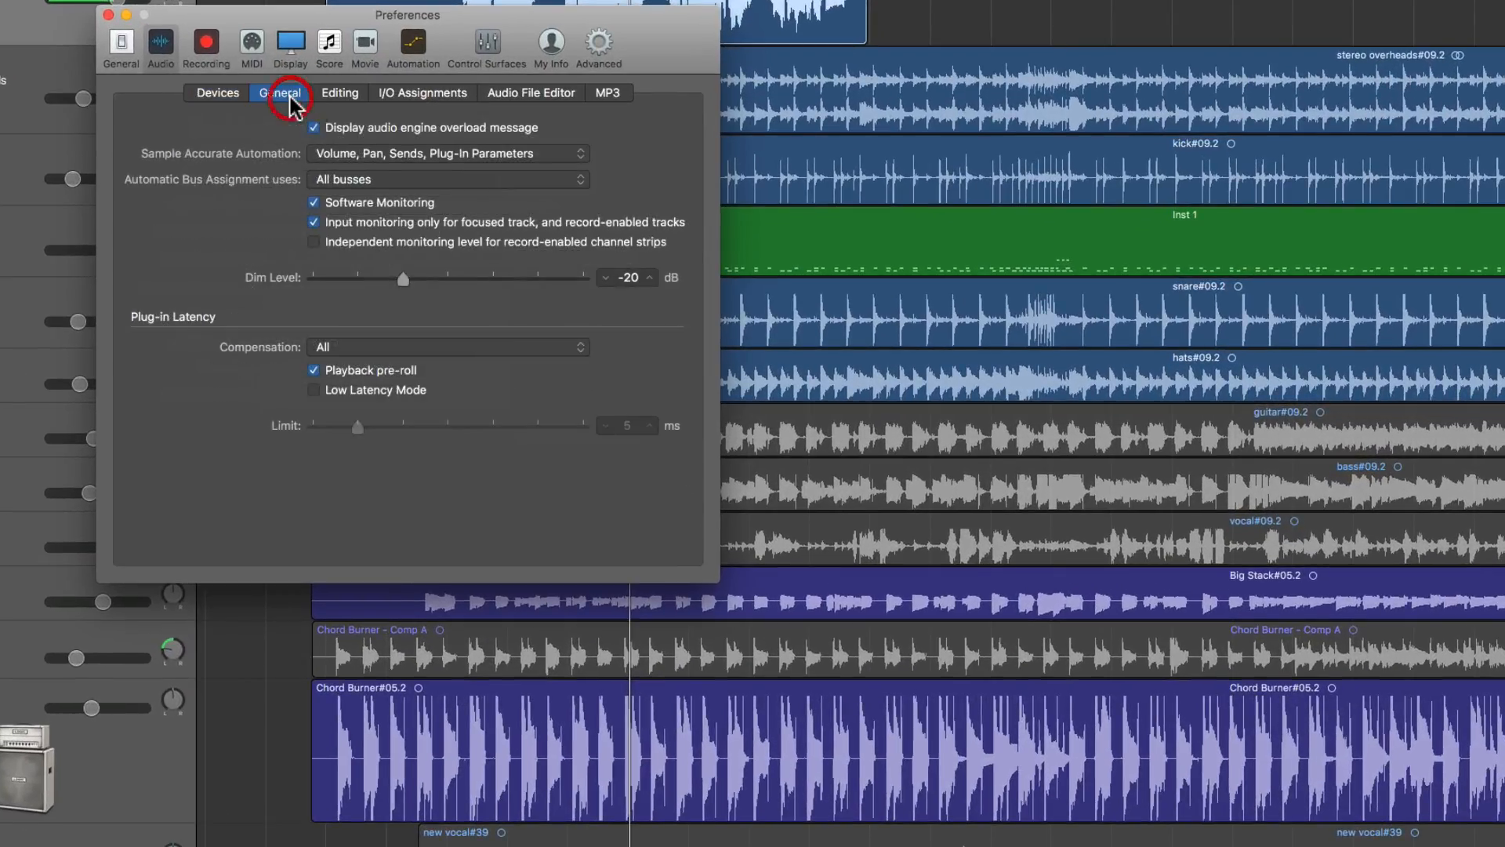
click(314, 242)
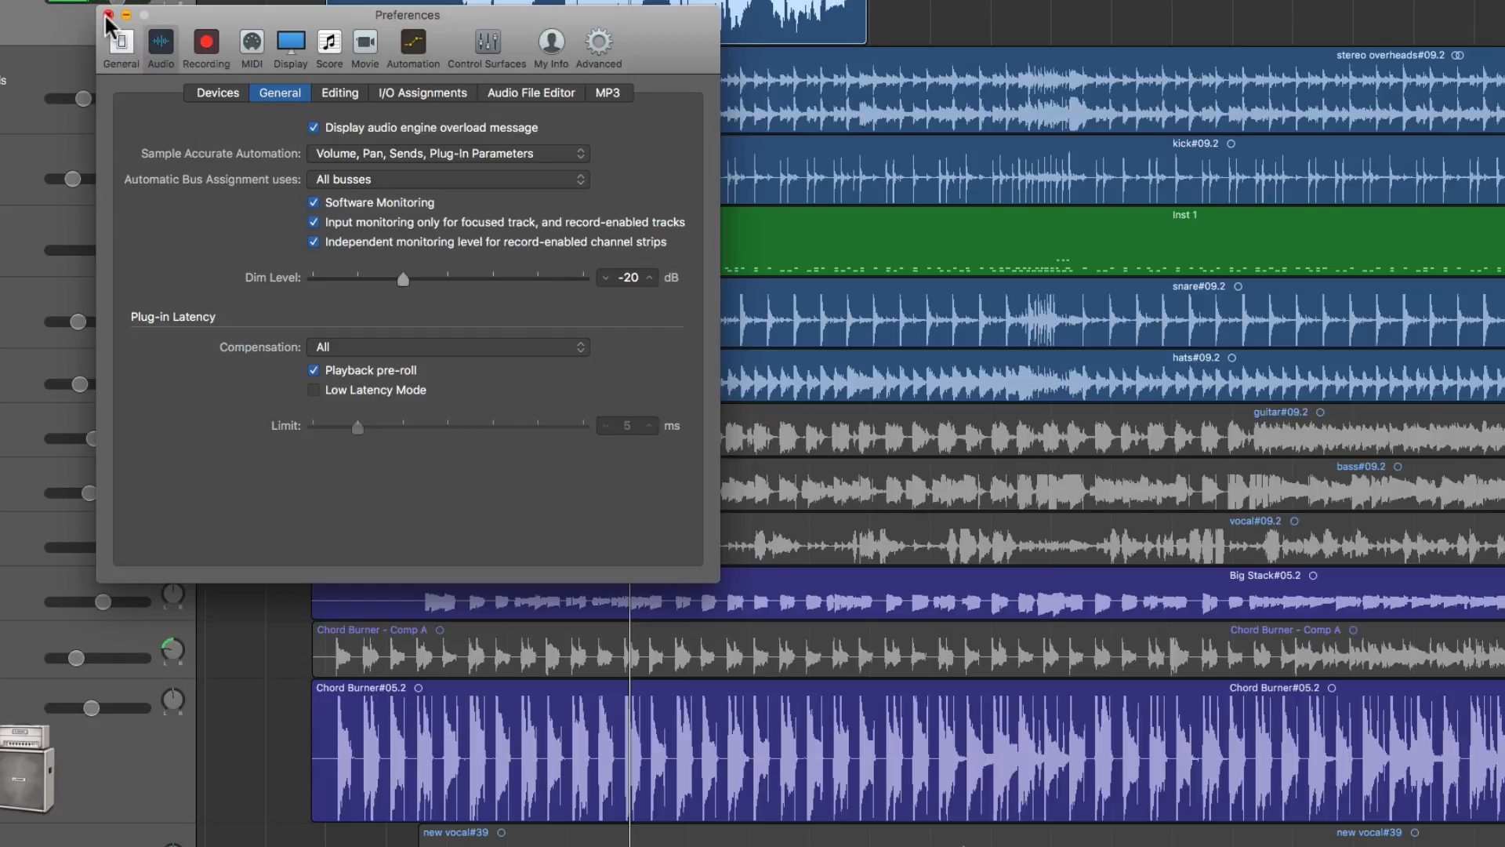
click(106, 16)
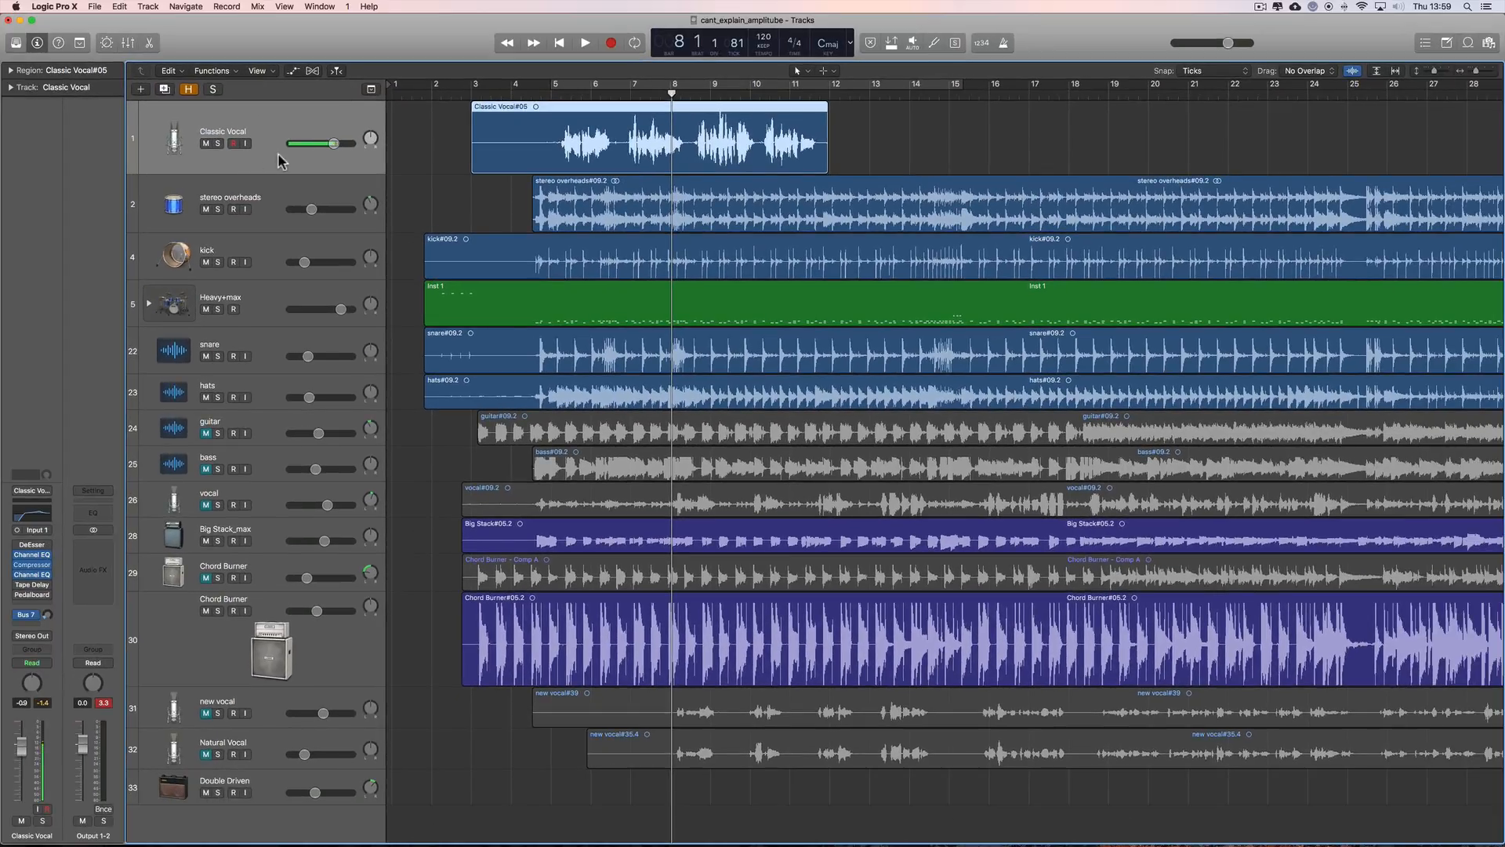
Set the Classic Vocal volume to -1.0 dB and play the project
drag(333, 142, 331, 143)
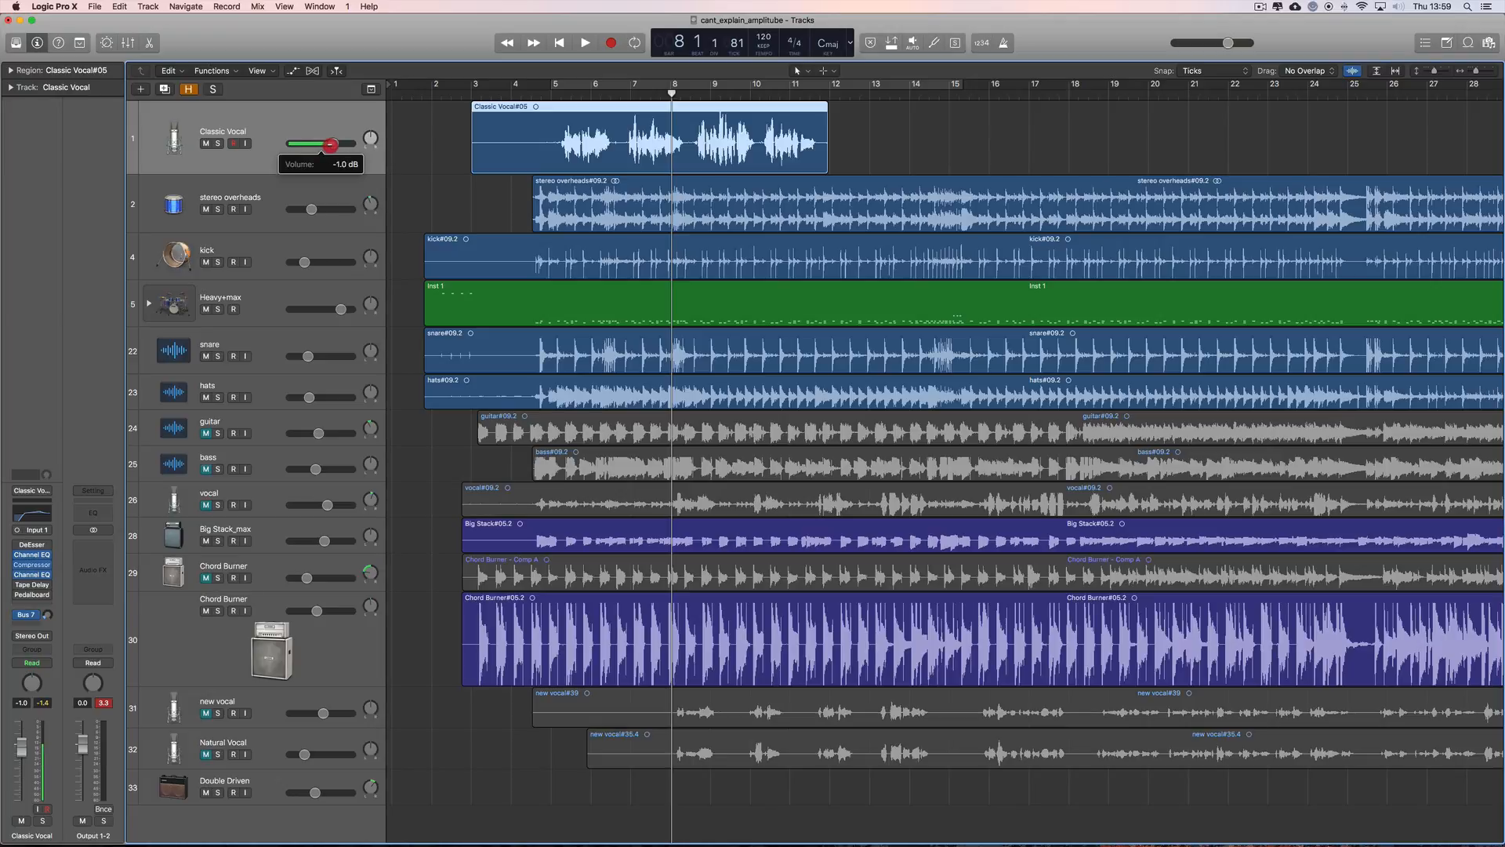
click(583, 42)
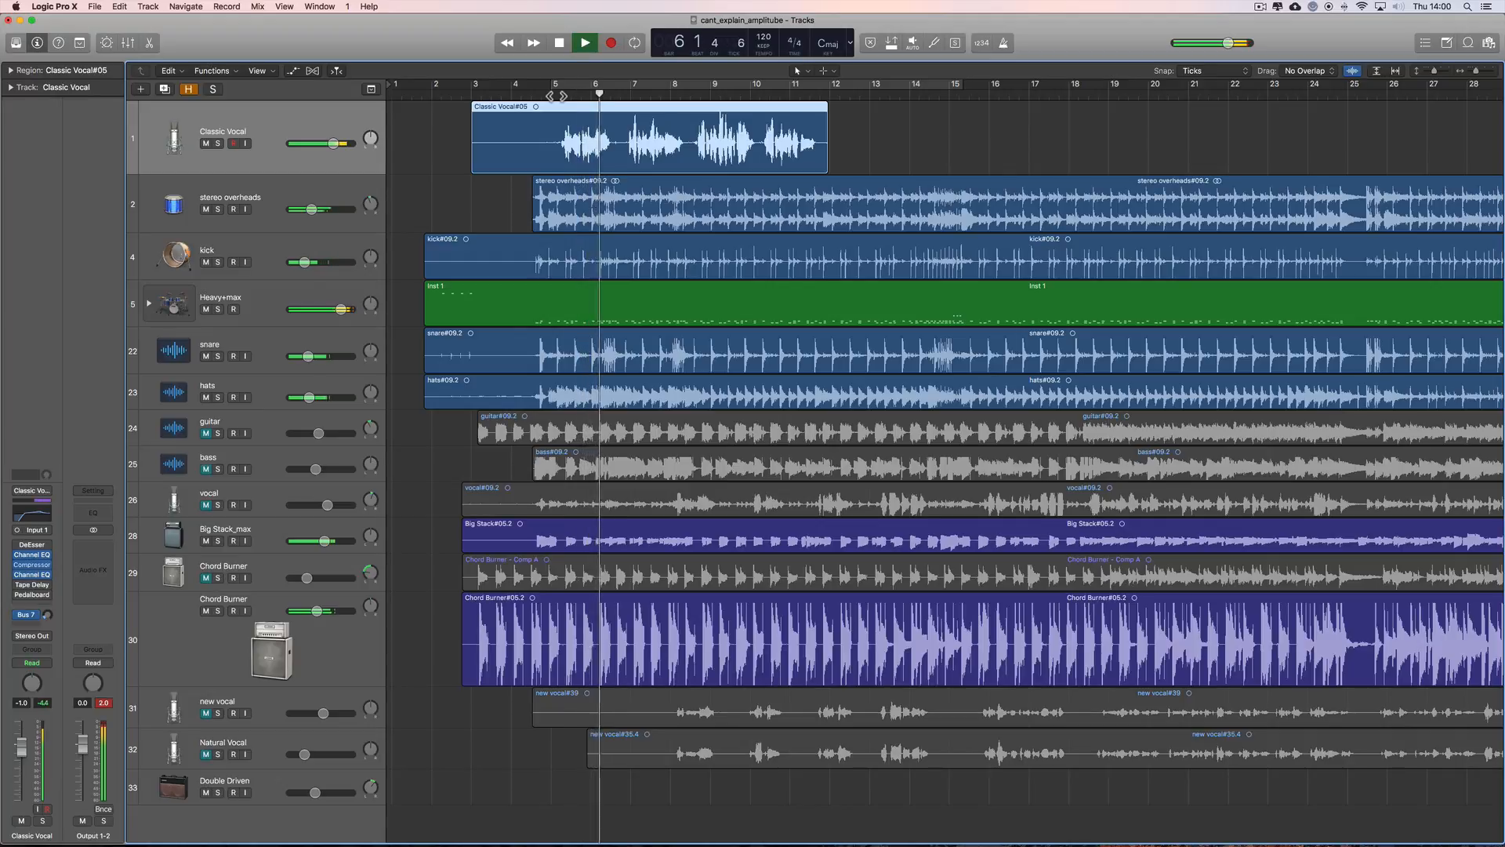
Stop playback and set the Classic Vocal levels with the track armed and disarmed, ending at -1.2 dB
click(611, 43)
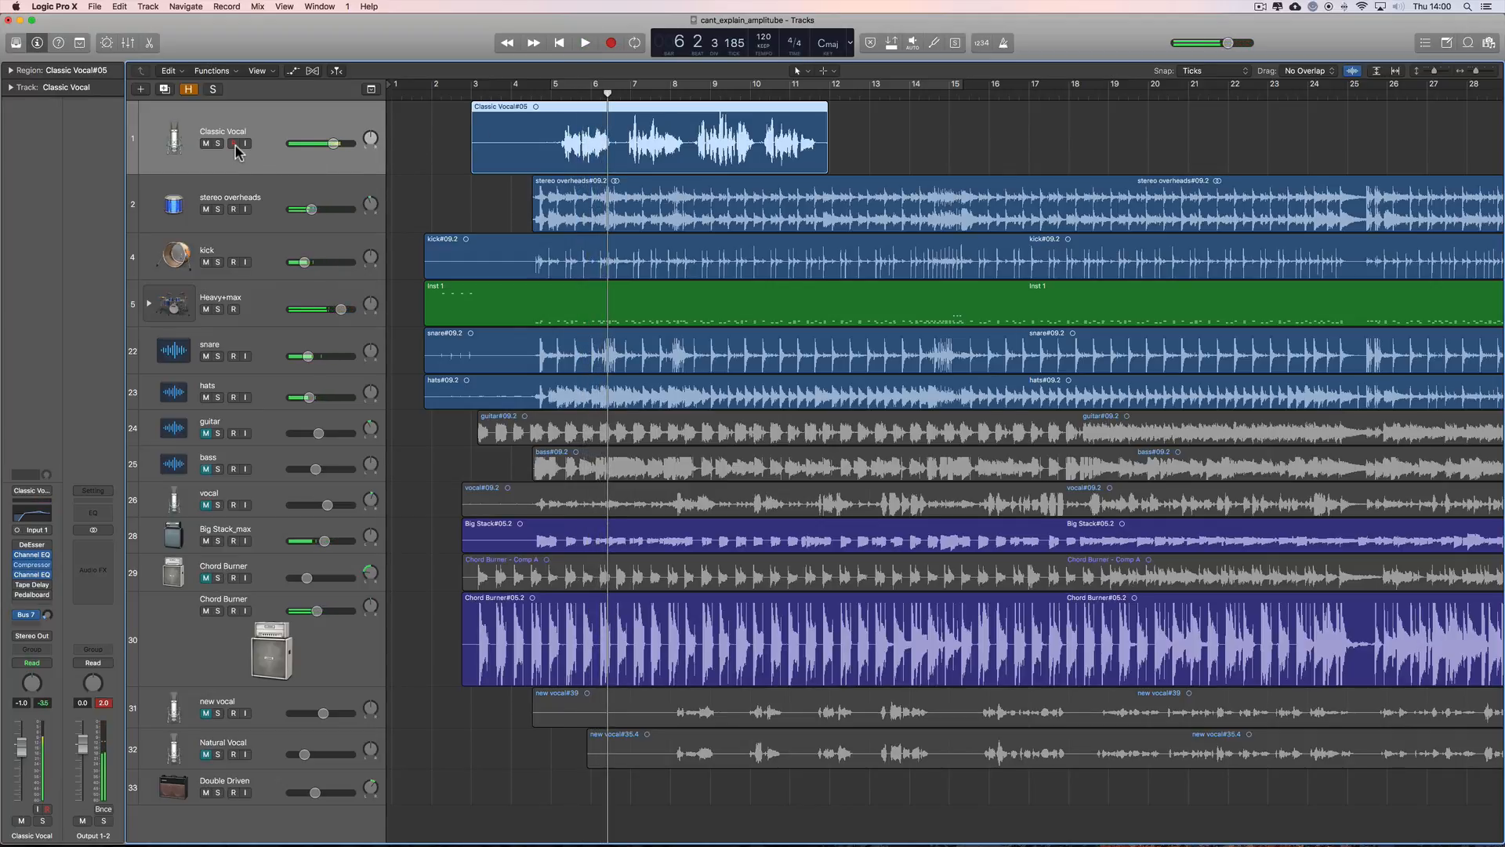
click(234, 142)
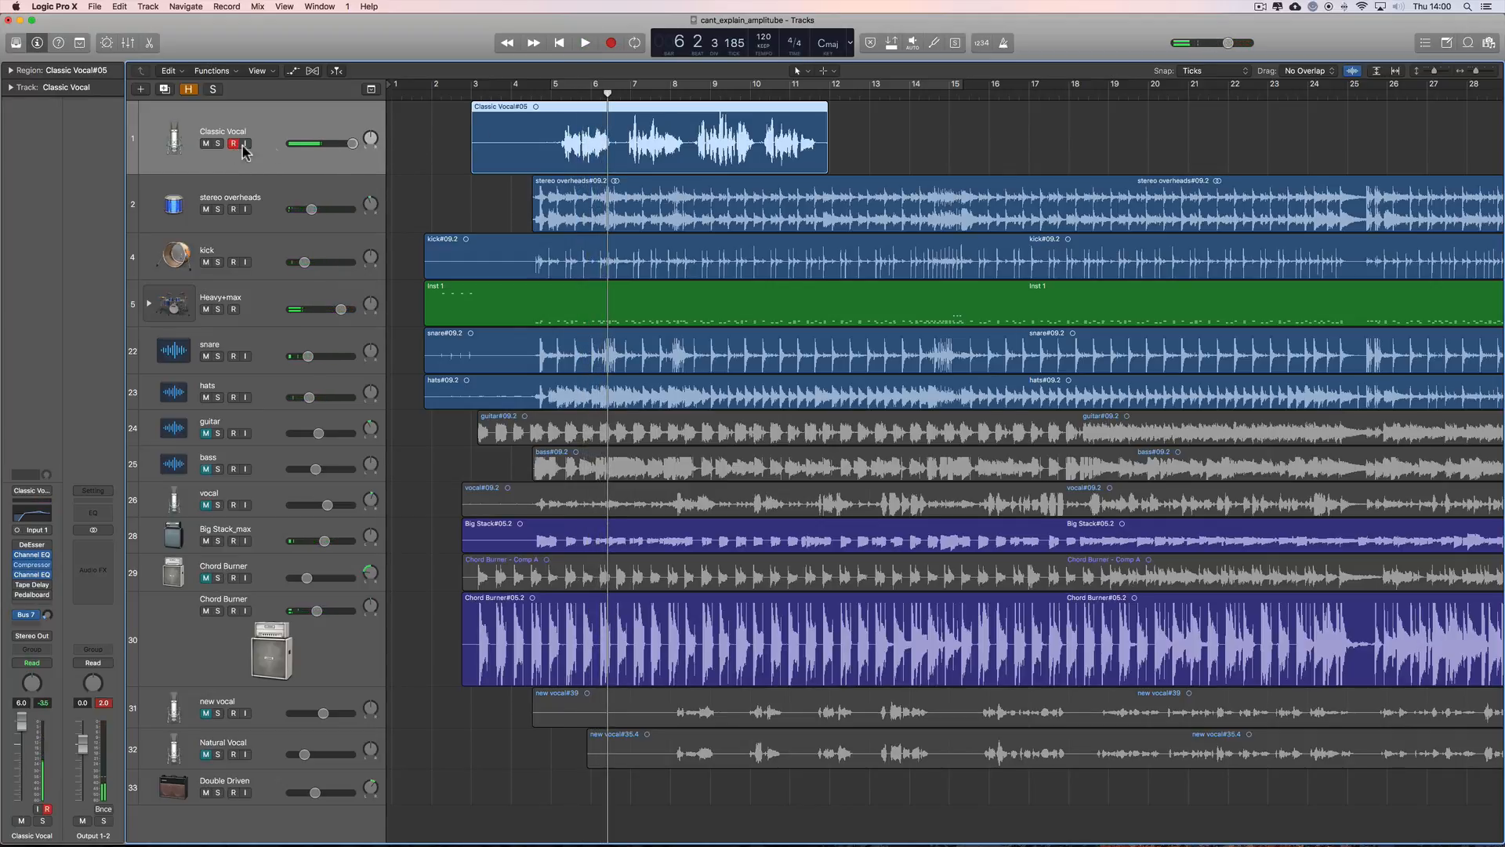
drag(298, 142, 330, 142)
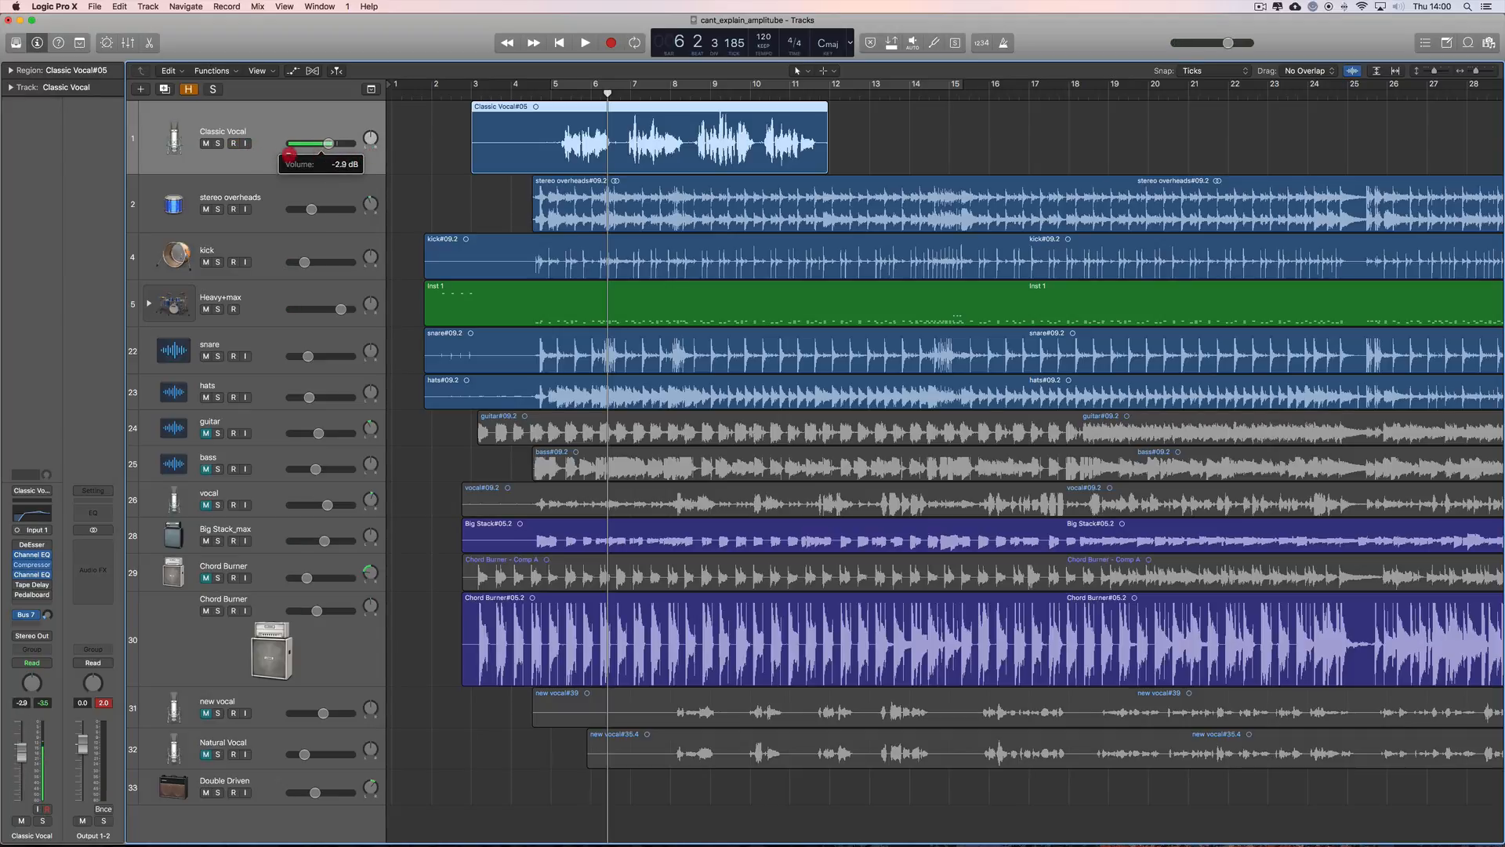
drag(329, 142, 354, 141)
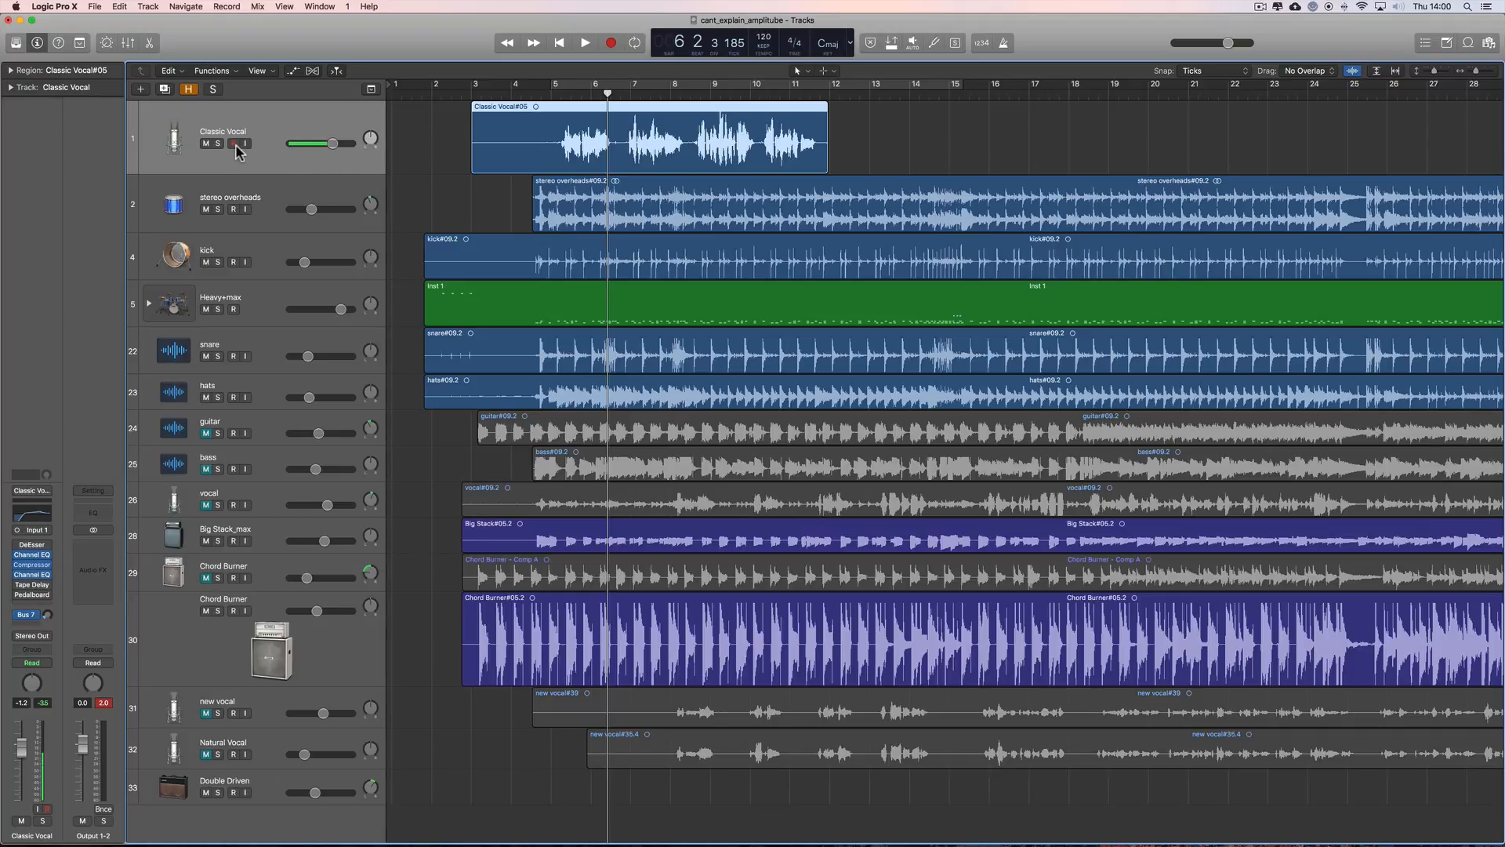
click(232, 143)
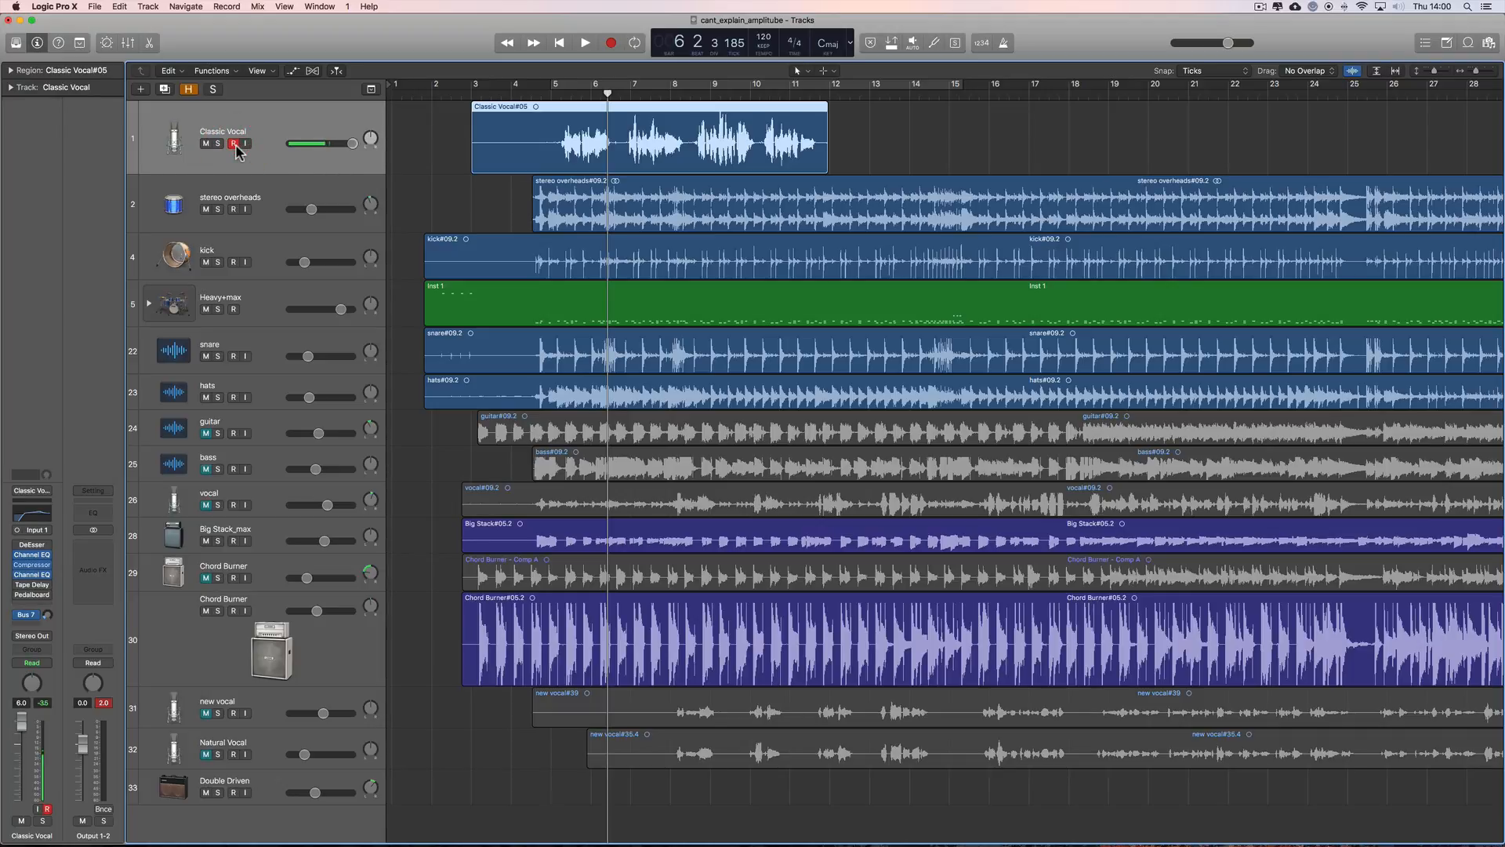
click(232, 143)
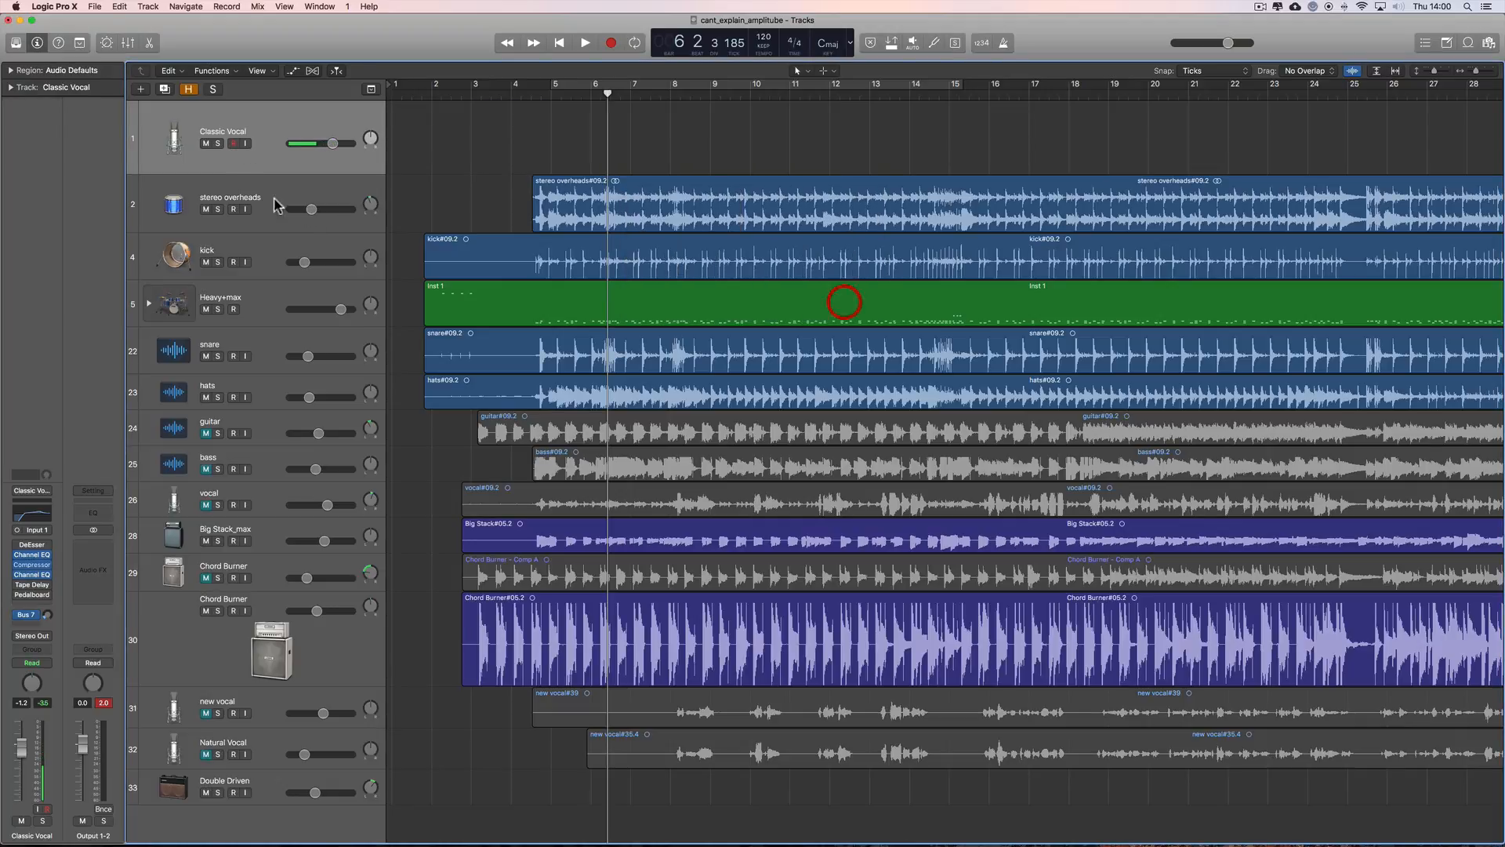
Arm Classic Vocal and record take Classic Vocal#06 from bar 3 to about bar 12
click(232, 142)
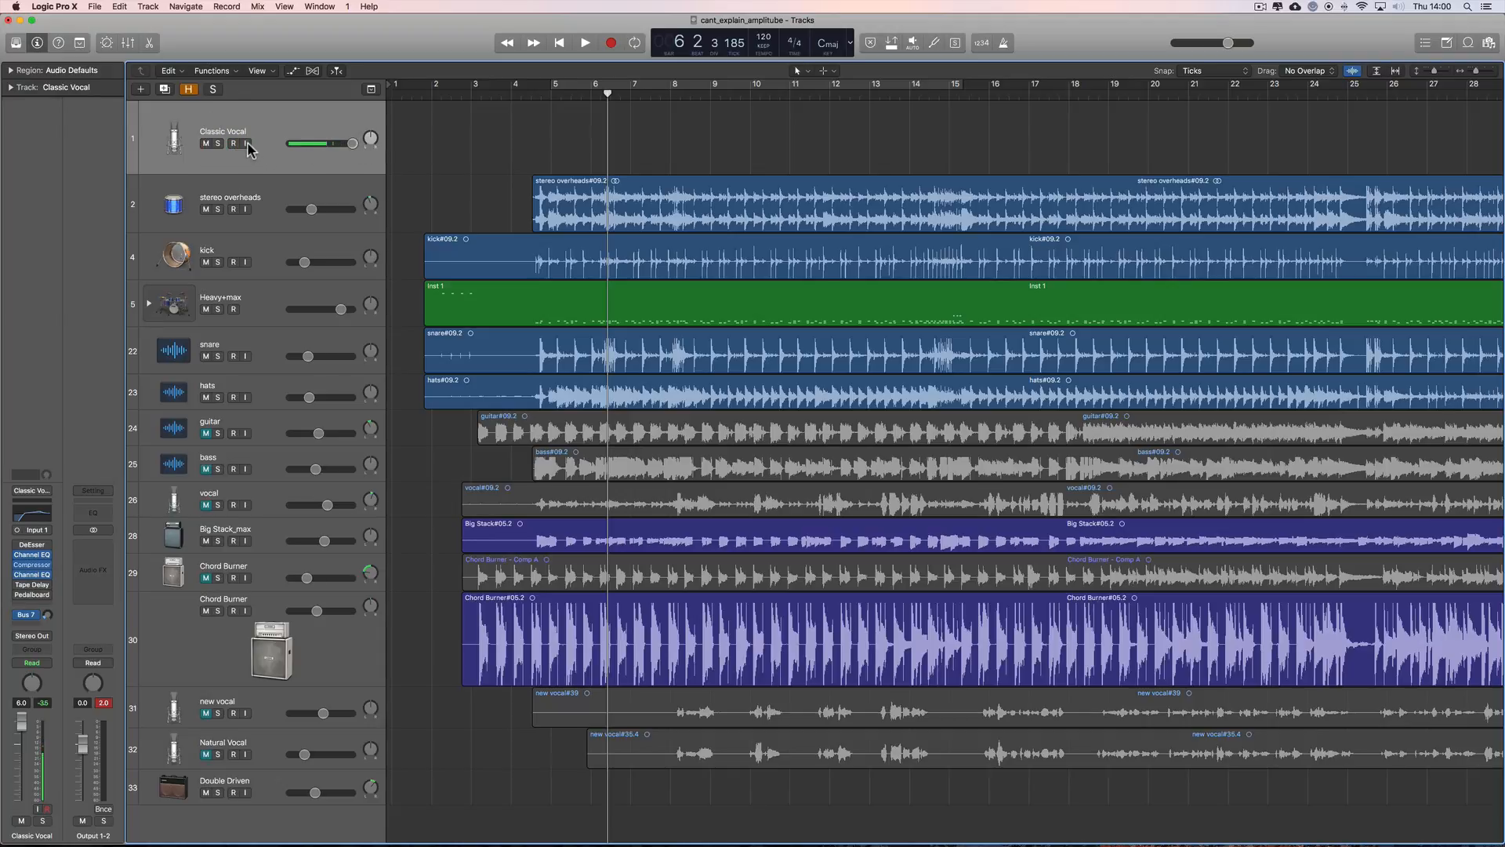
click(610, 42)
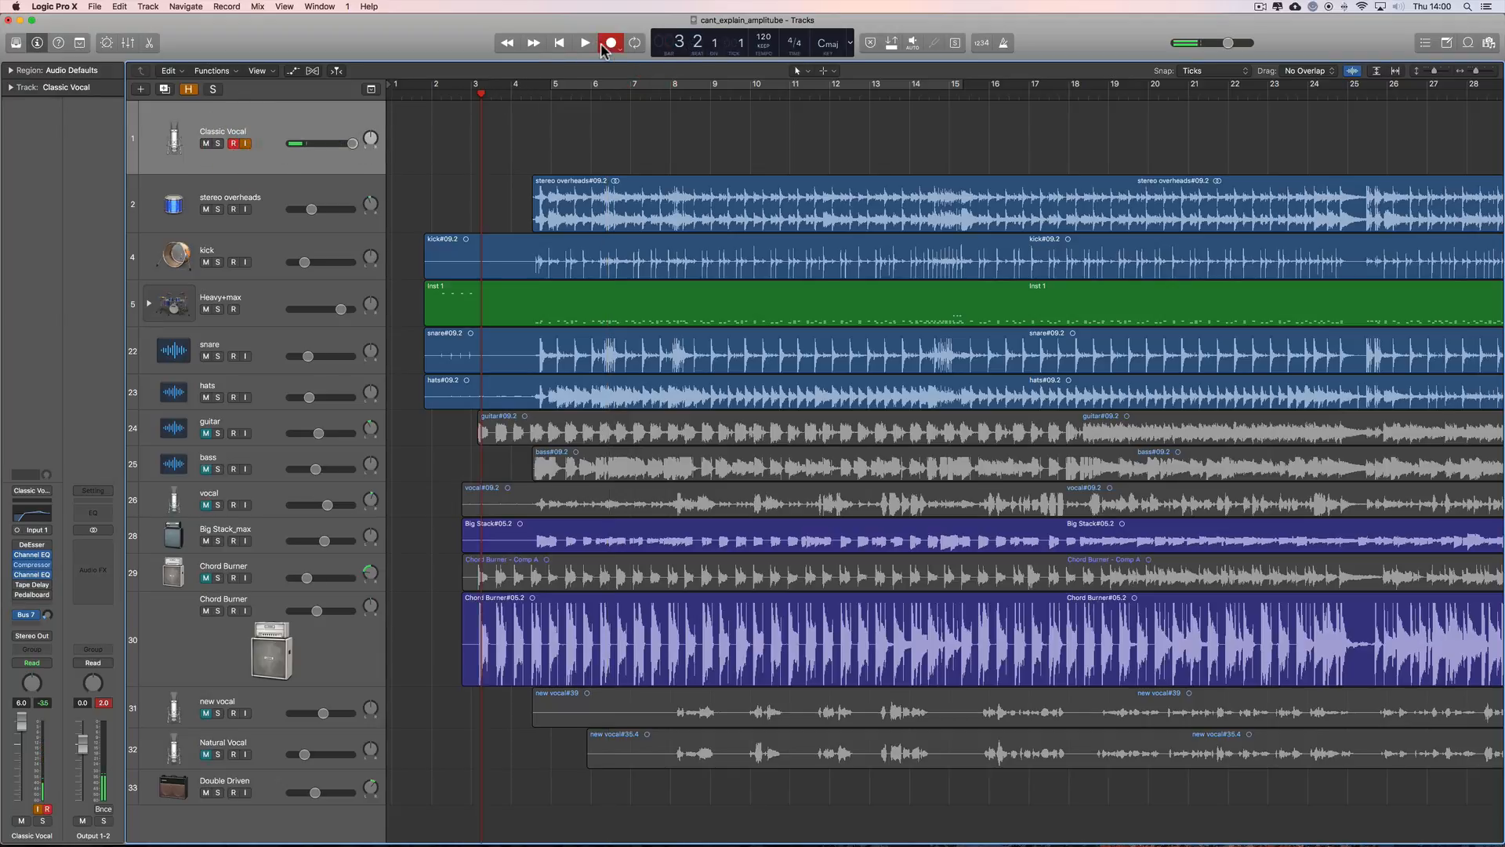
click(585, 42)
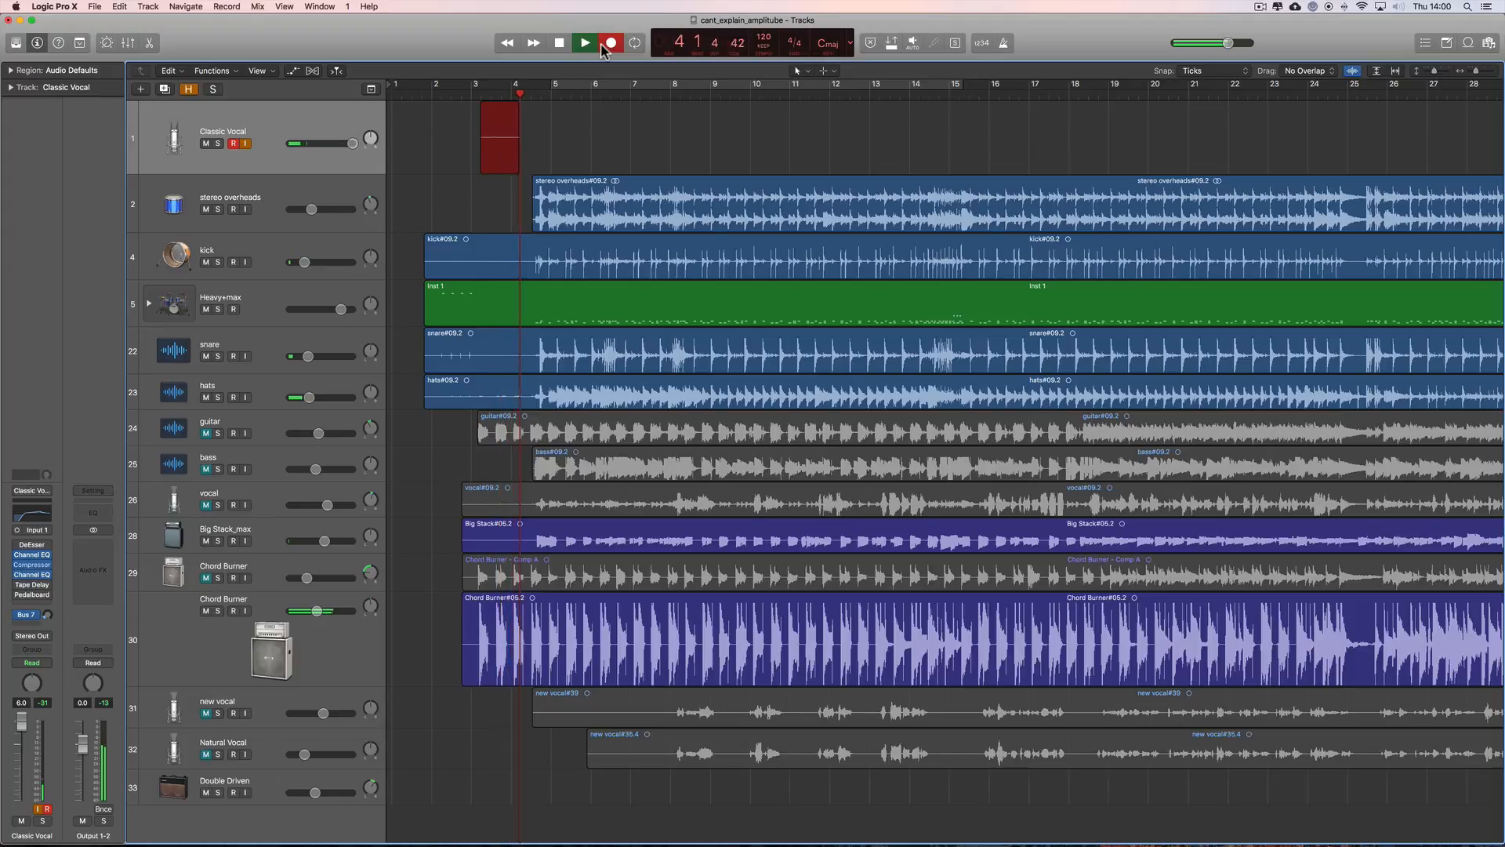
click(583, 43)
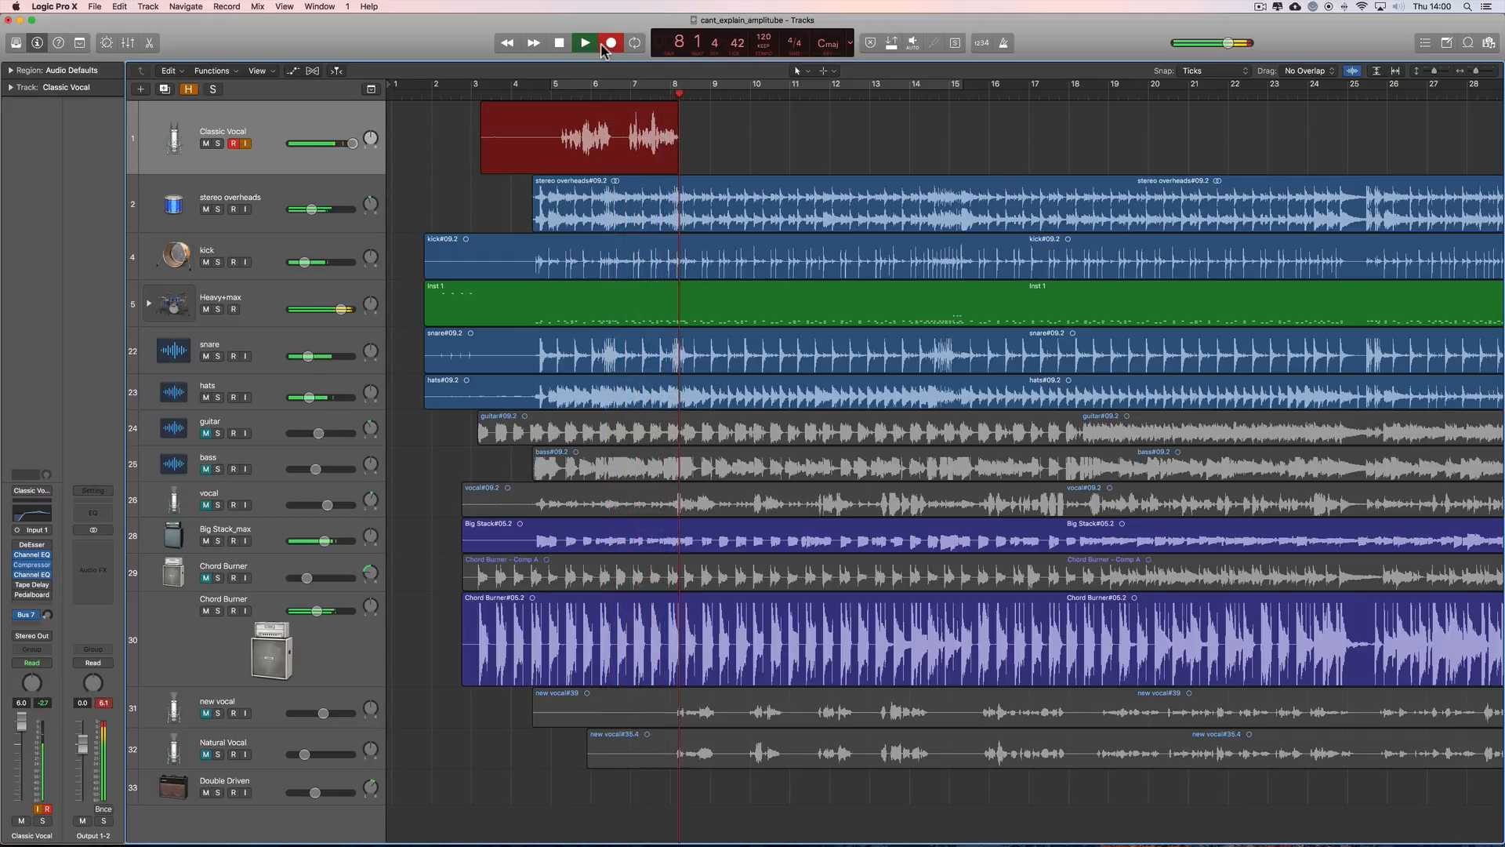
click(583, 42)
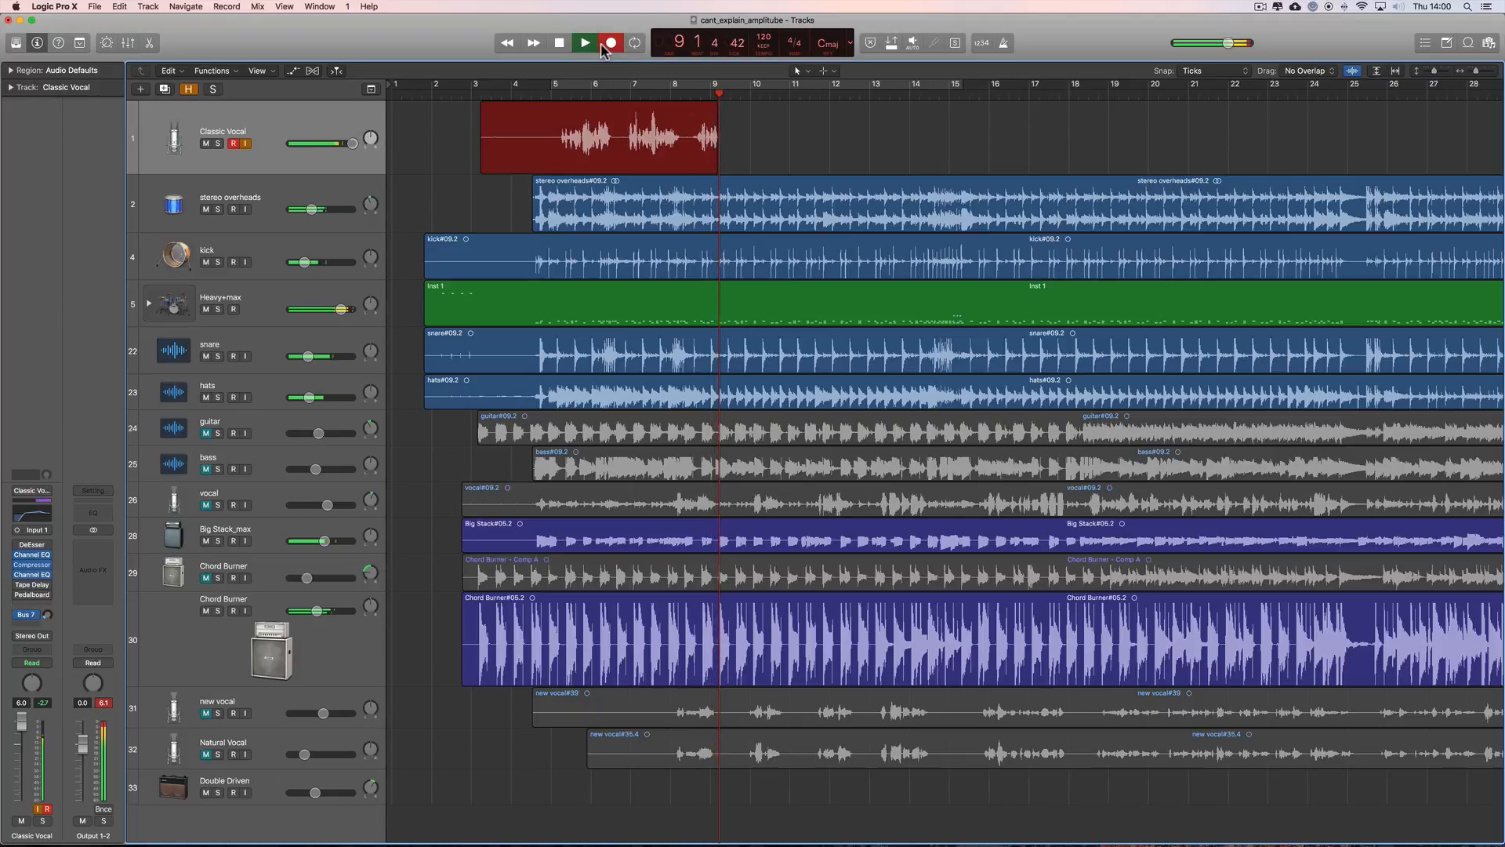
click(583, 42)
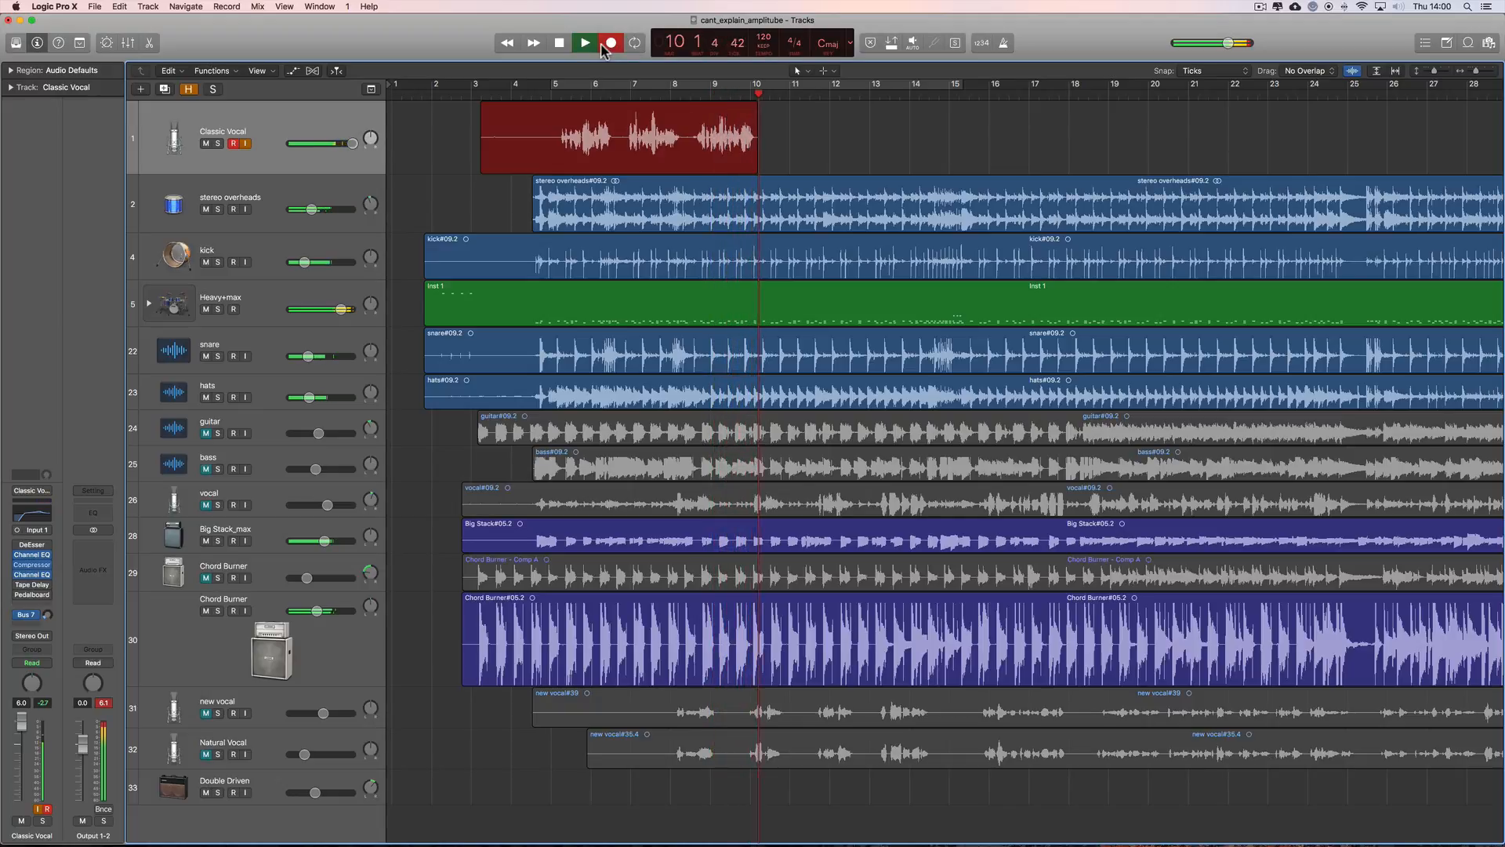
click(583, 43)
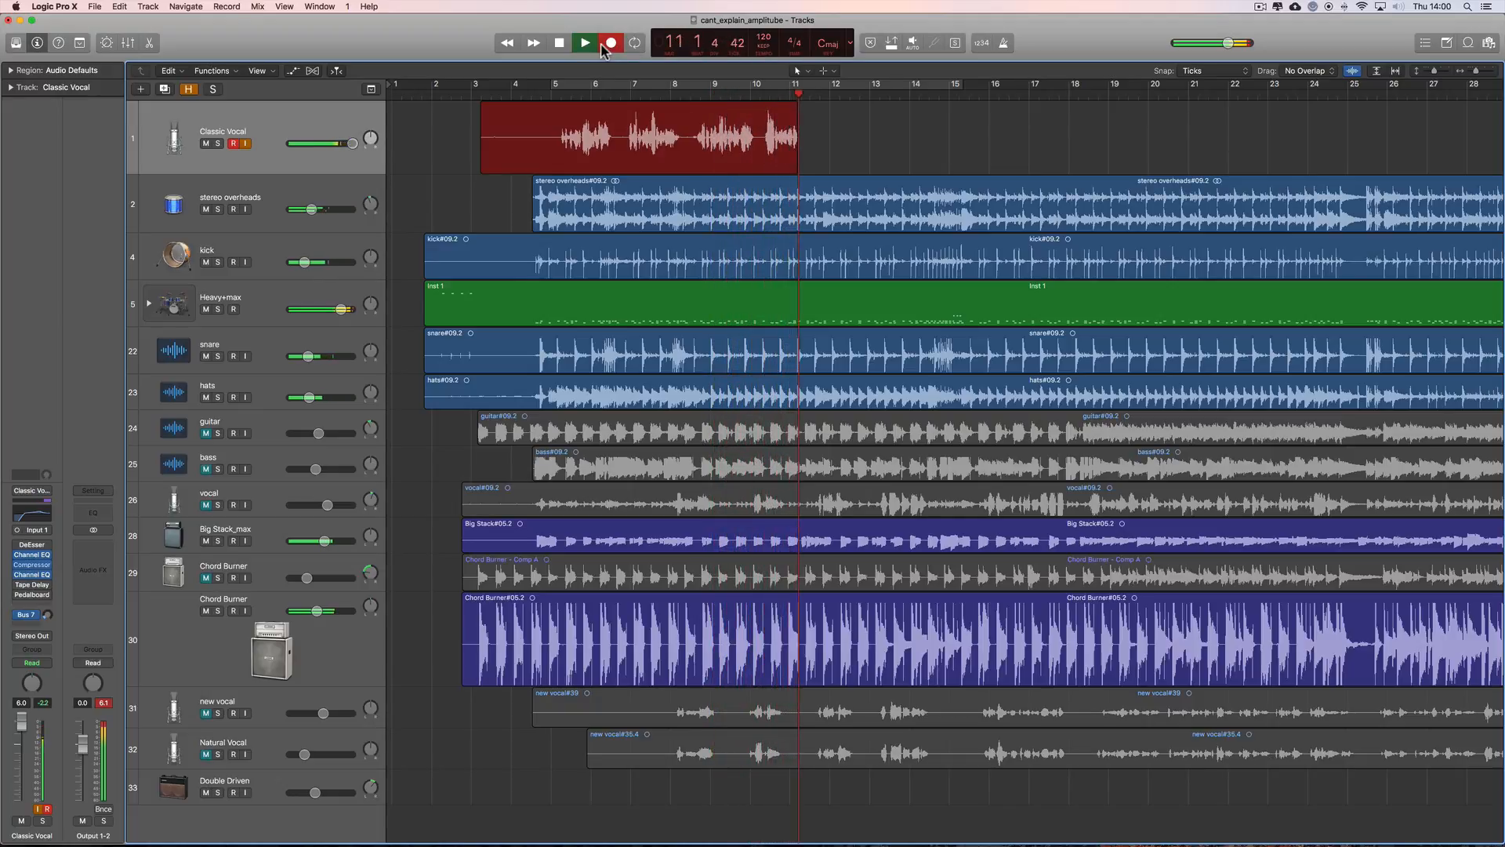
click(557, 42)
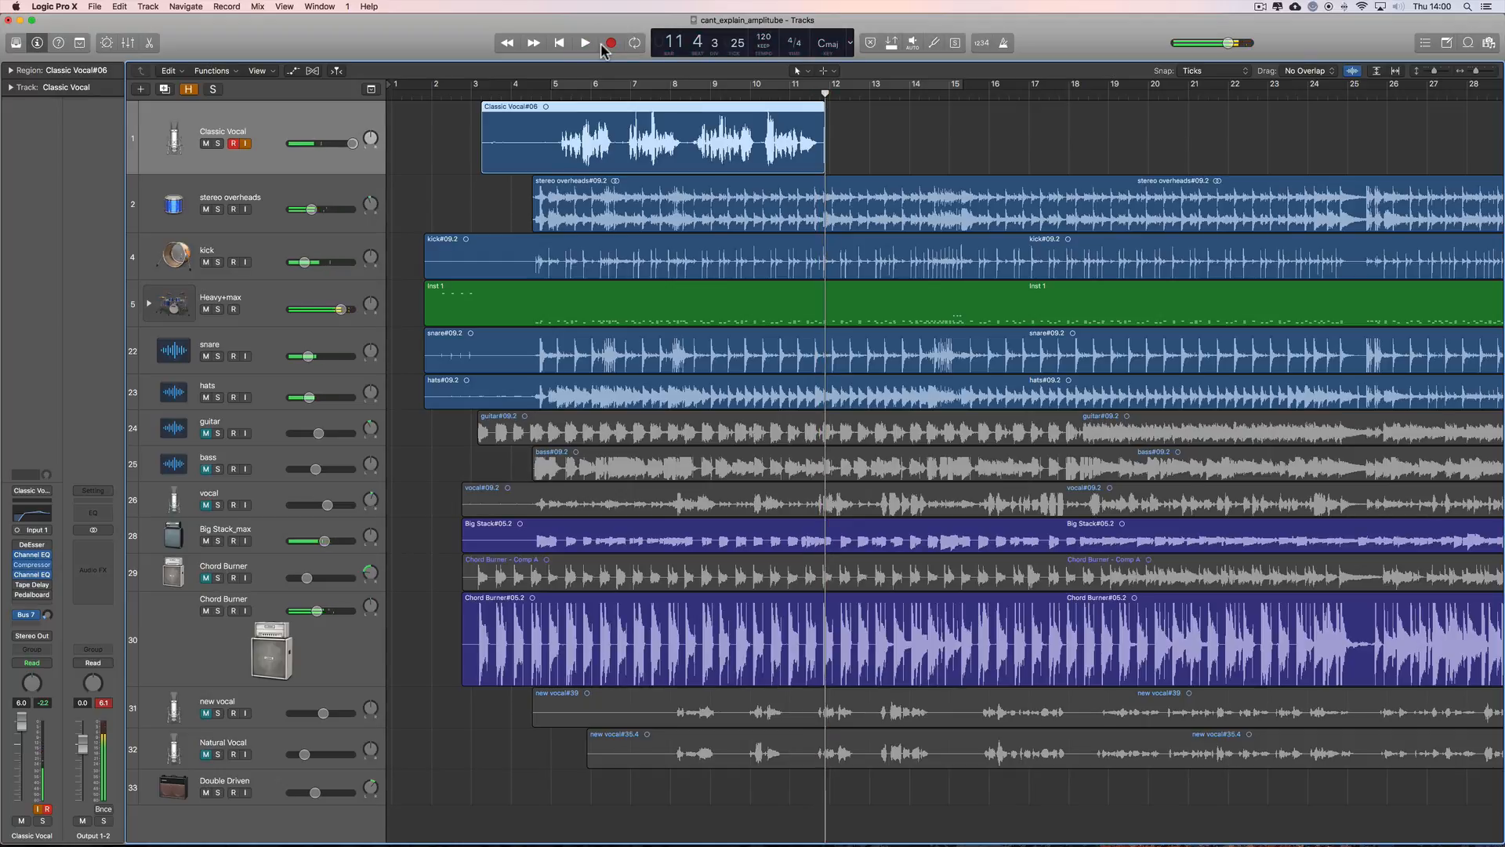
Disarm the Classic Vocal track and play back the new take from near bar 5
click(232, 142)
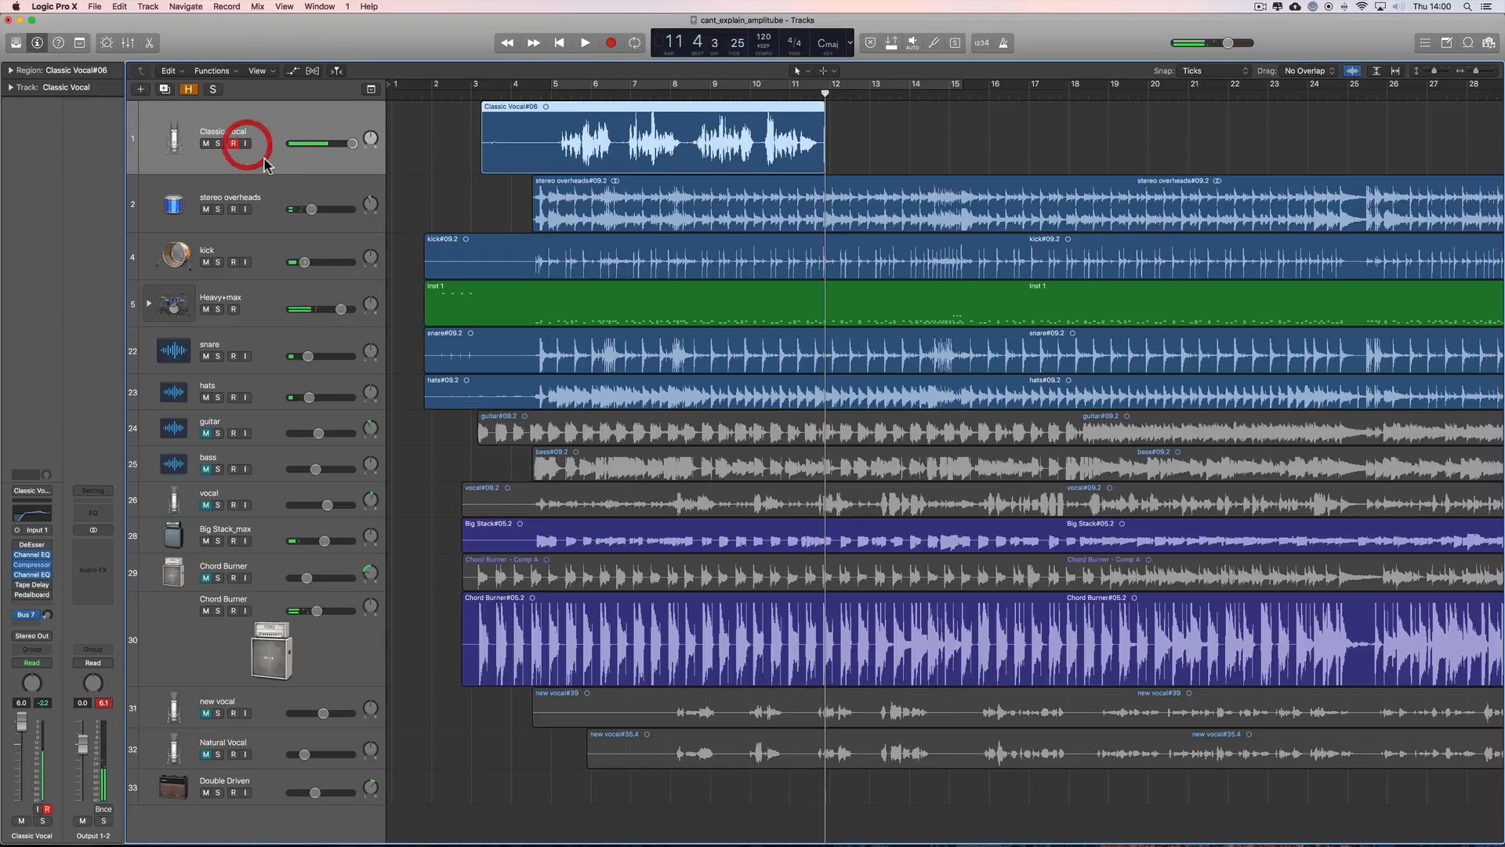
click(234, 143)
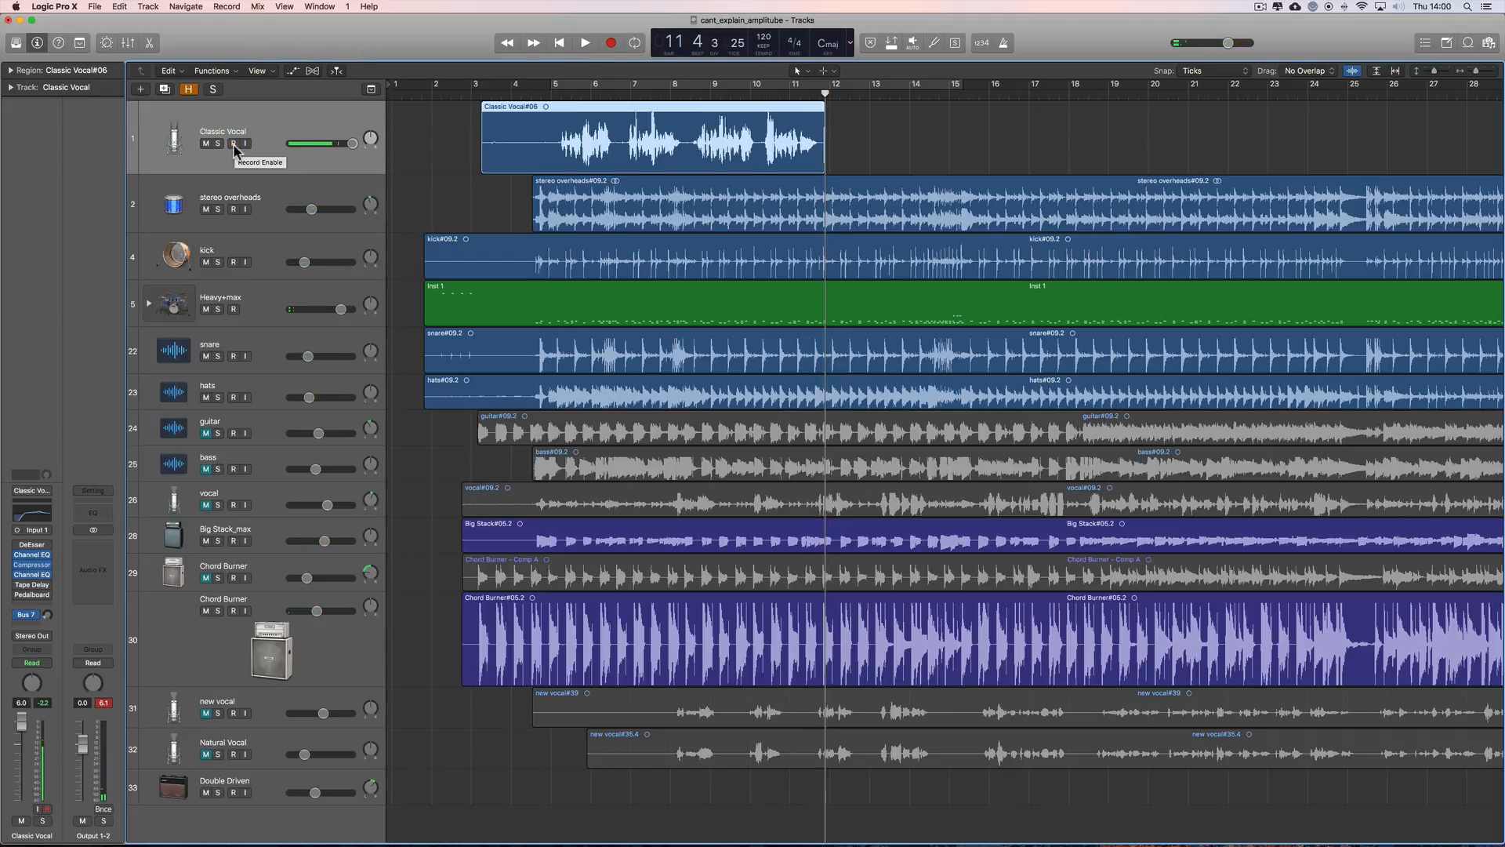
click(232, 143)
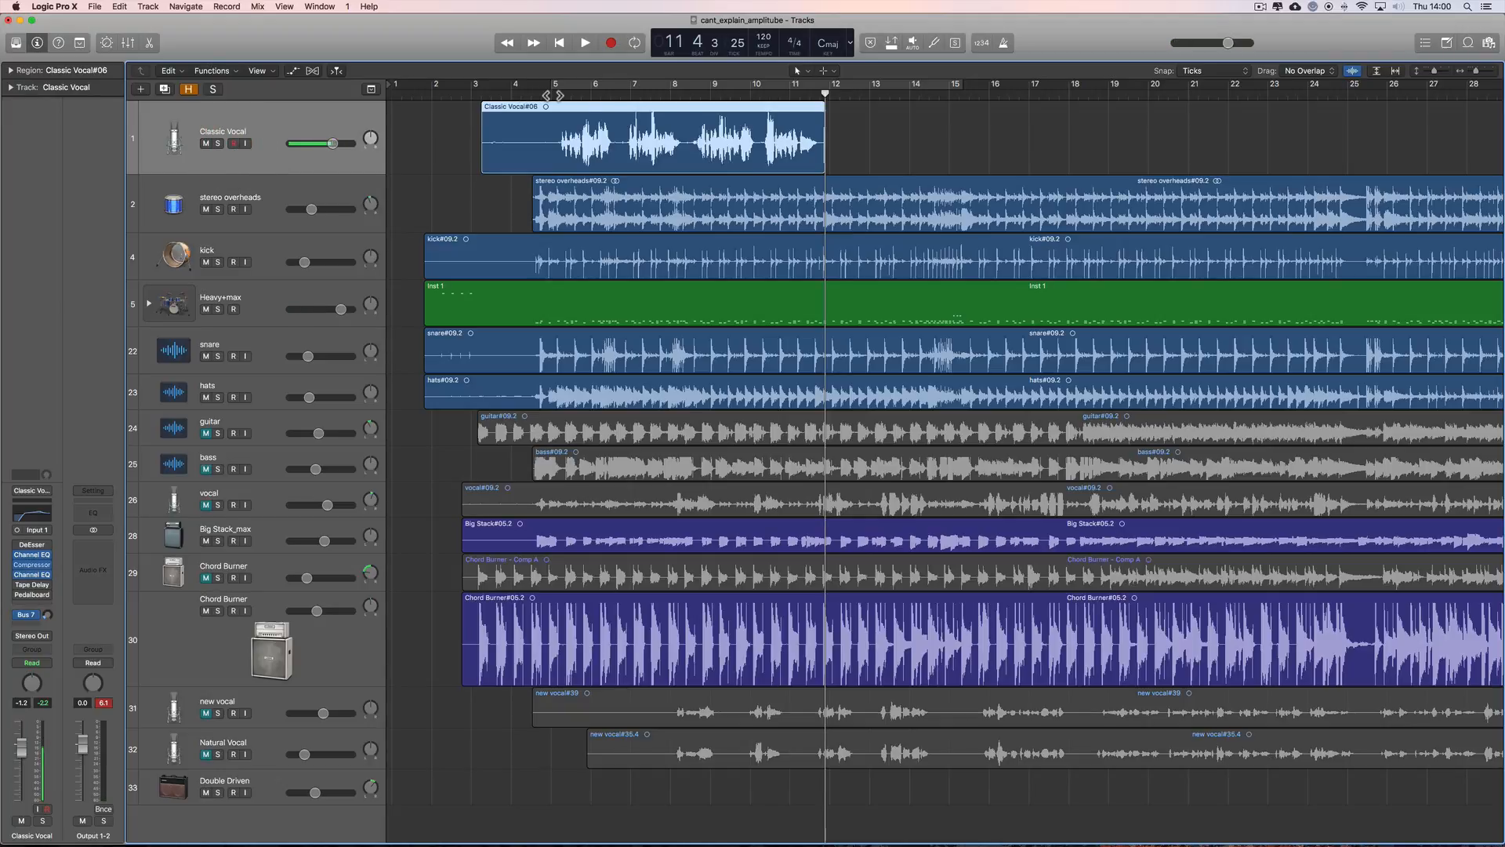
click(583, 42)
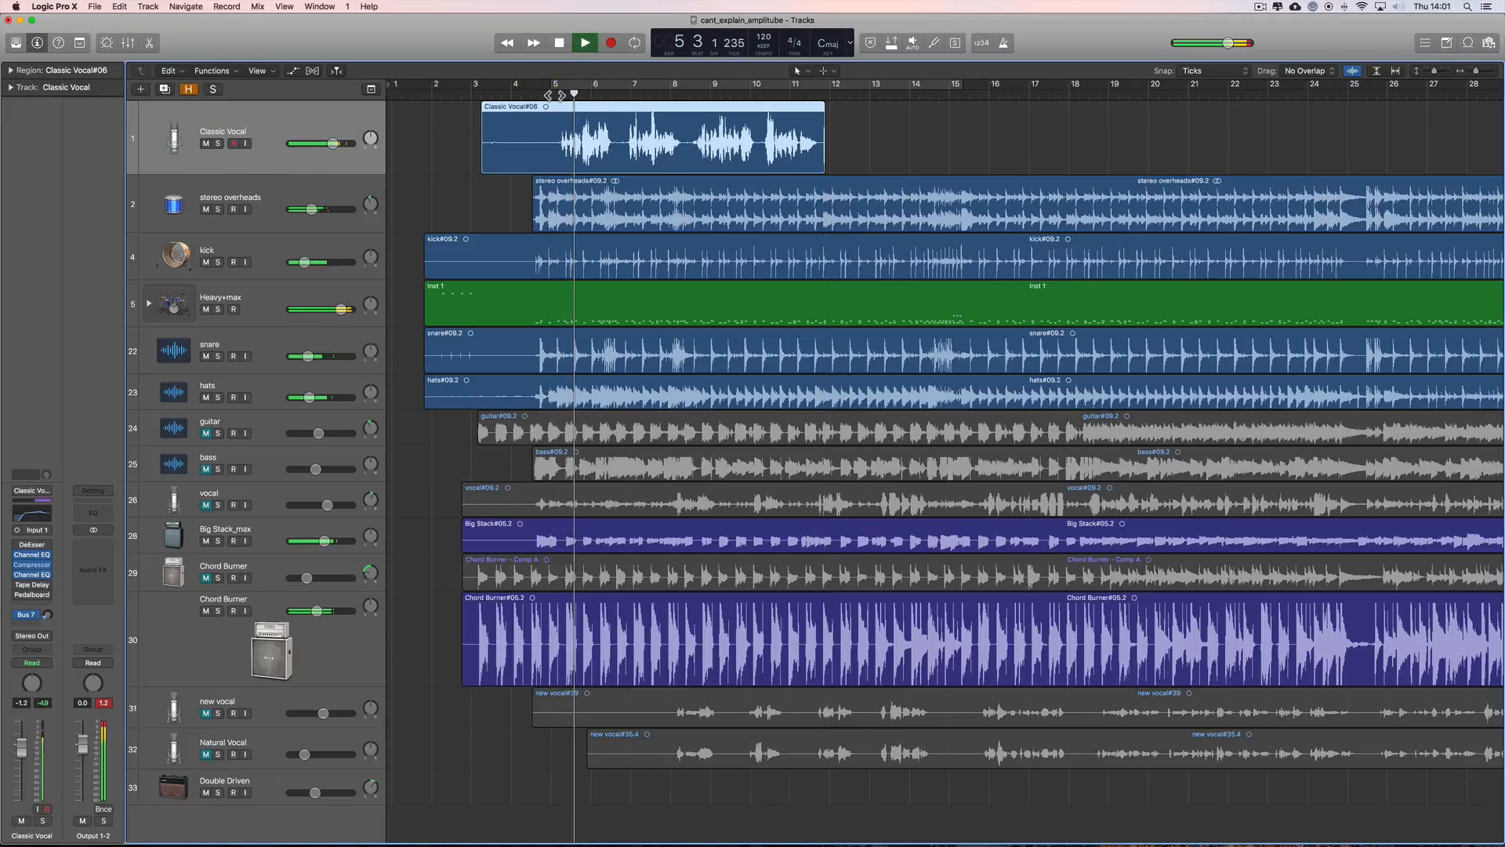
click(584, 42)
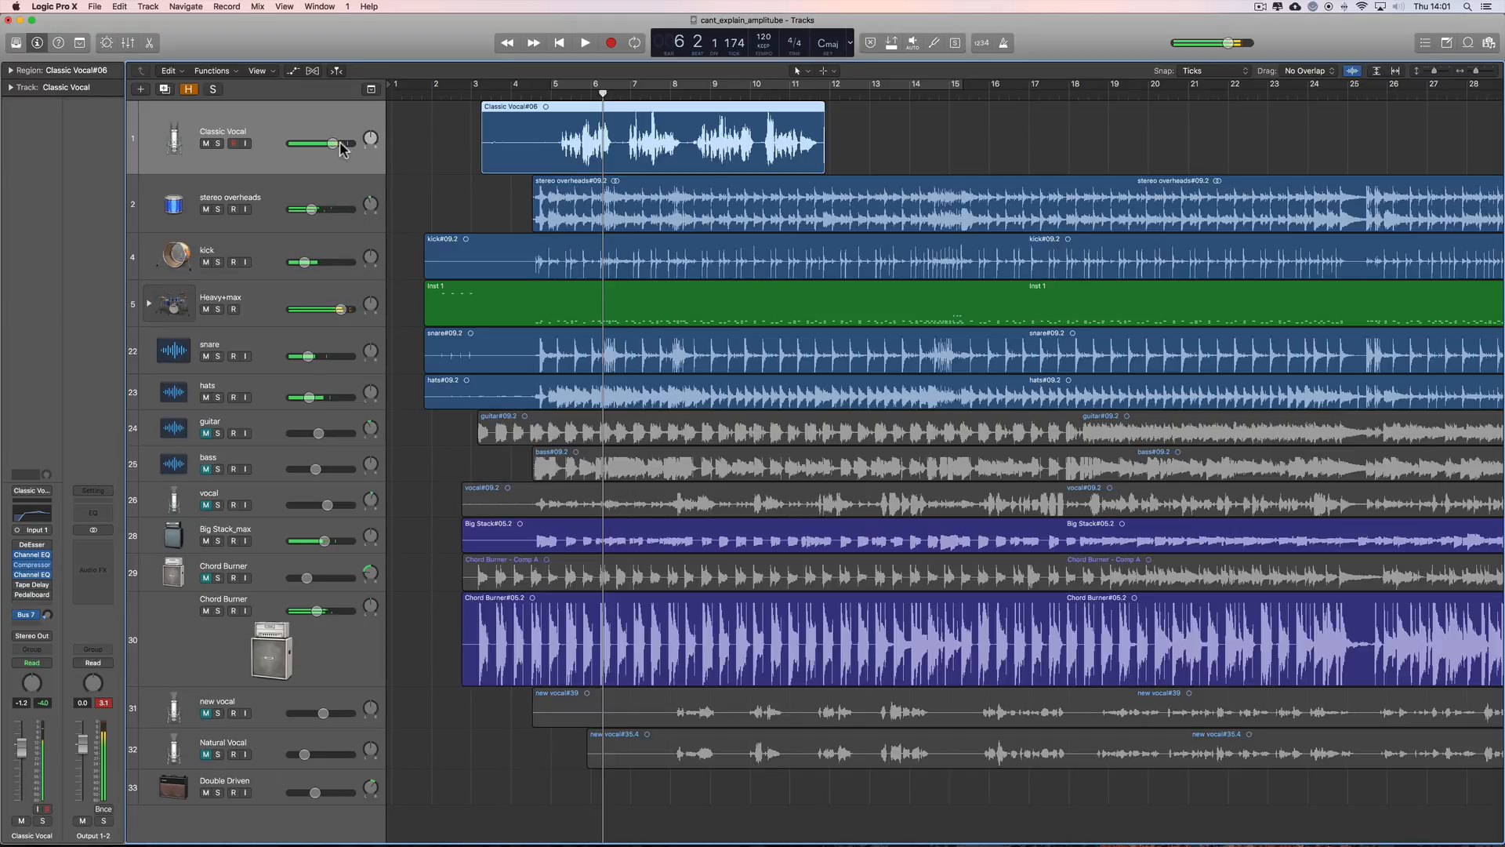
Set the Classic Vocal playback volume to -0.6 dB and listen again
drag(331, 143, 334, 142)
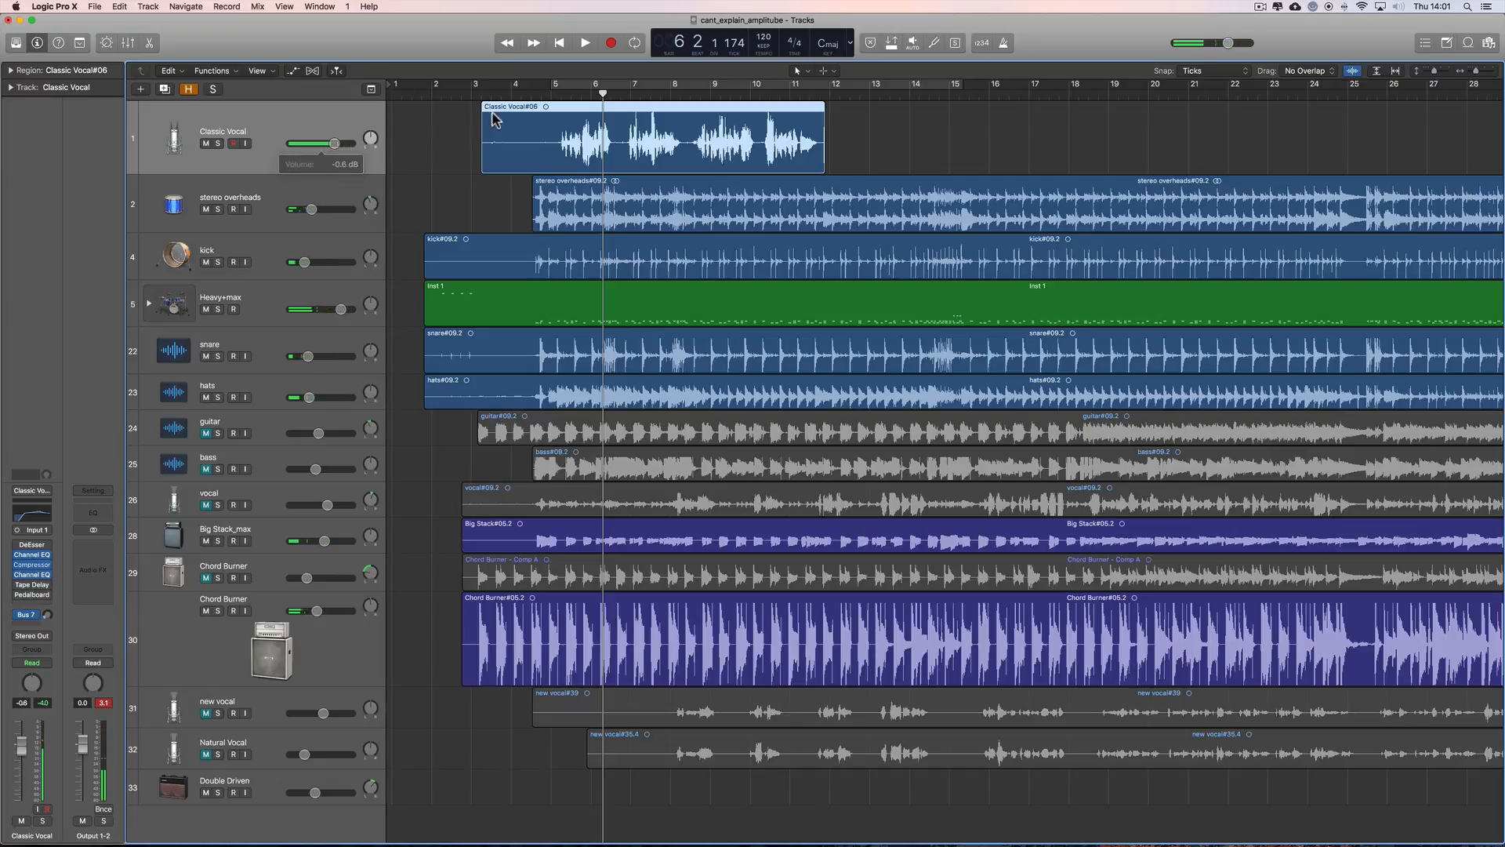
click(585, 42)
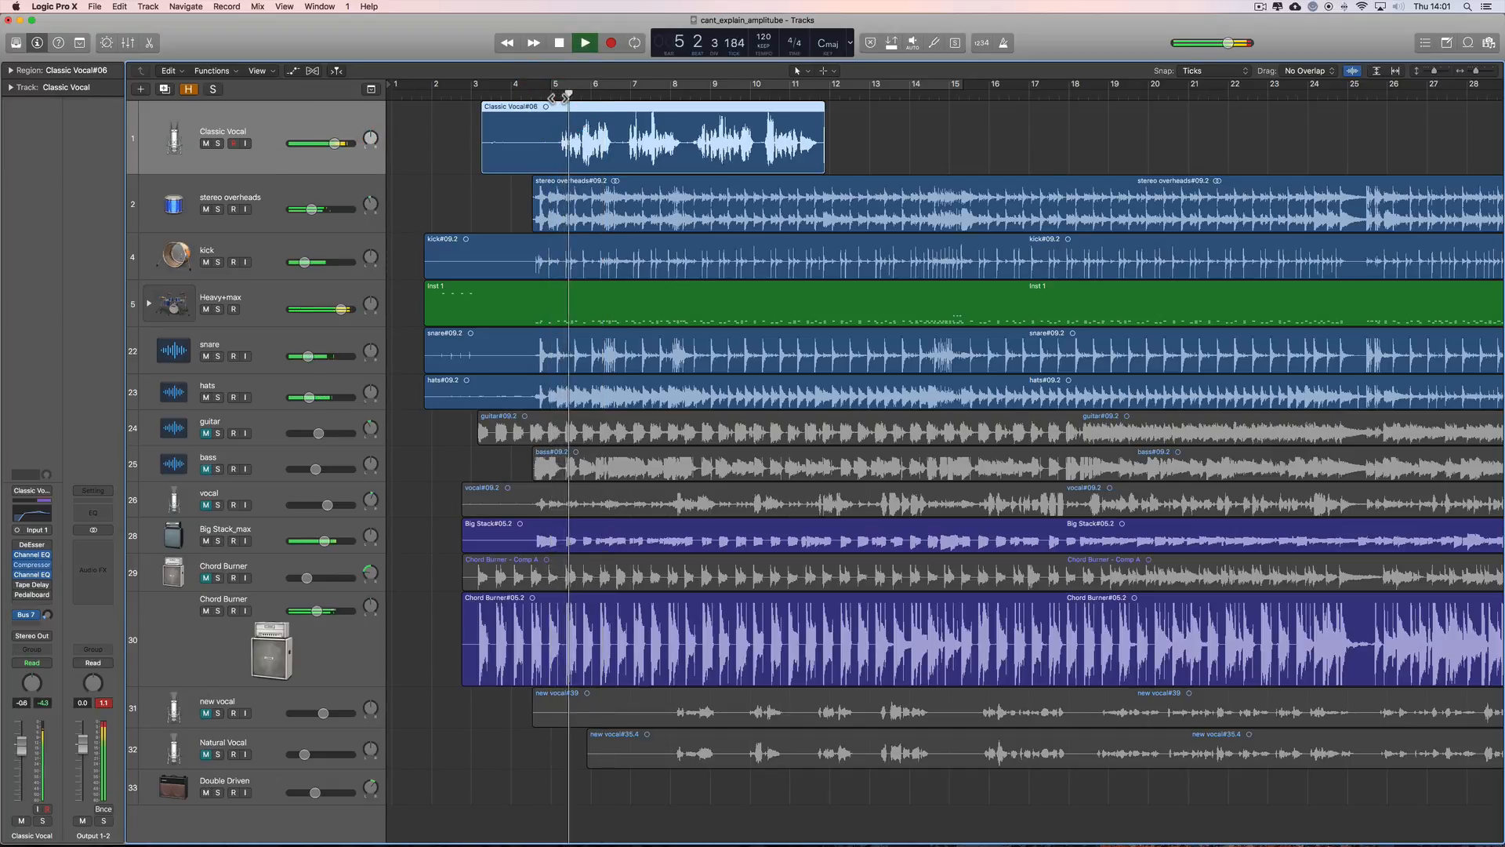
click(560, 43)
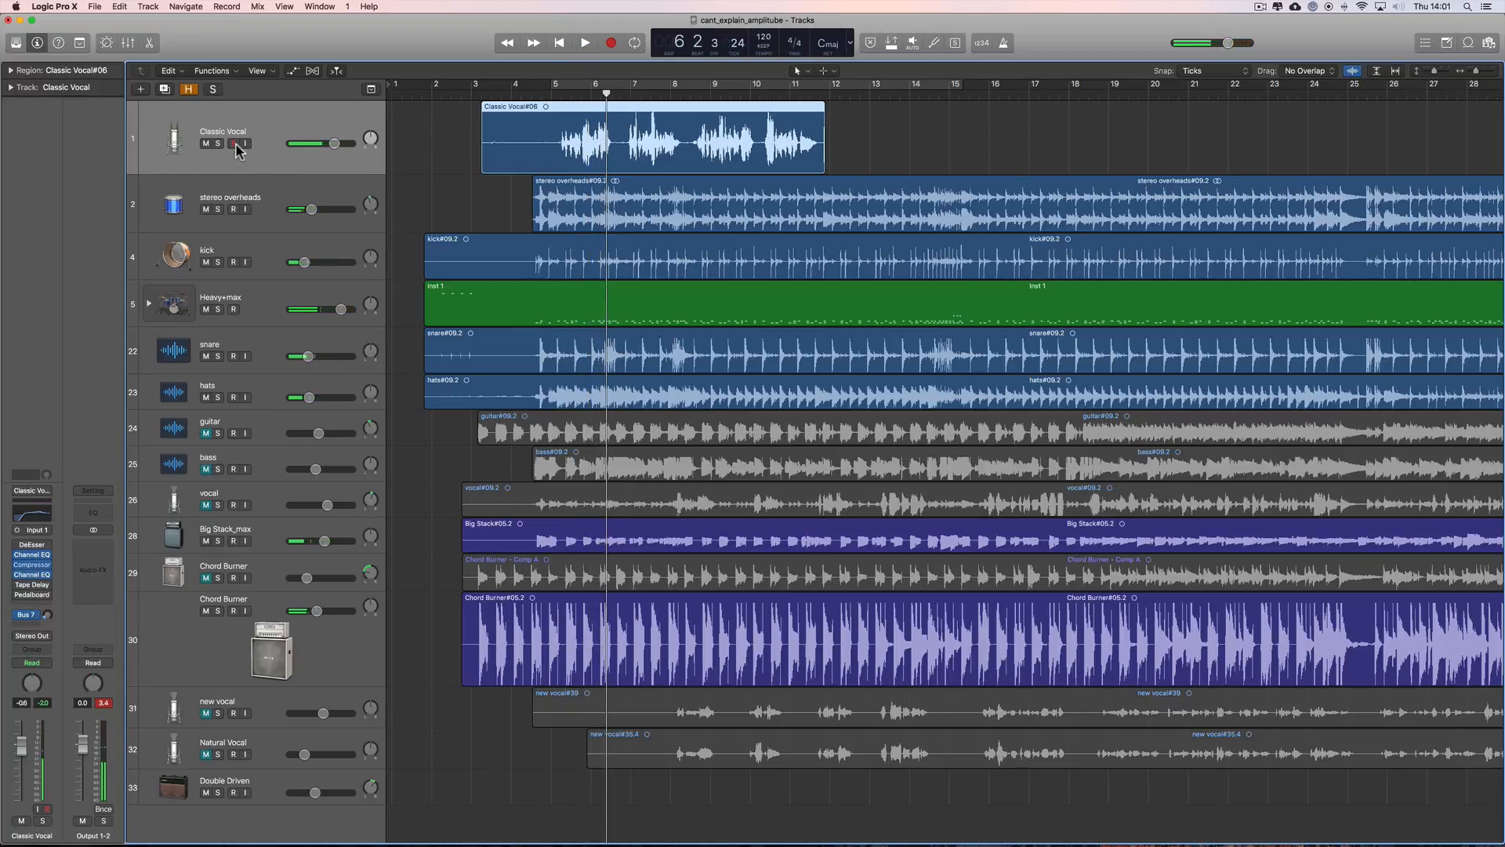
click(232, 142)
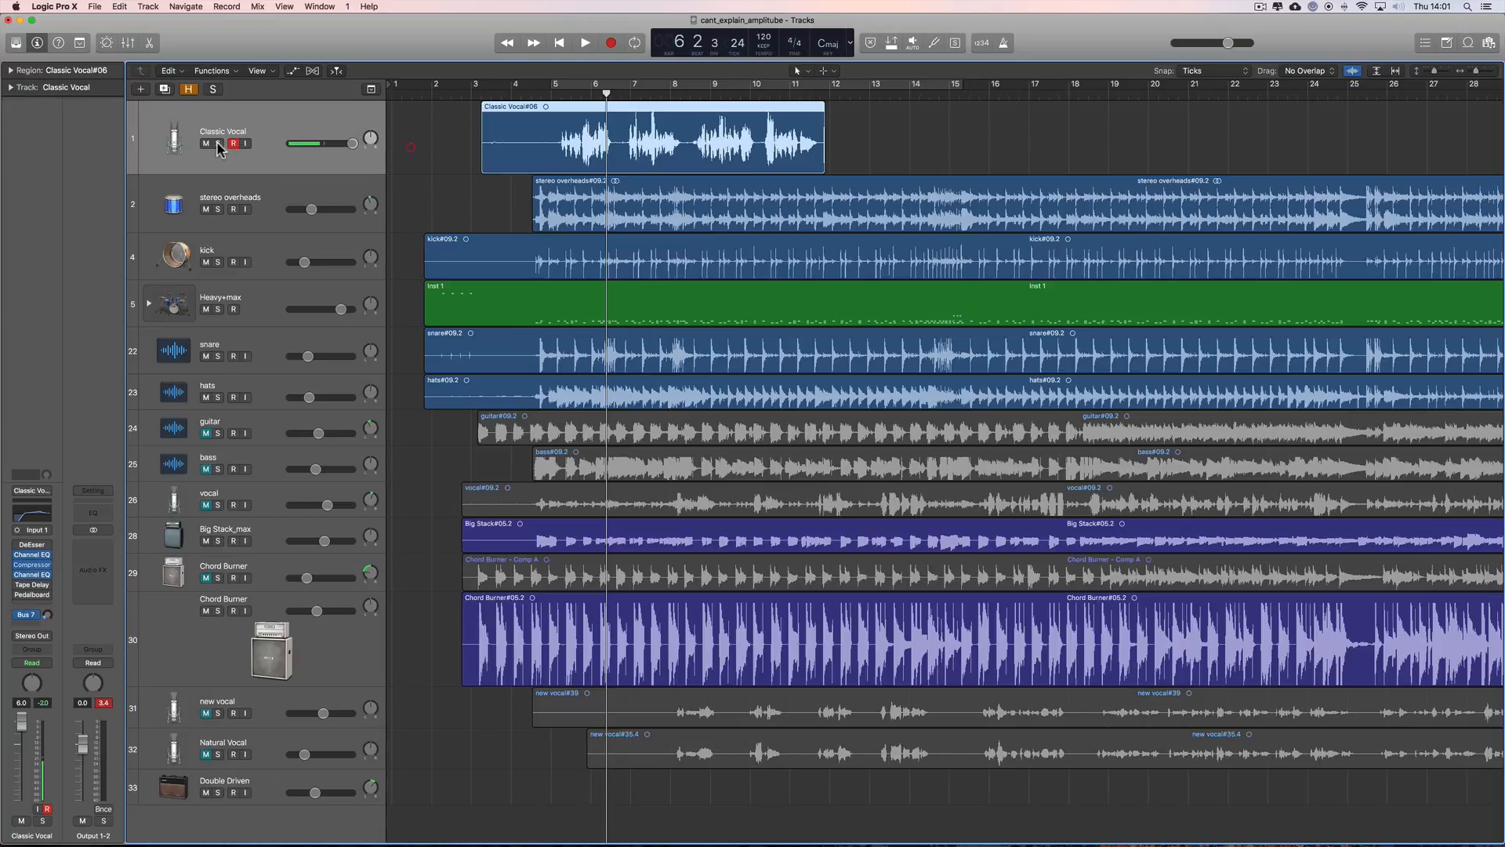
click(231, 143)
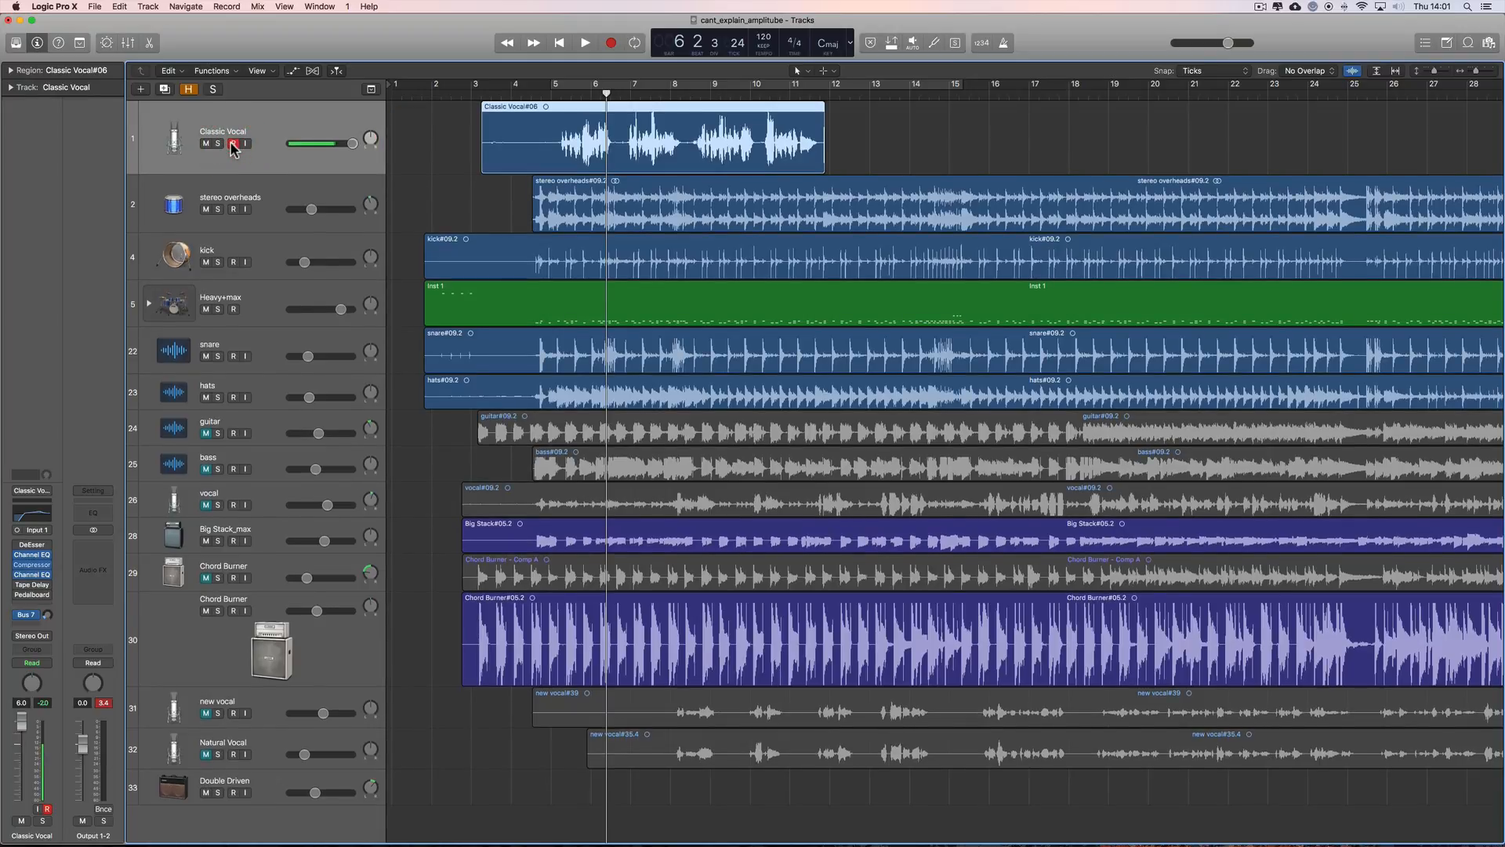
click(232, 142)
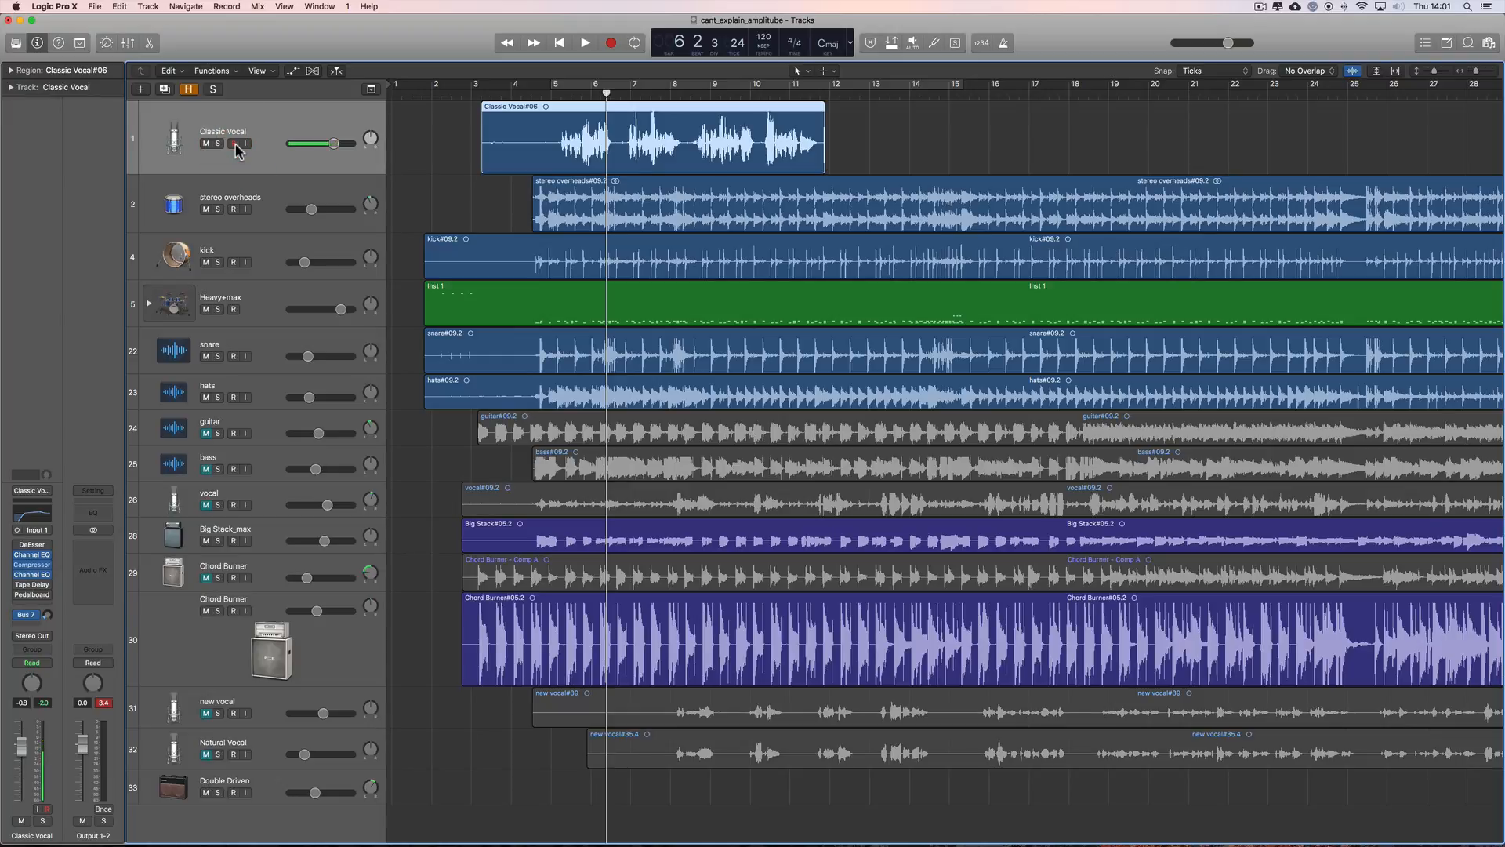
click(233, 145)
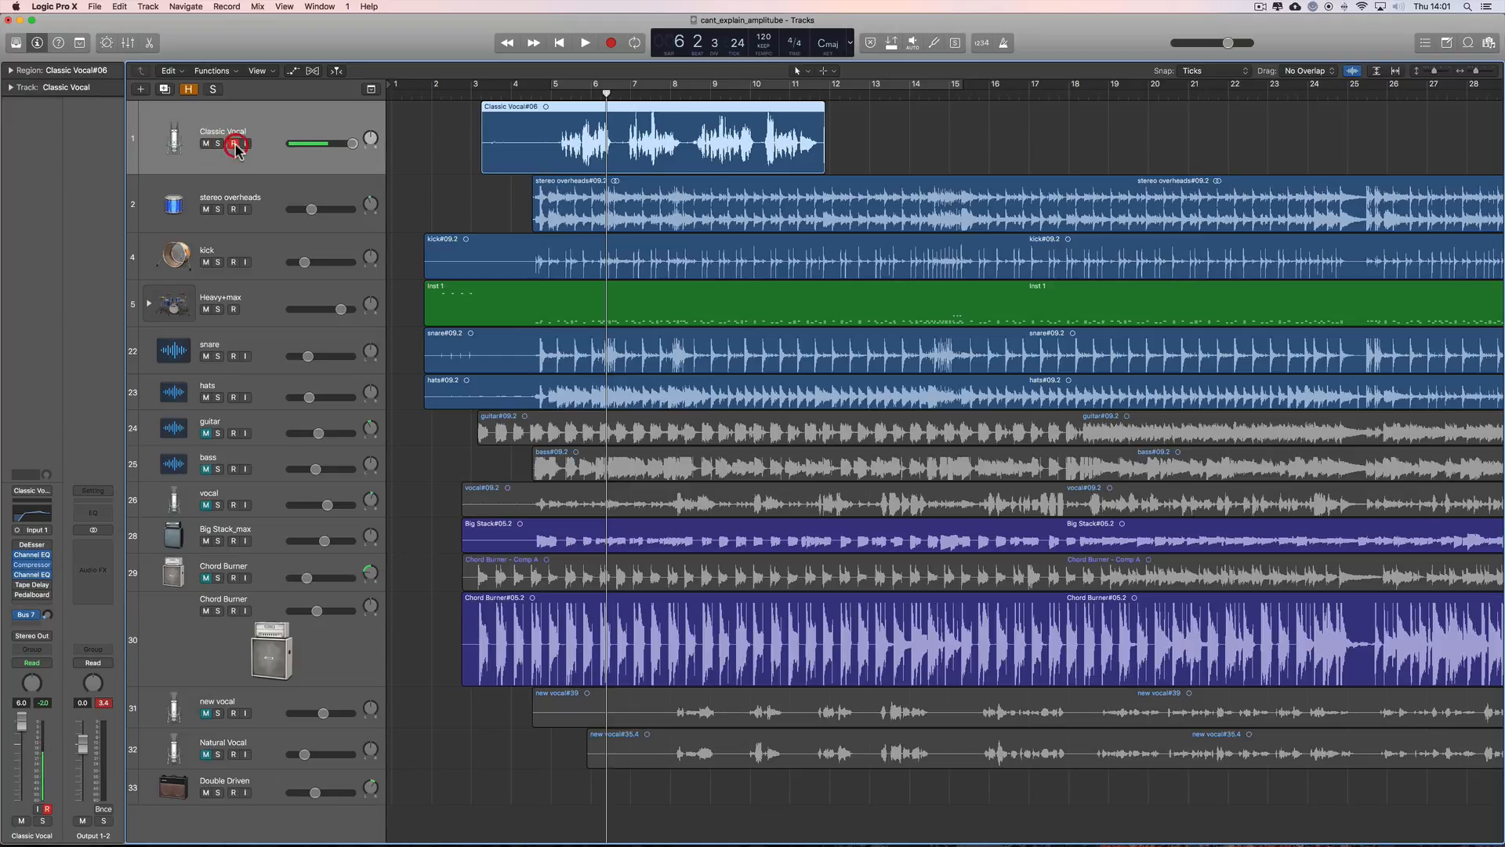
click(232, 142)
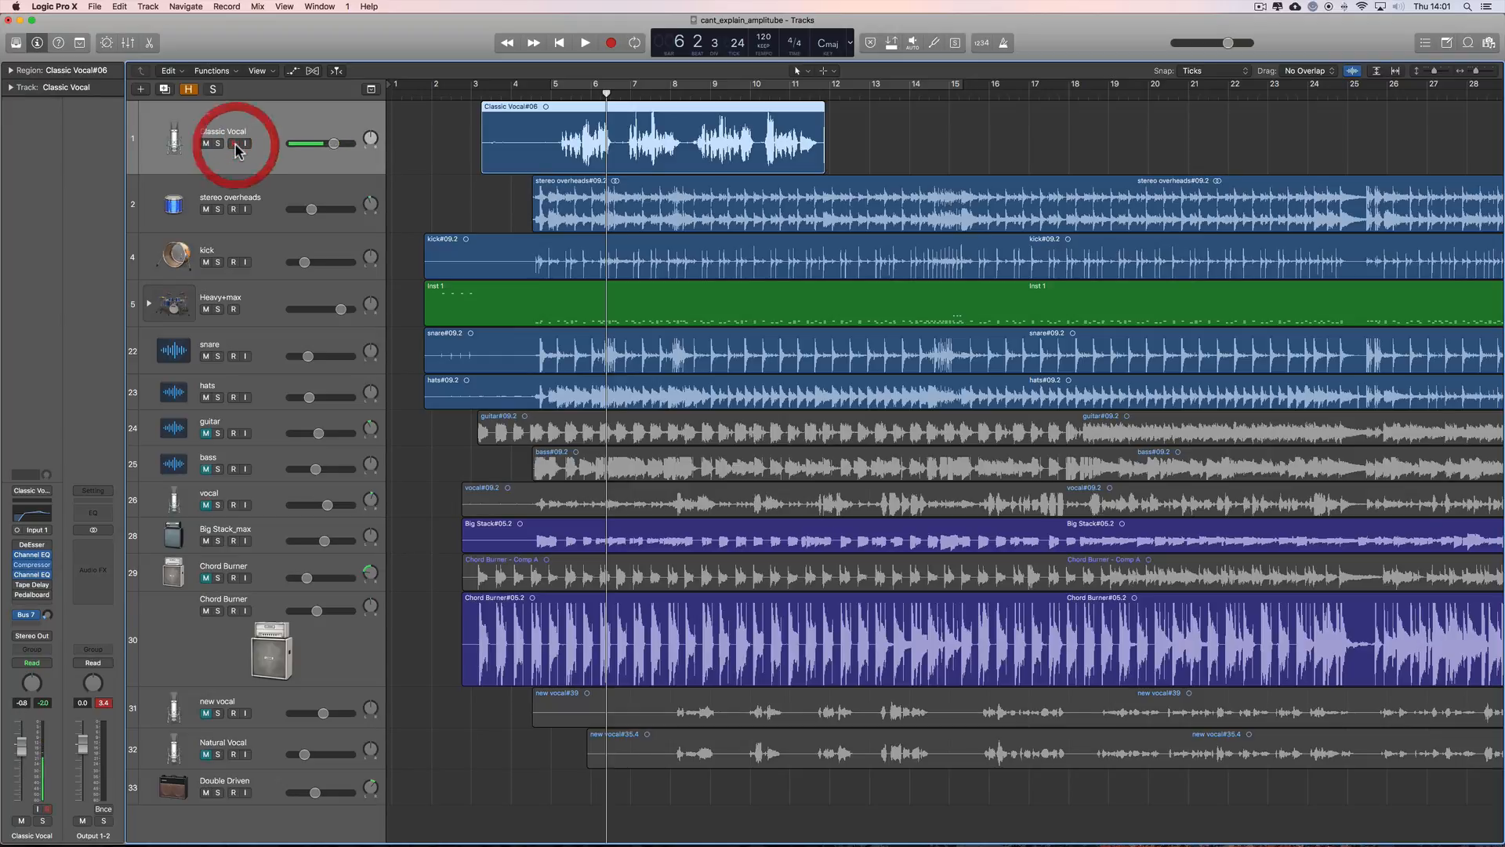
click(234, 144)
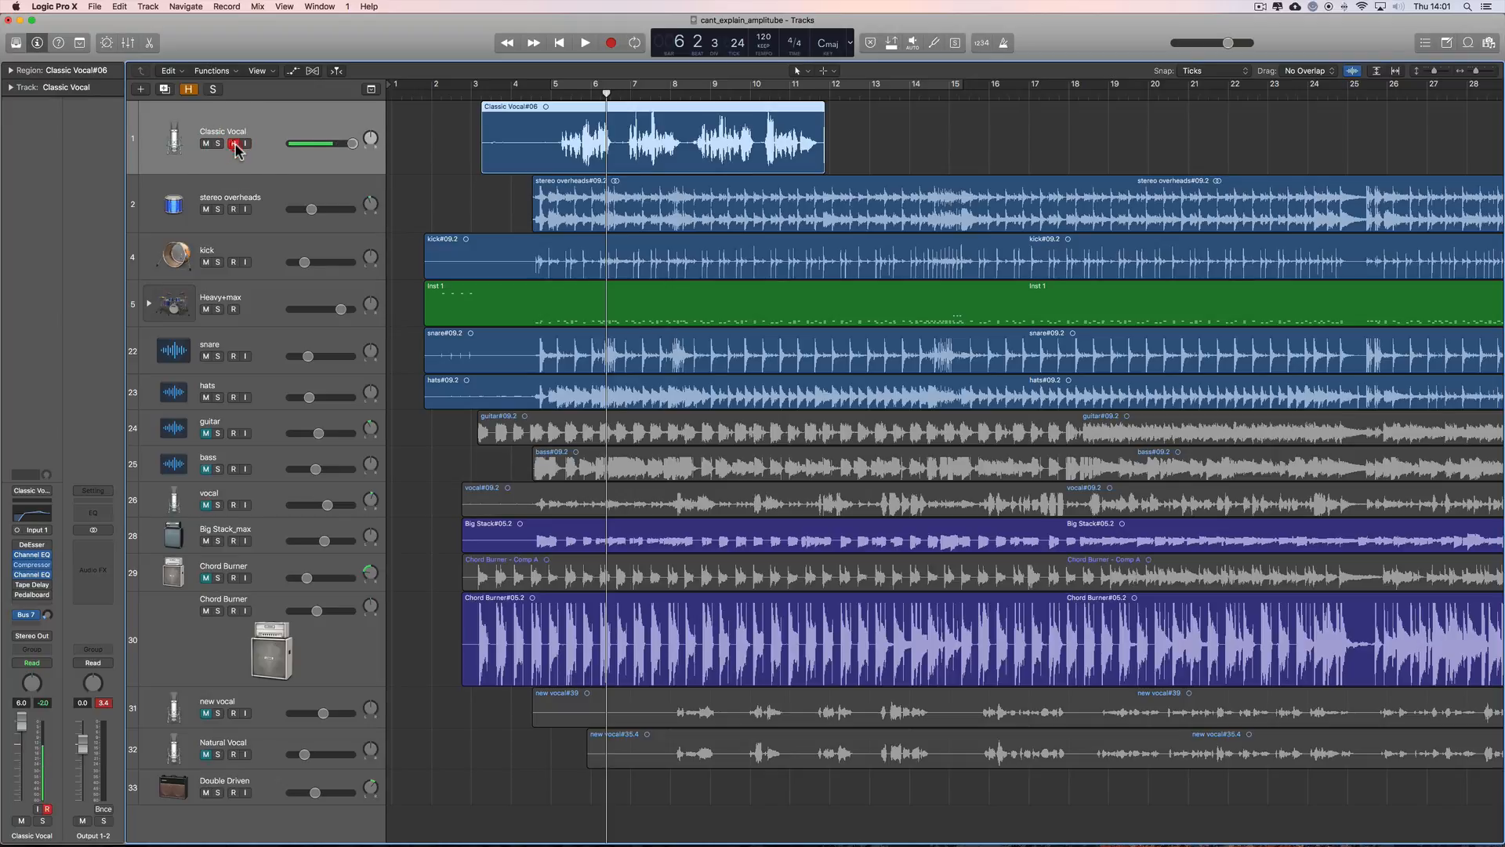
drag(345, 143, 334, 143)
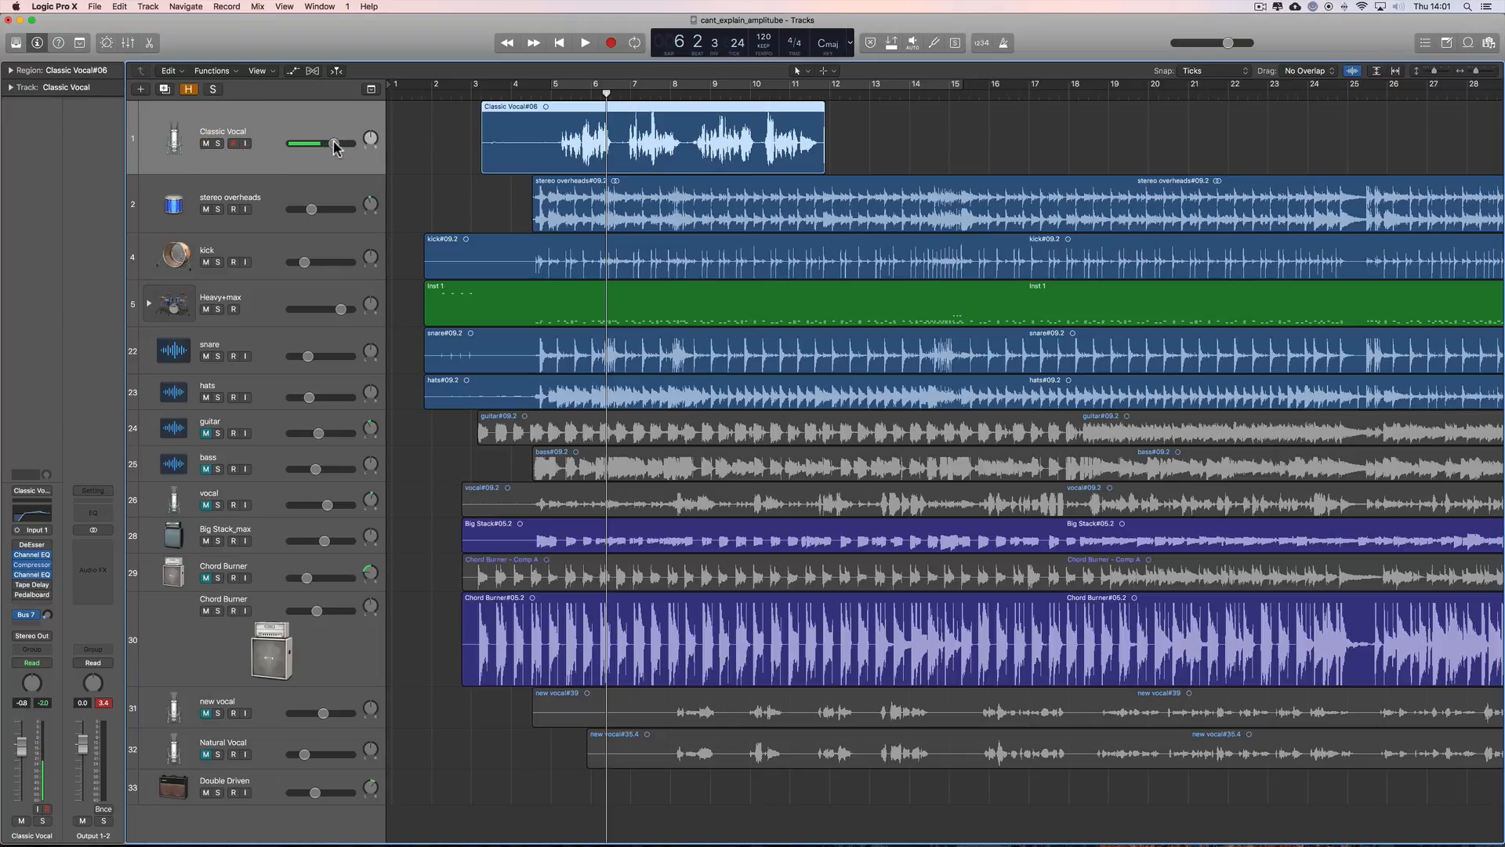
mouse_move(337, 146)
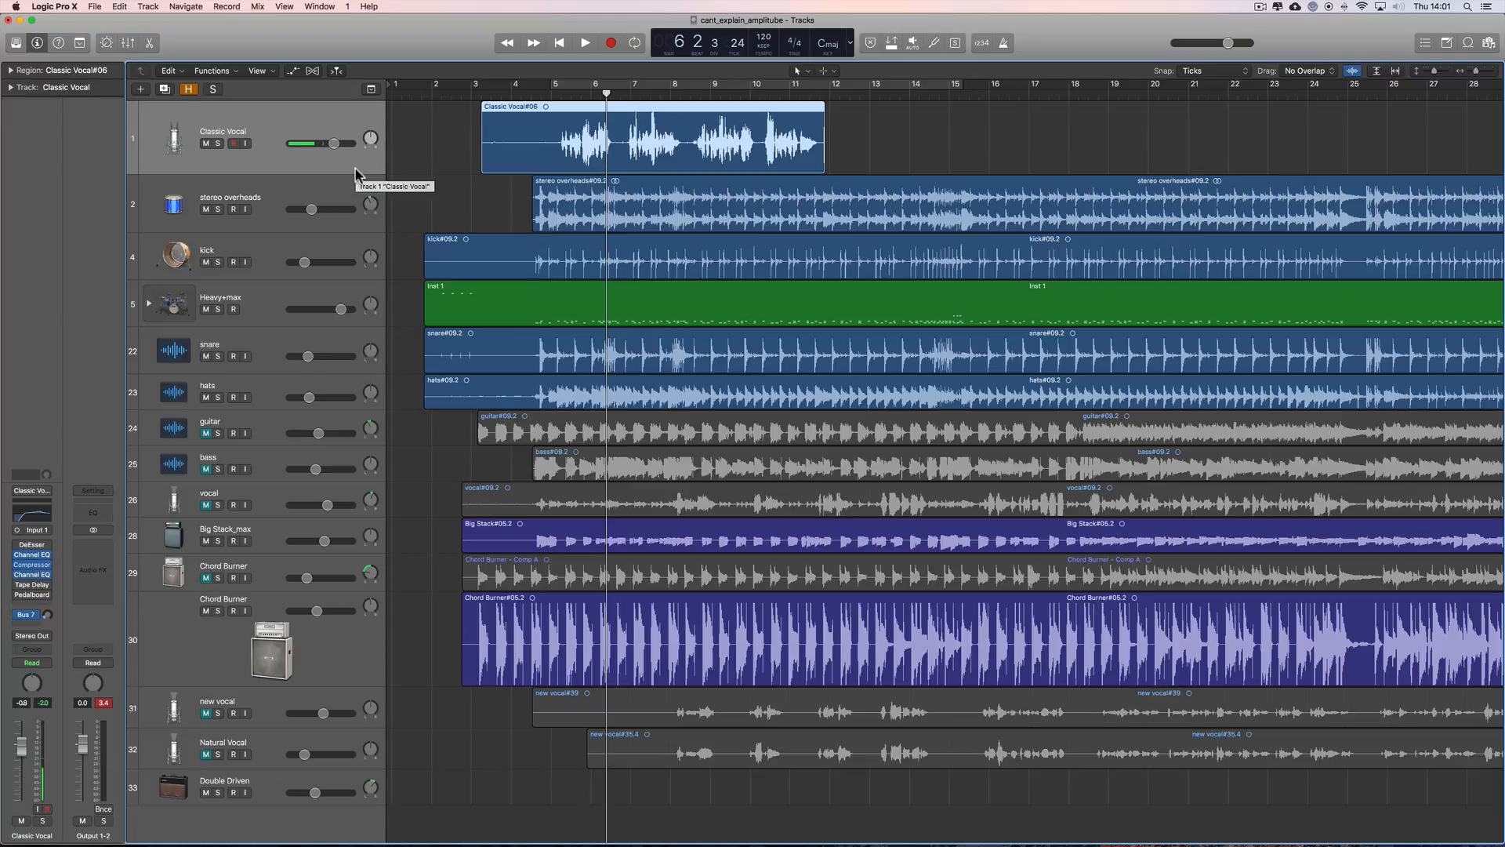